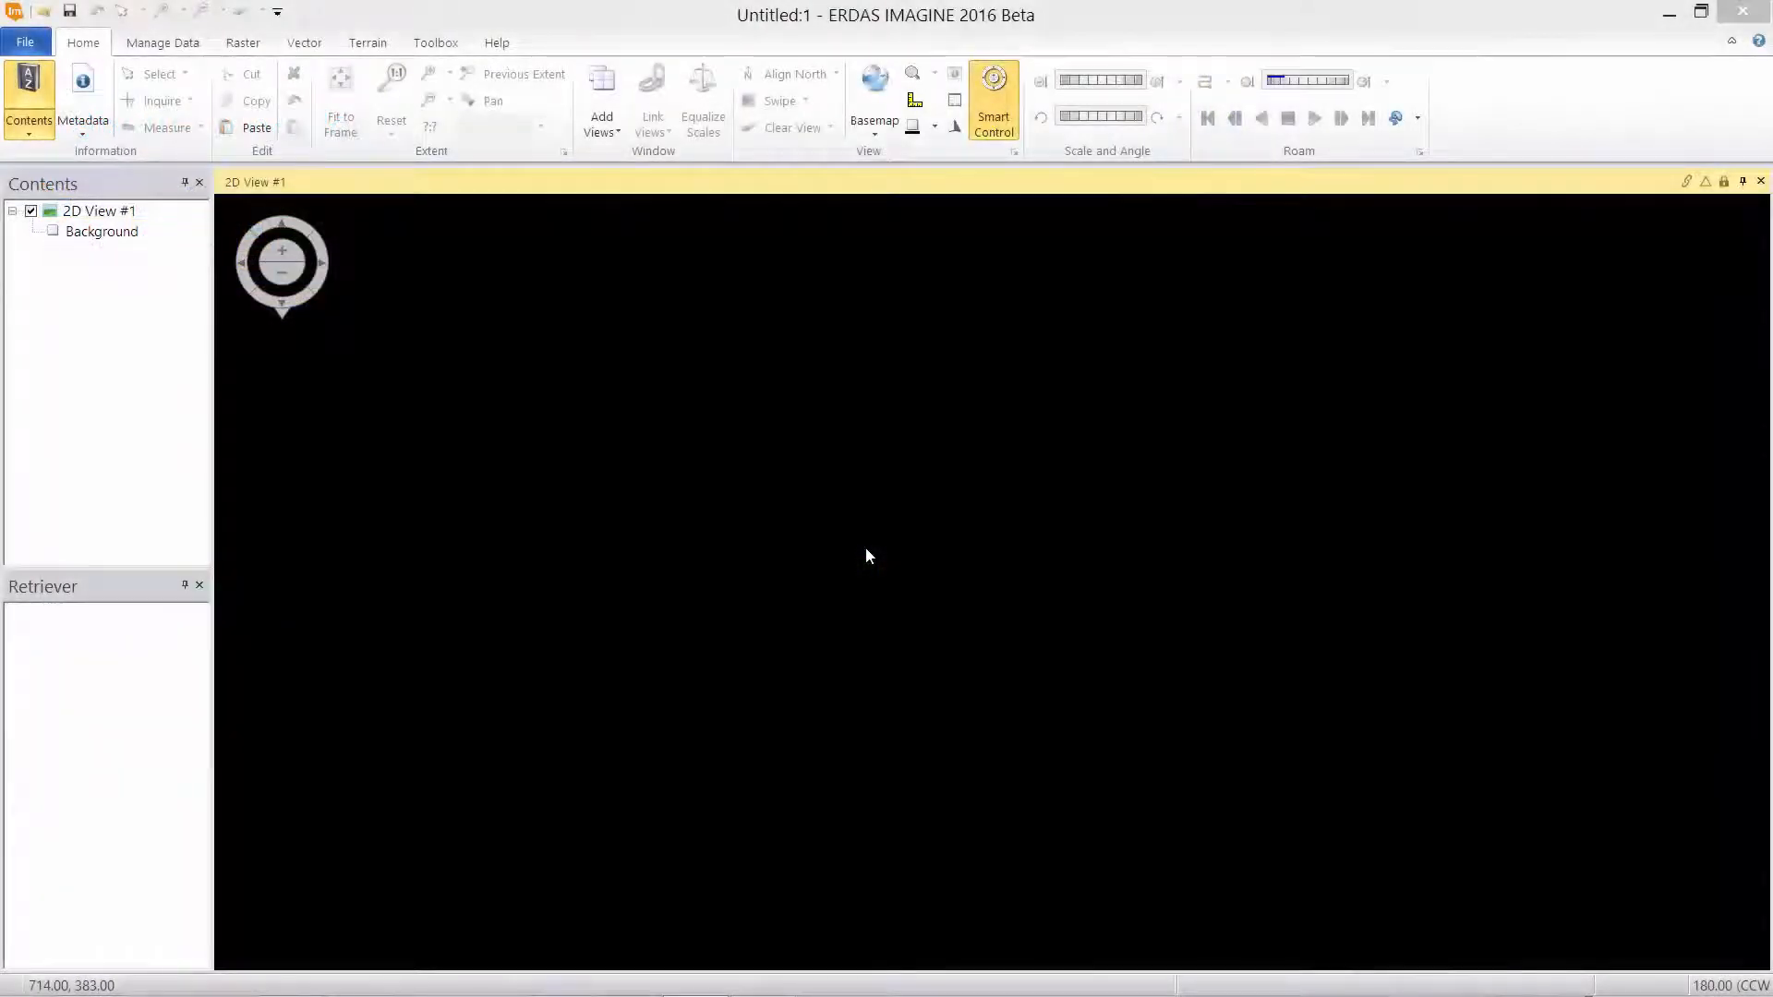
mouse_move(853, 548)
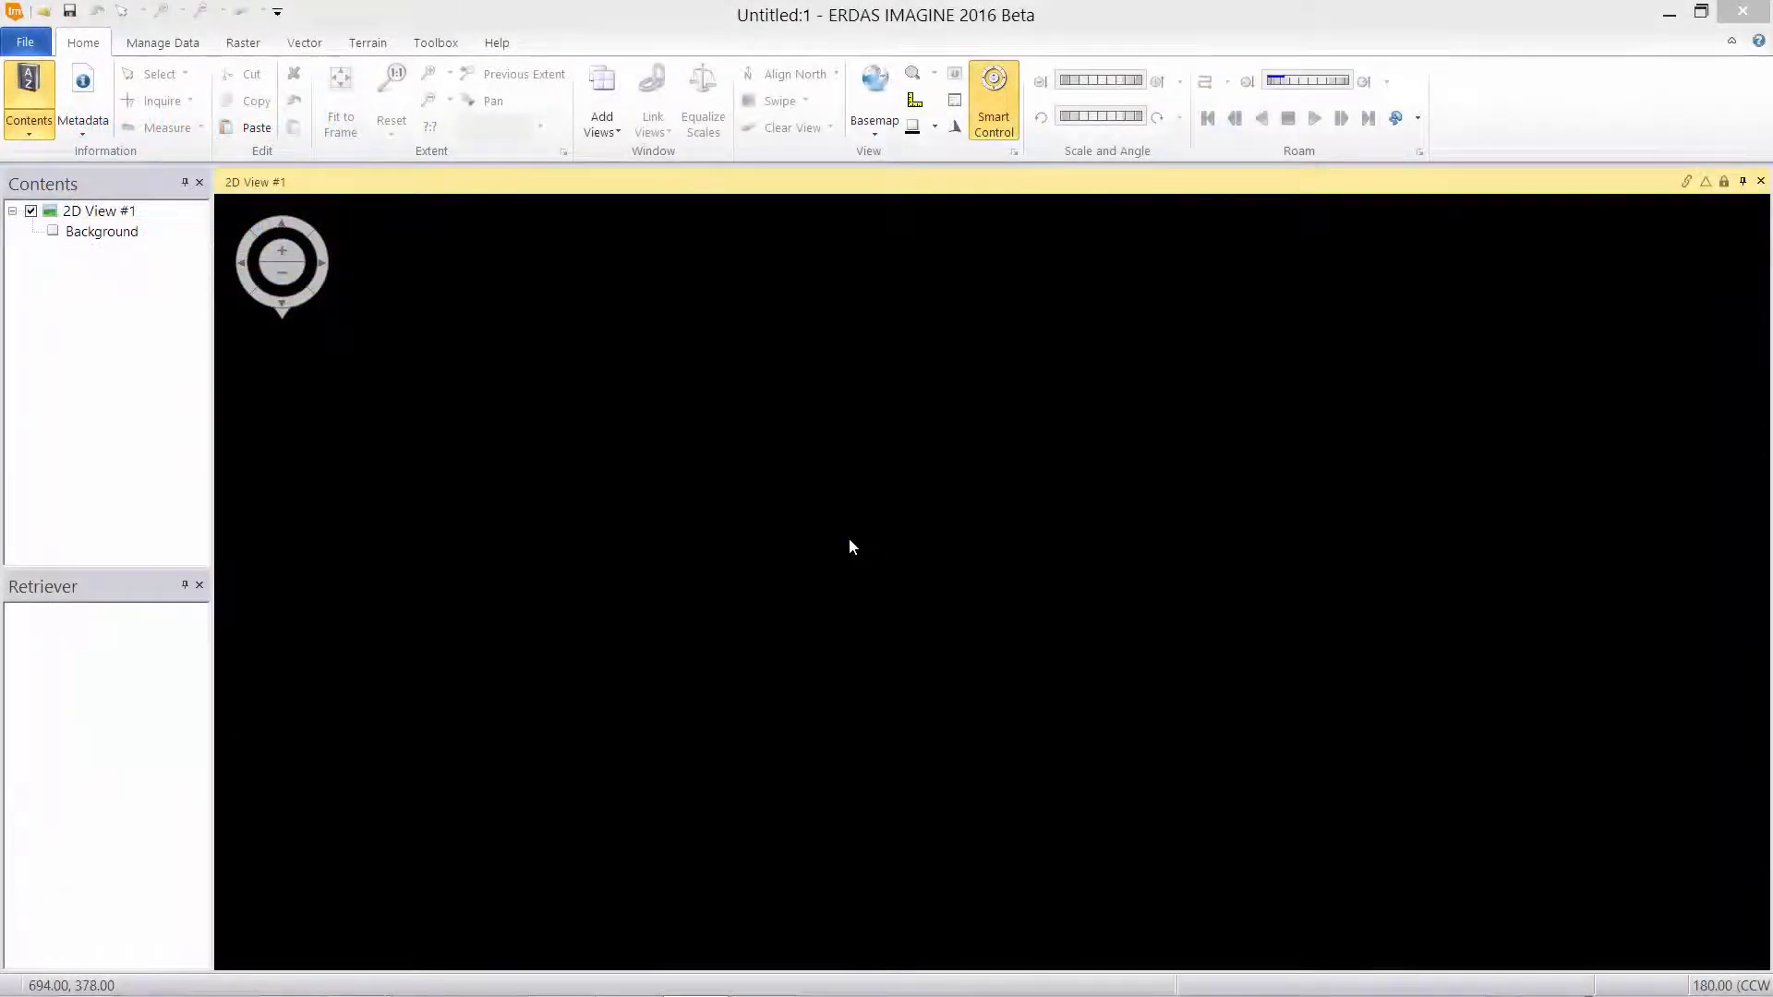
Step: Create a new, empty Spatial Model Editor view from File > New > New View
left_click(24, 42)
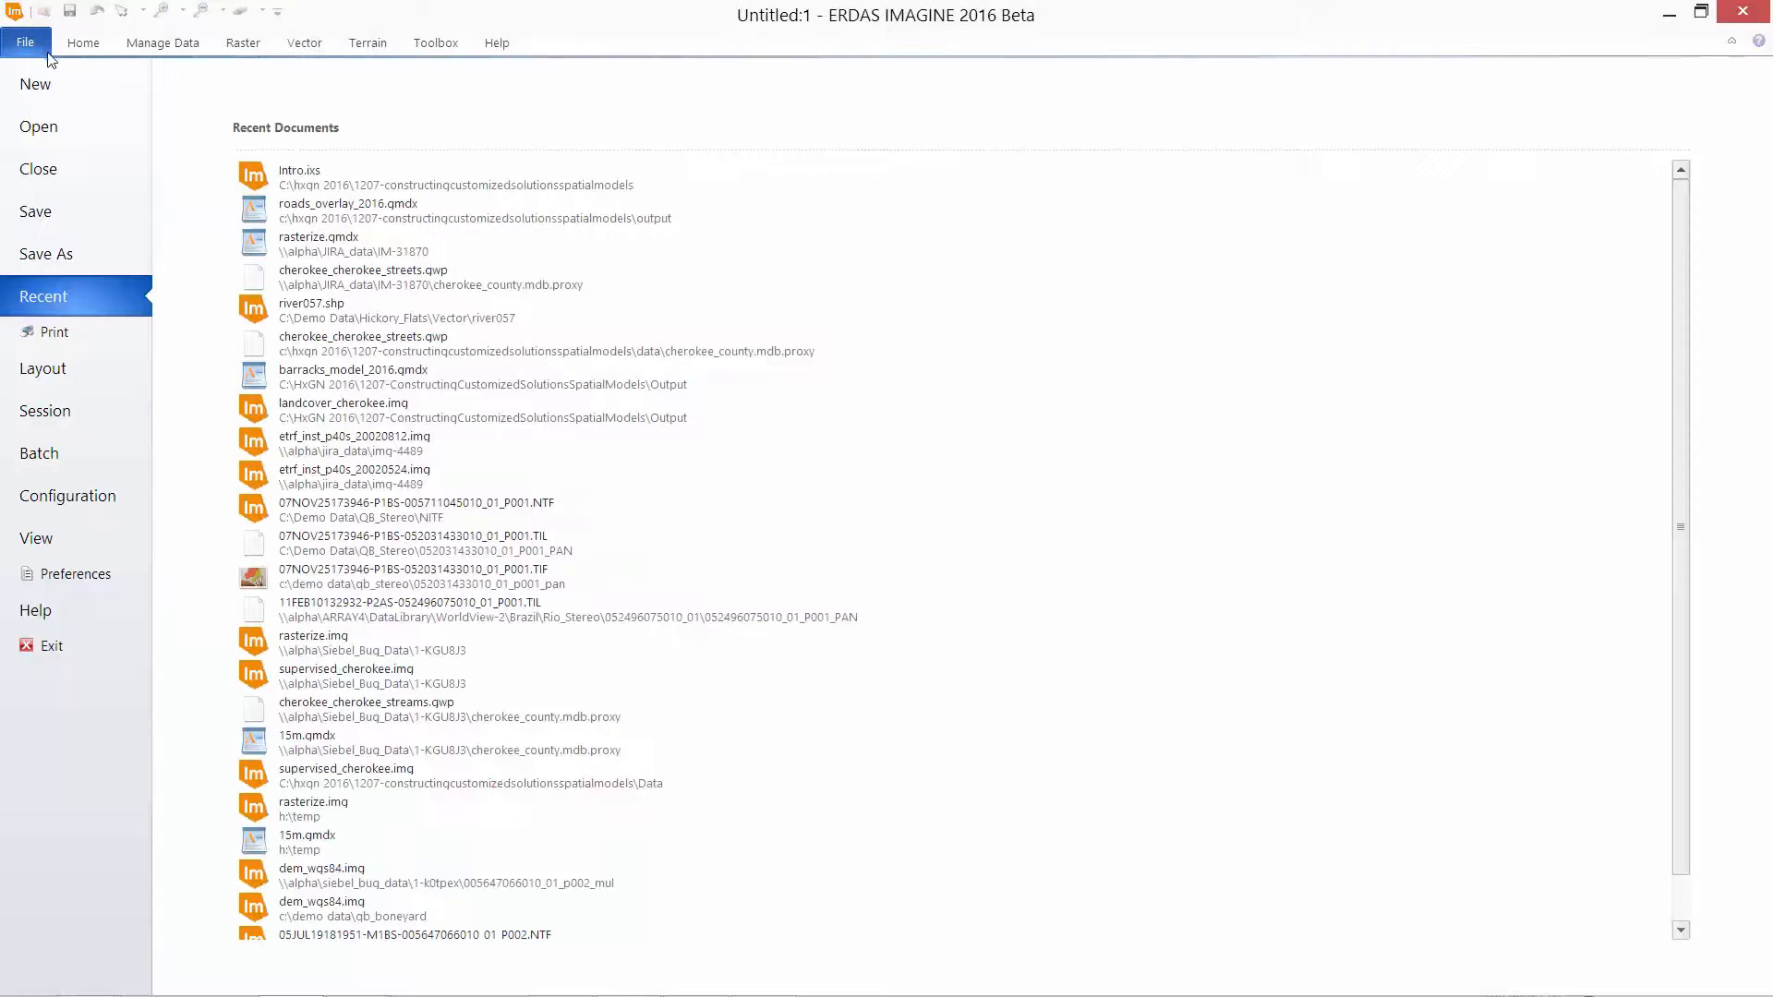
left_click(36, 84)
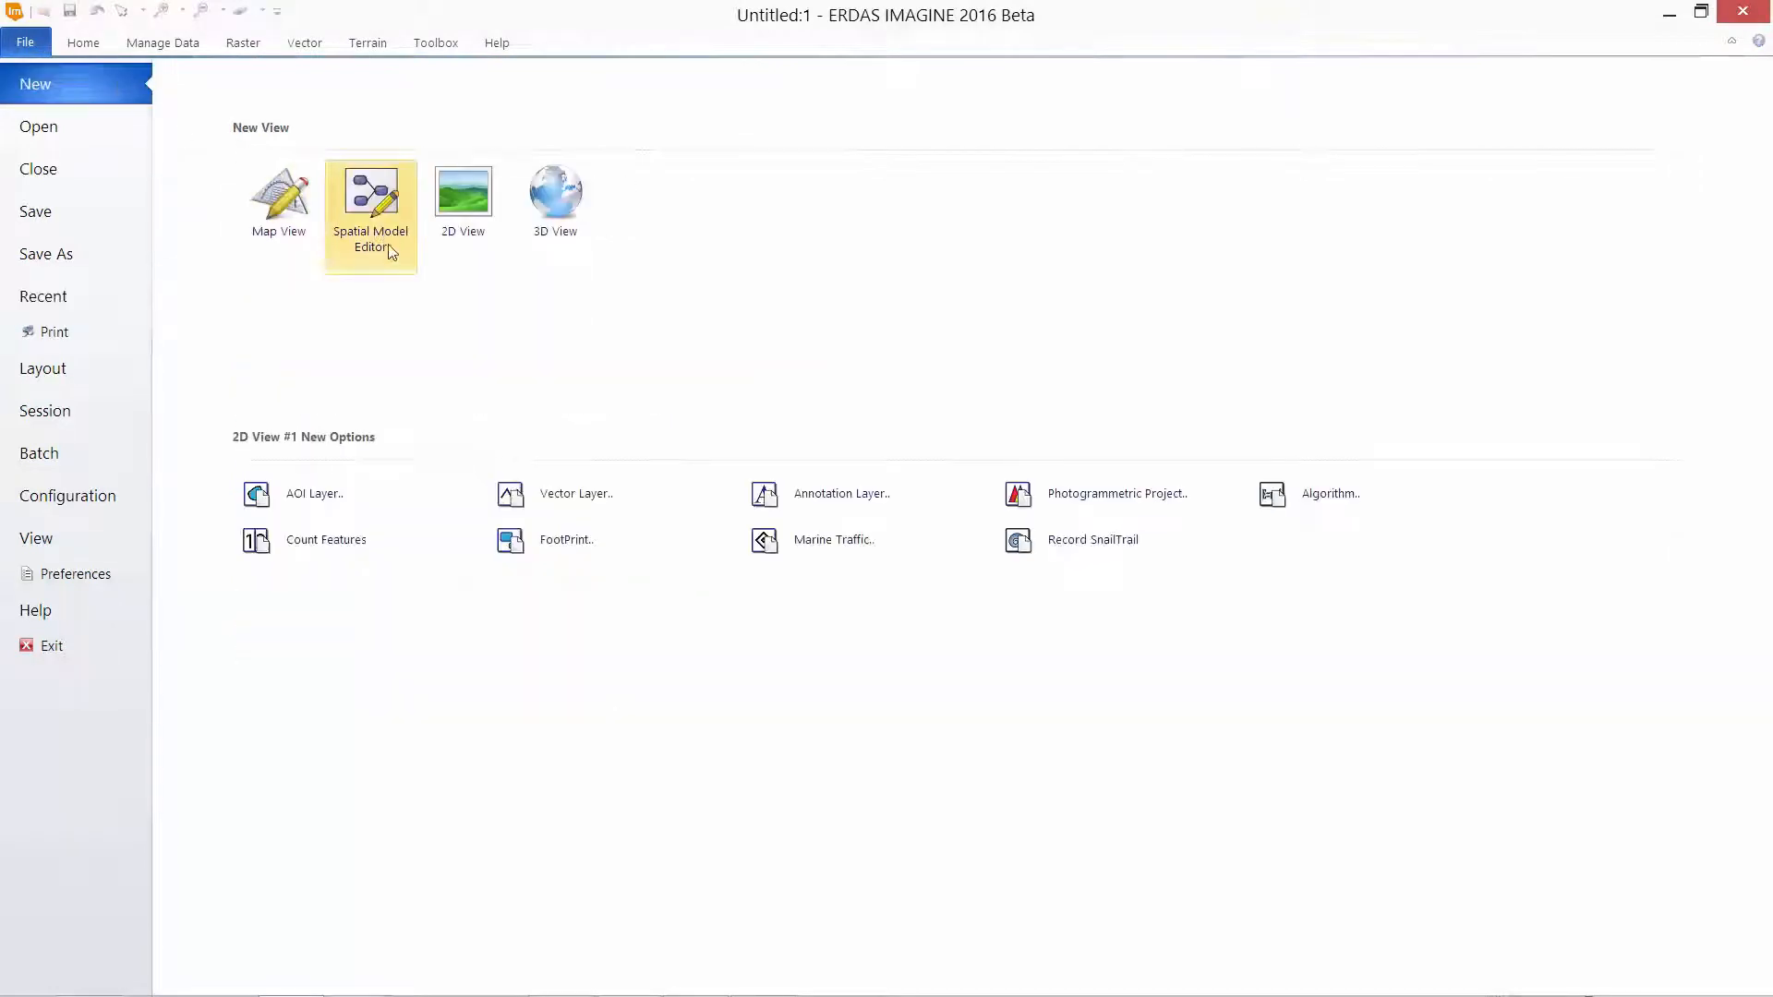
left_click(370, 203)
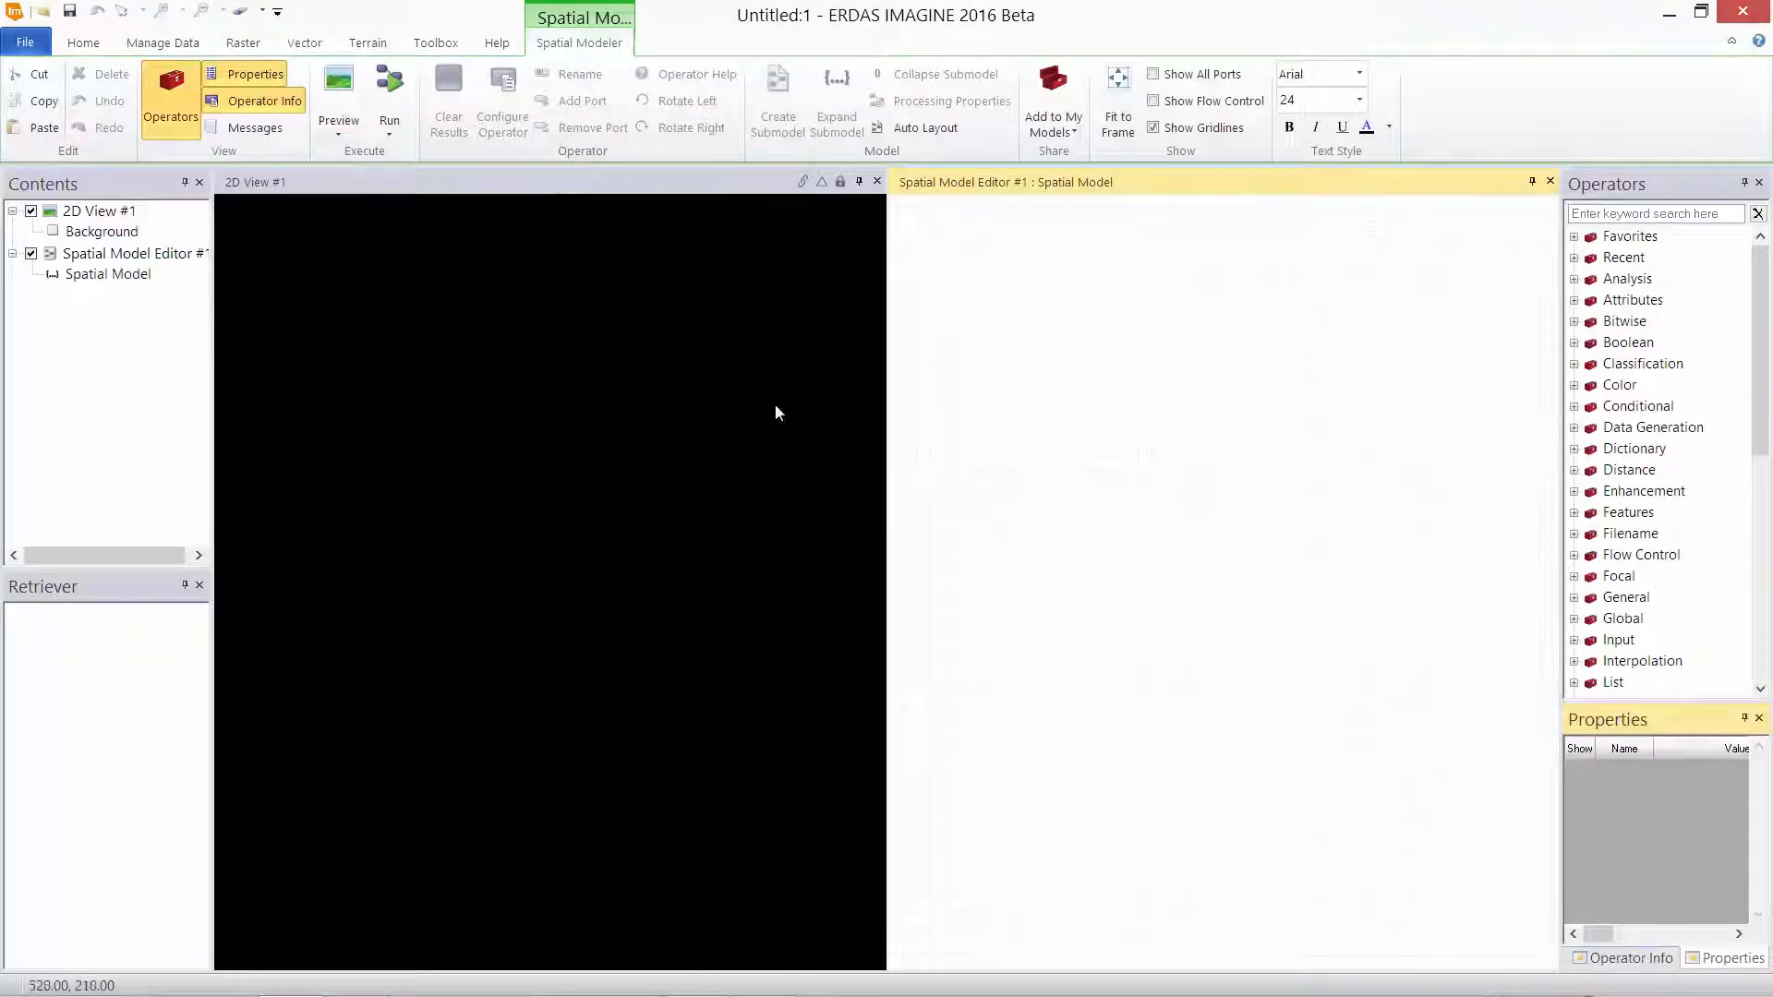
mouse_move(1024, 408)
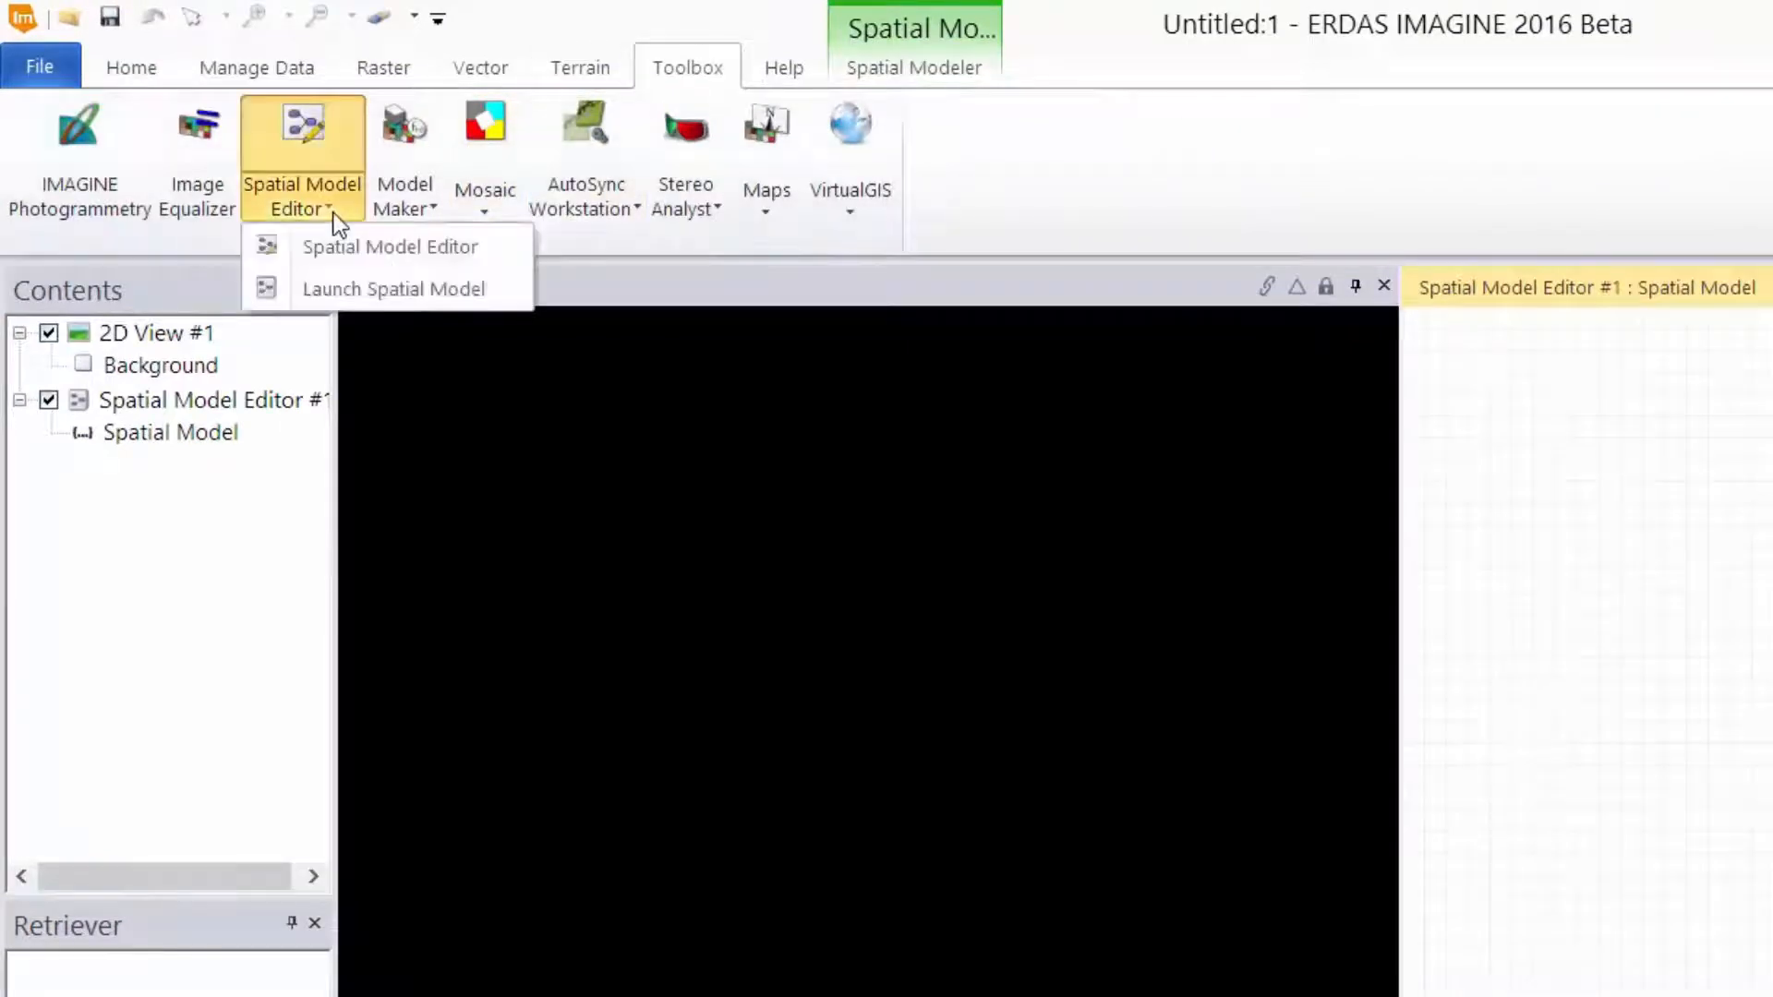
mouse_move(390, 247)
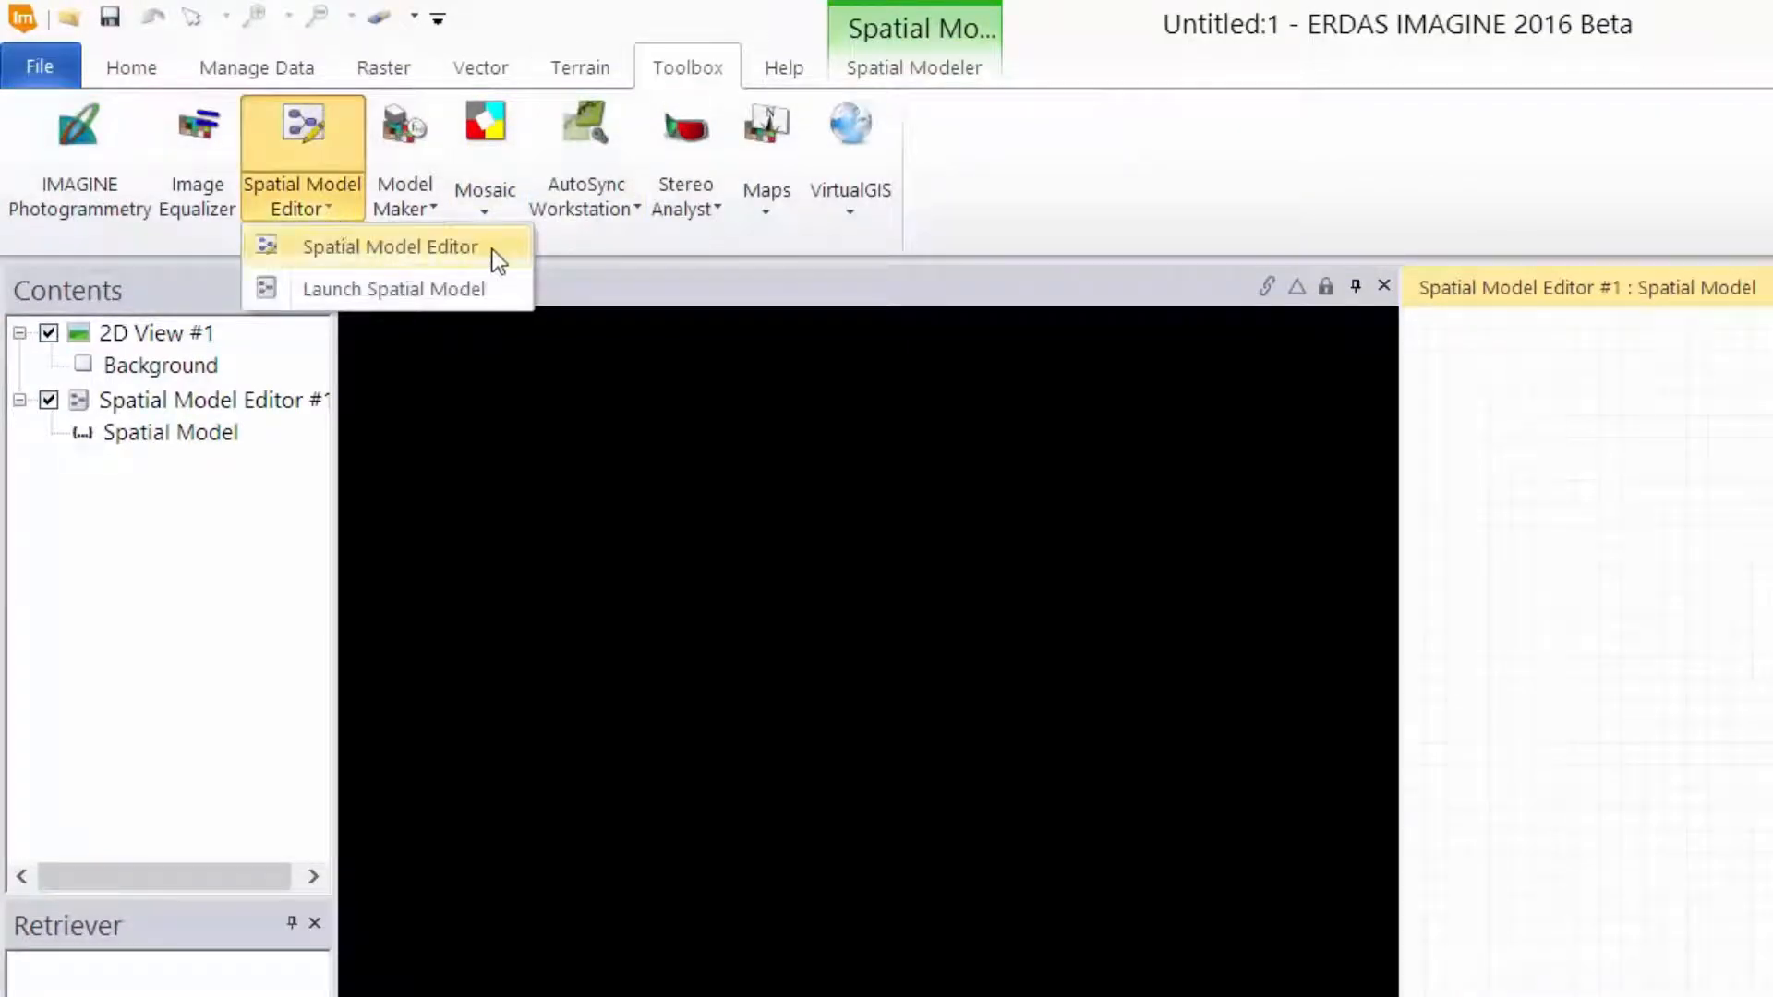
Step: Add the Spatial Model Editor command to the Quick Access Toolbar
right_click(390, 246)
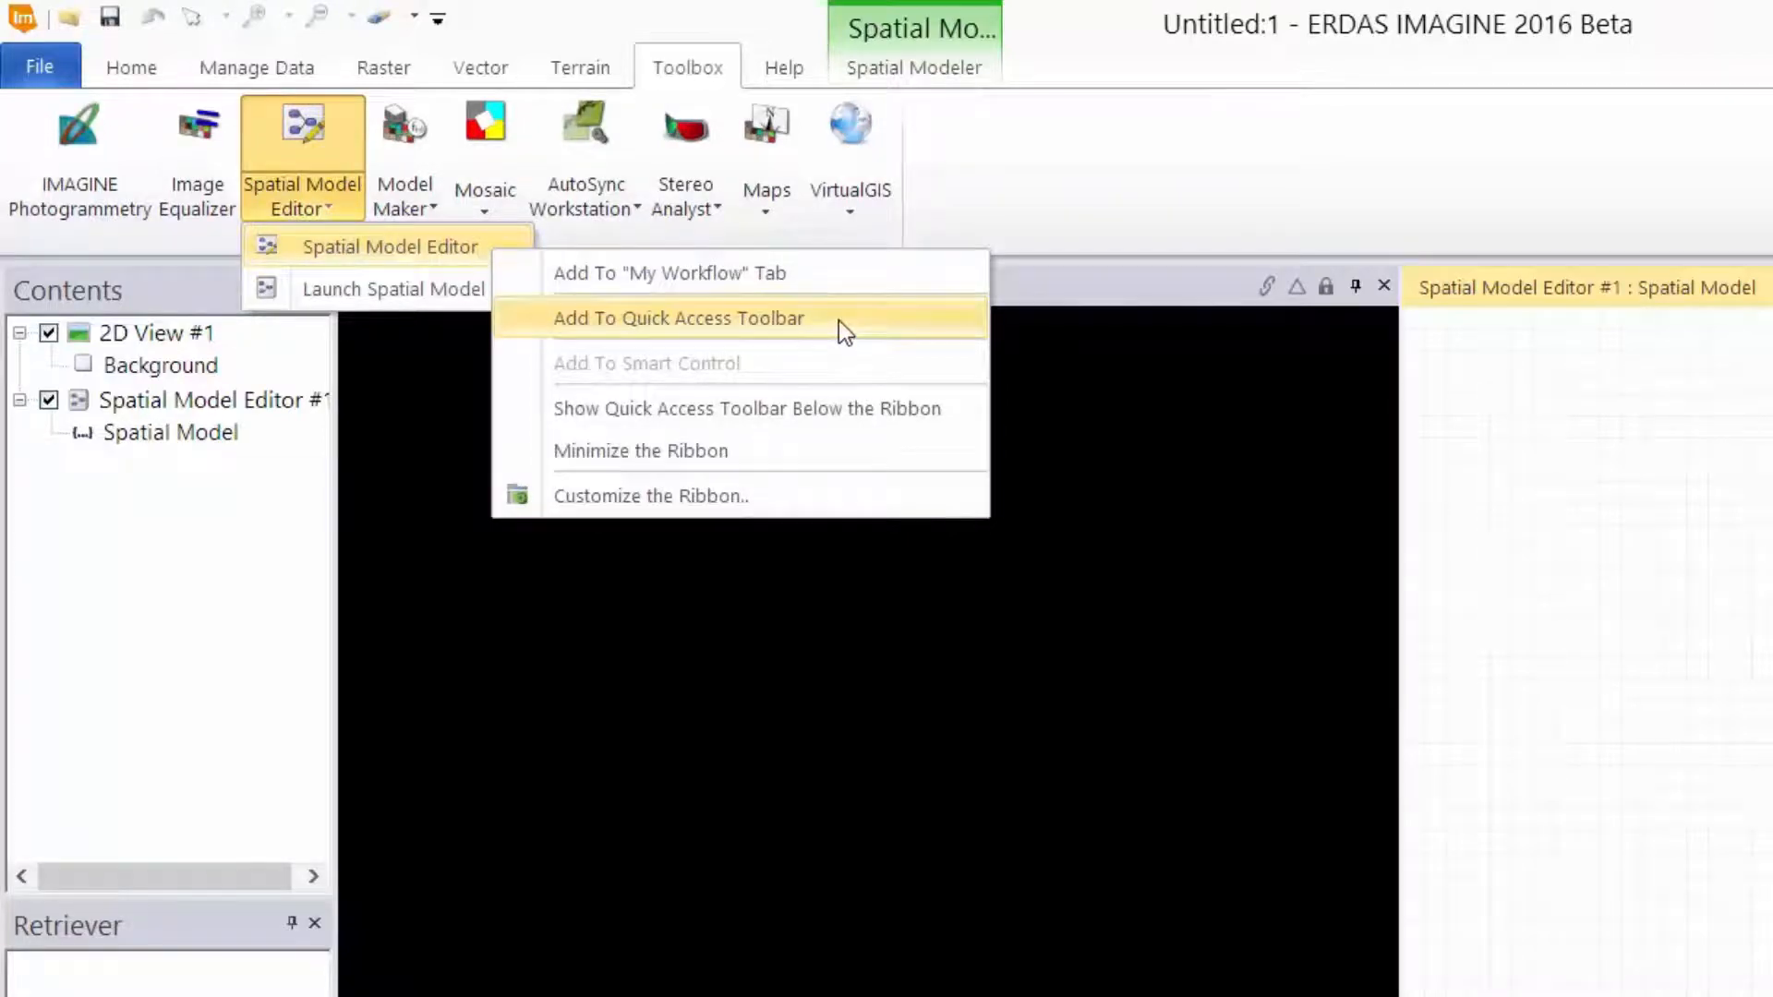
left_click(679, 317)
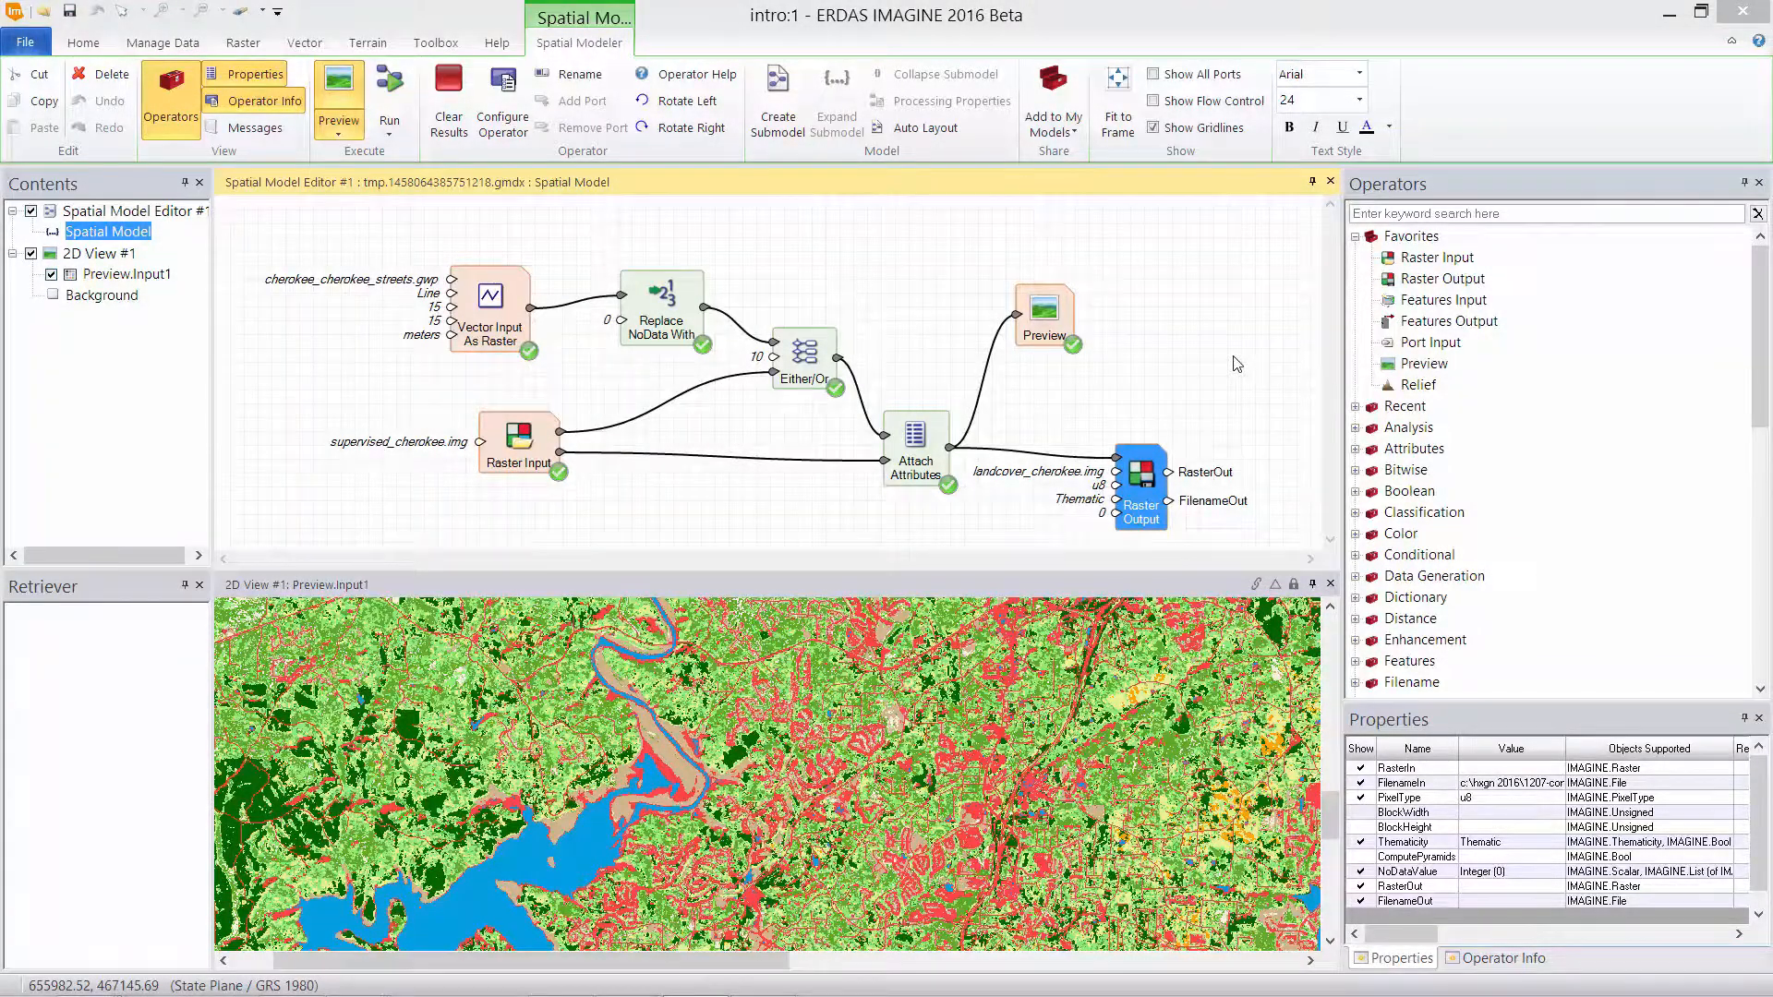
Step: Open the File menu to start a fresh model
left_click(25, 42)
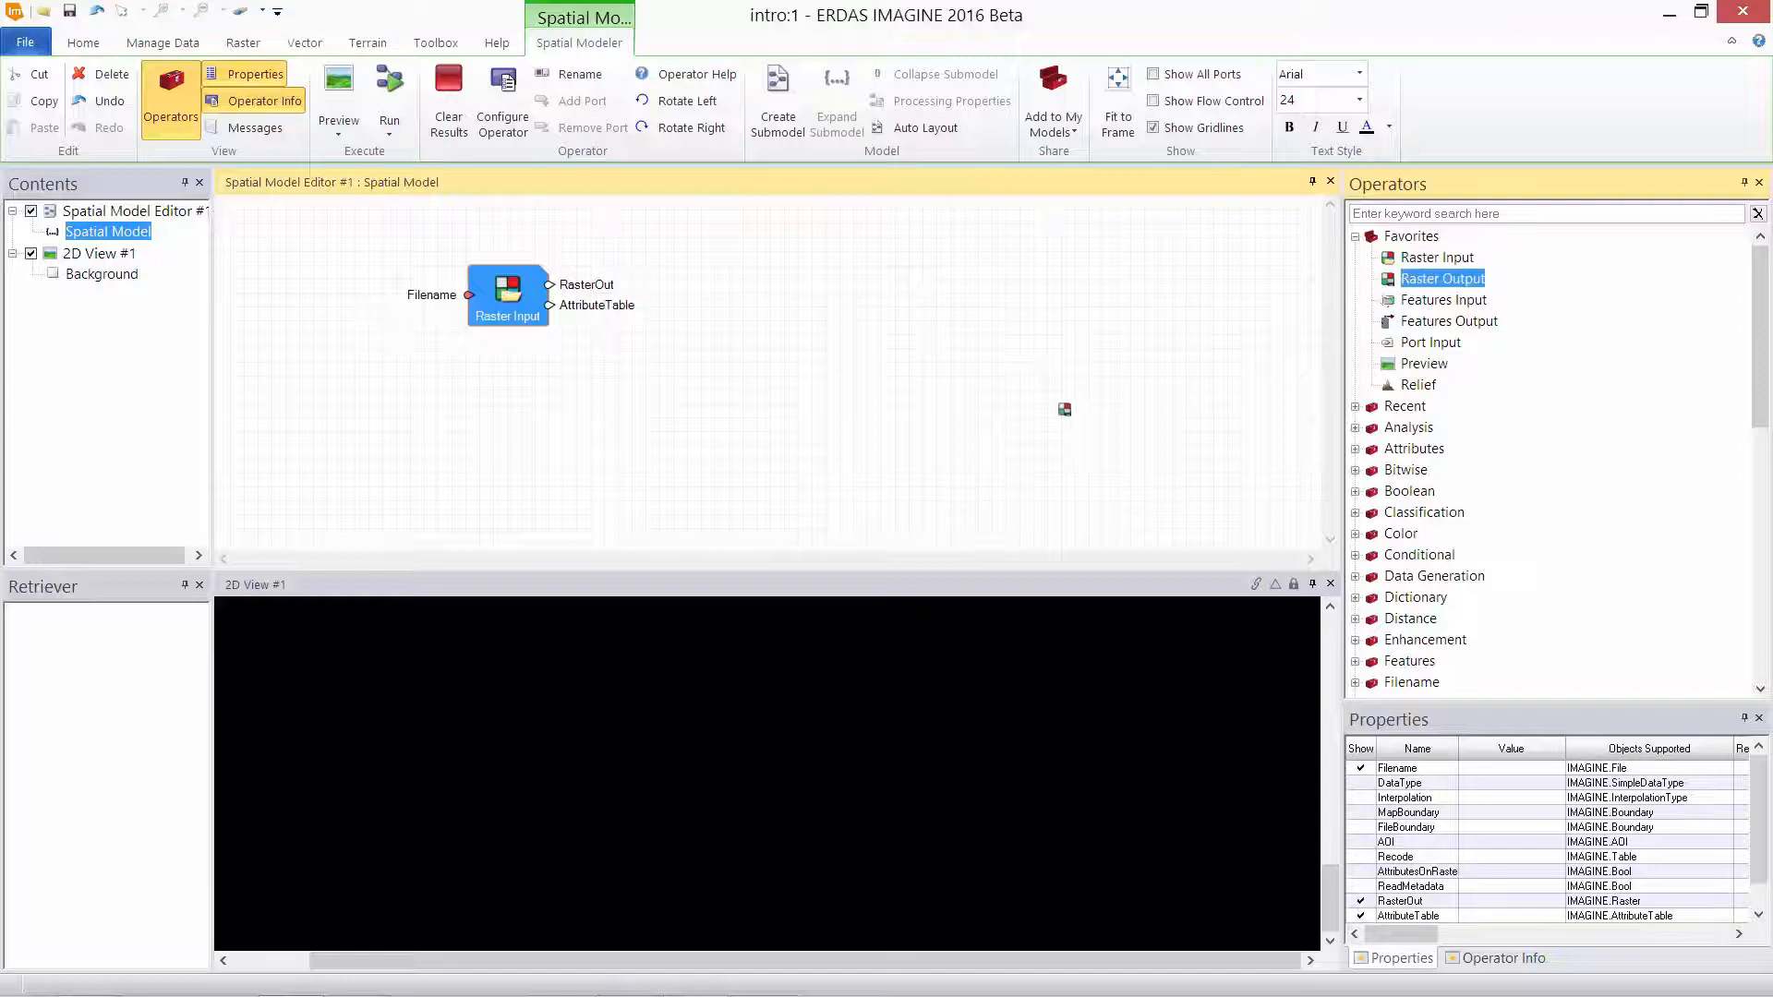
Step: Place Raster Output and Relief operators on the canvas near the Raster Input
left_click_drag(1441, 278, 1086, 464)
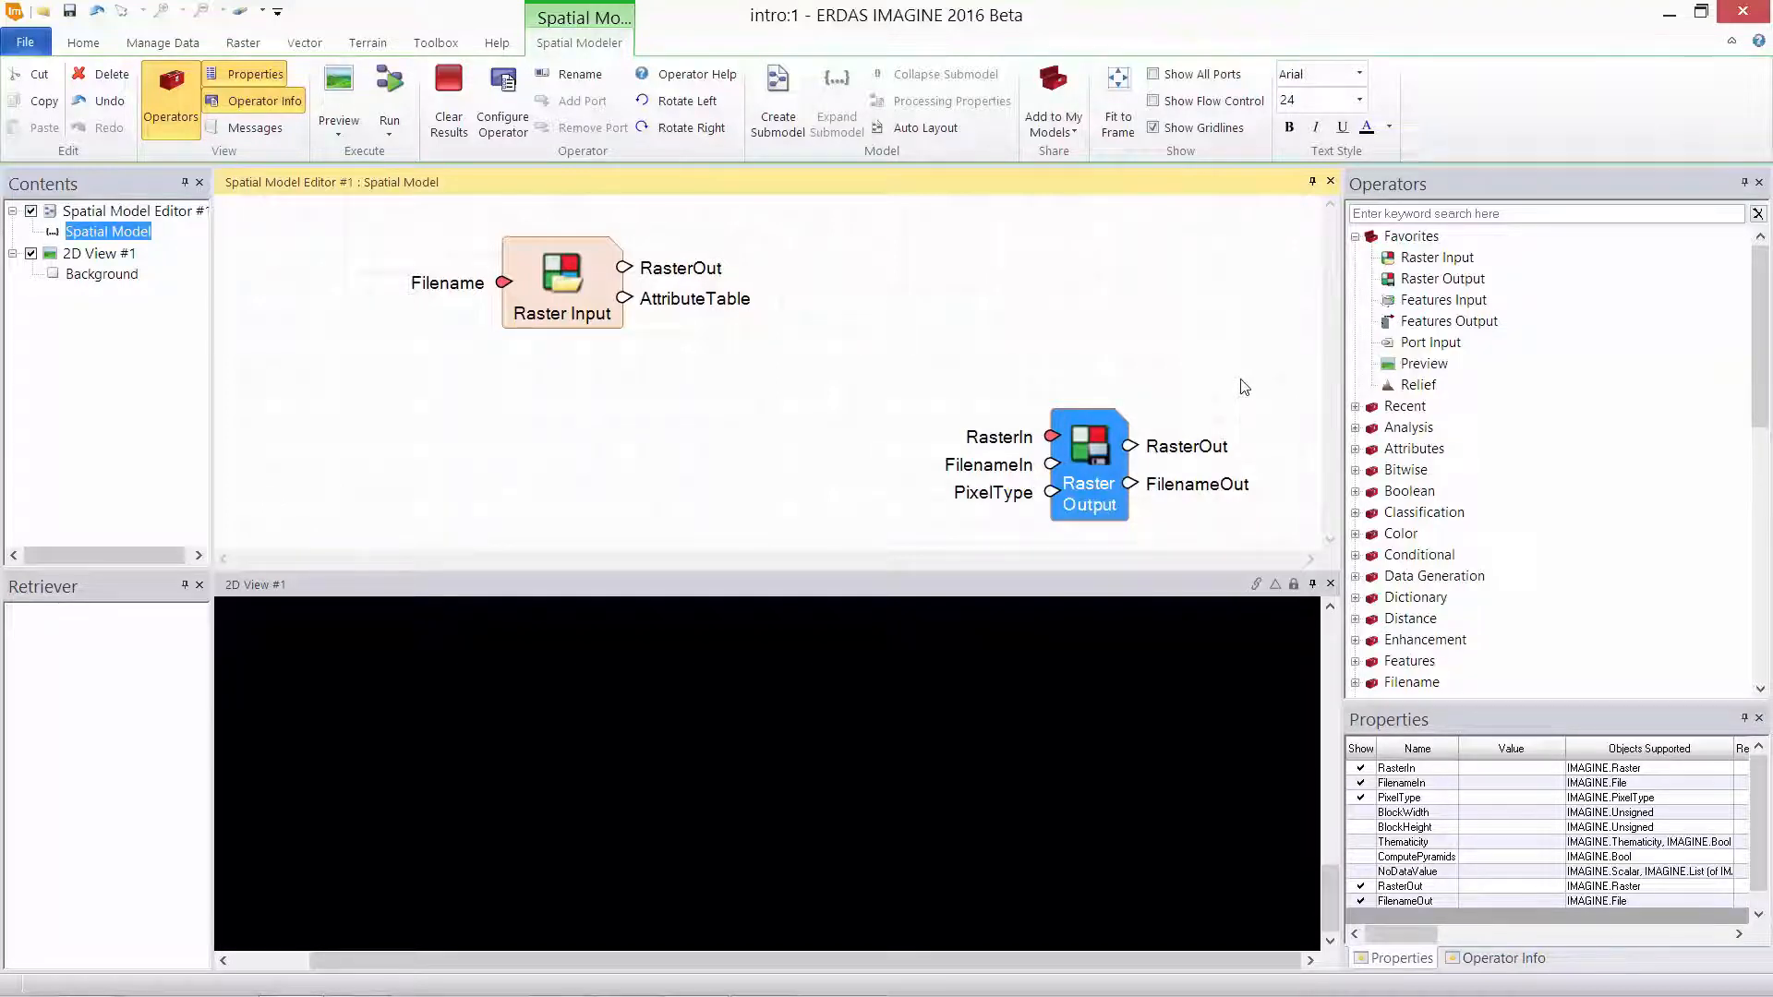
mouse_move(1393, 398)
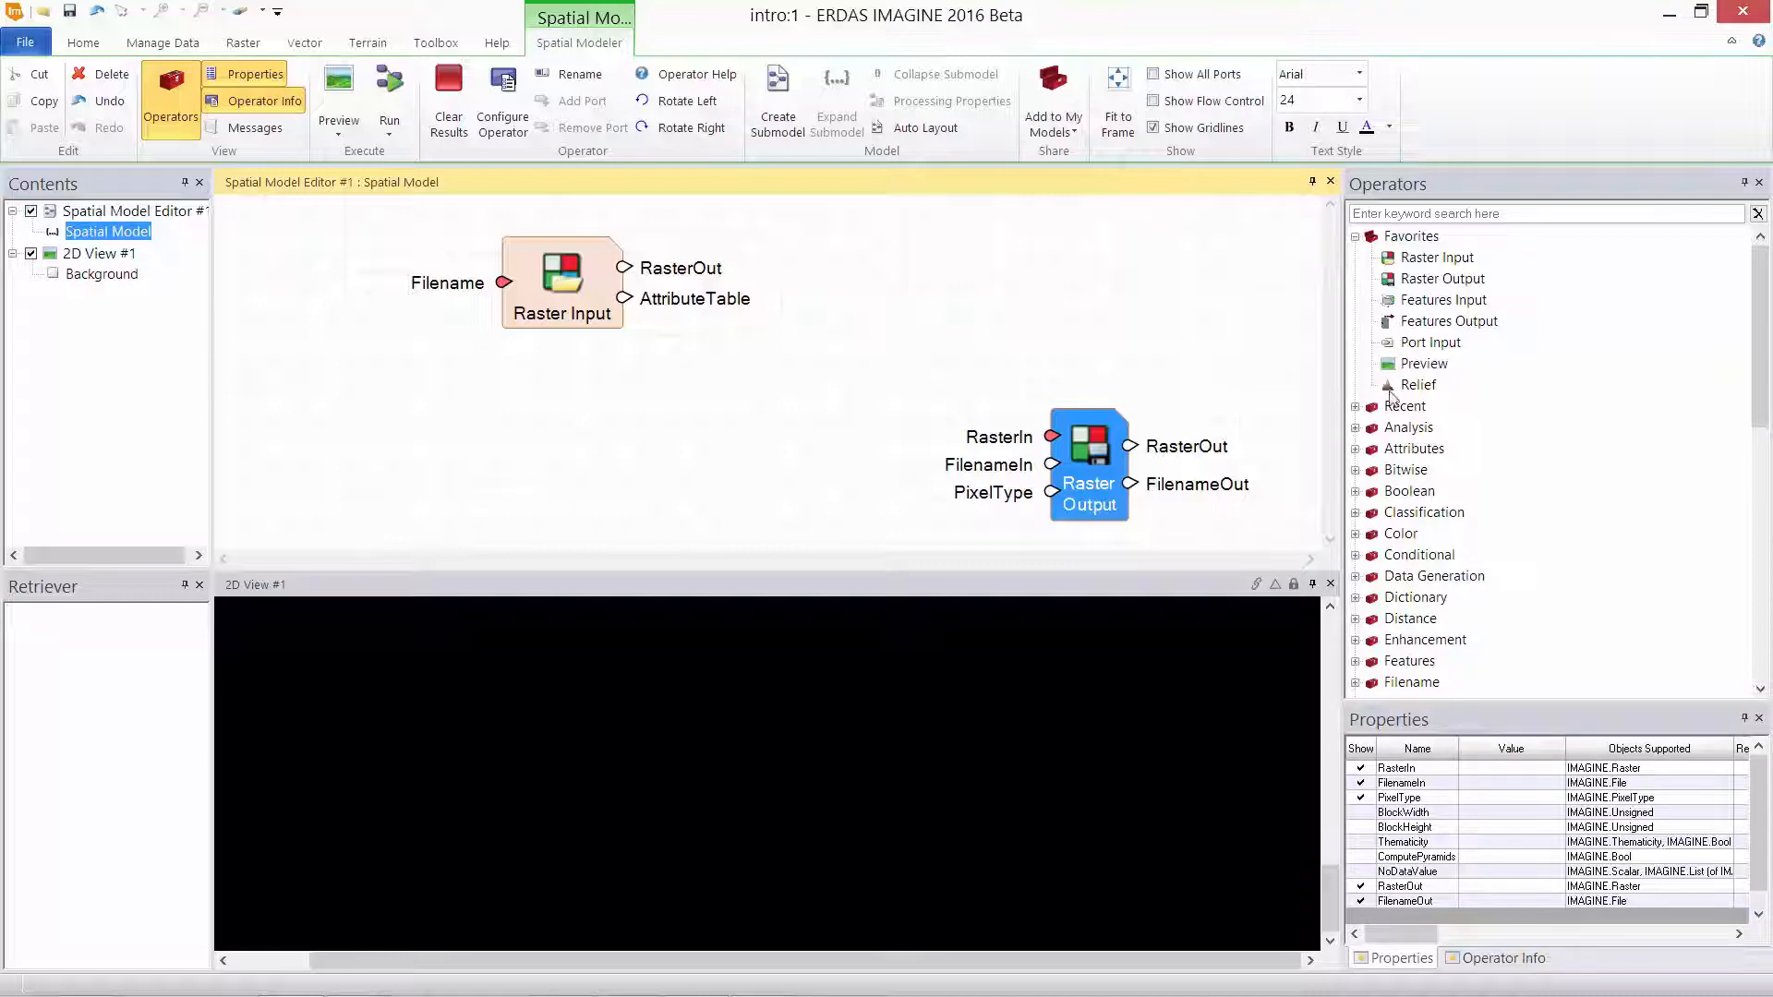
left_click(1419, 384)
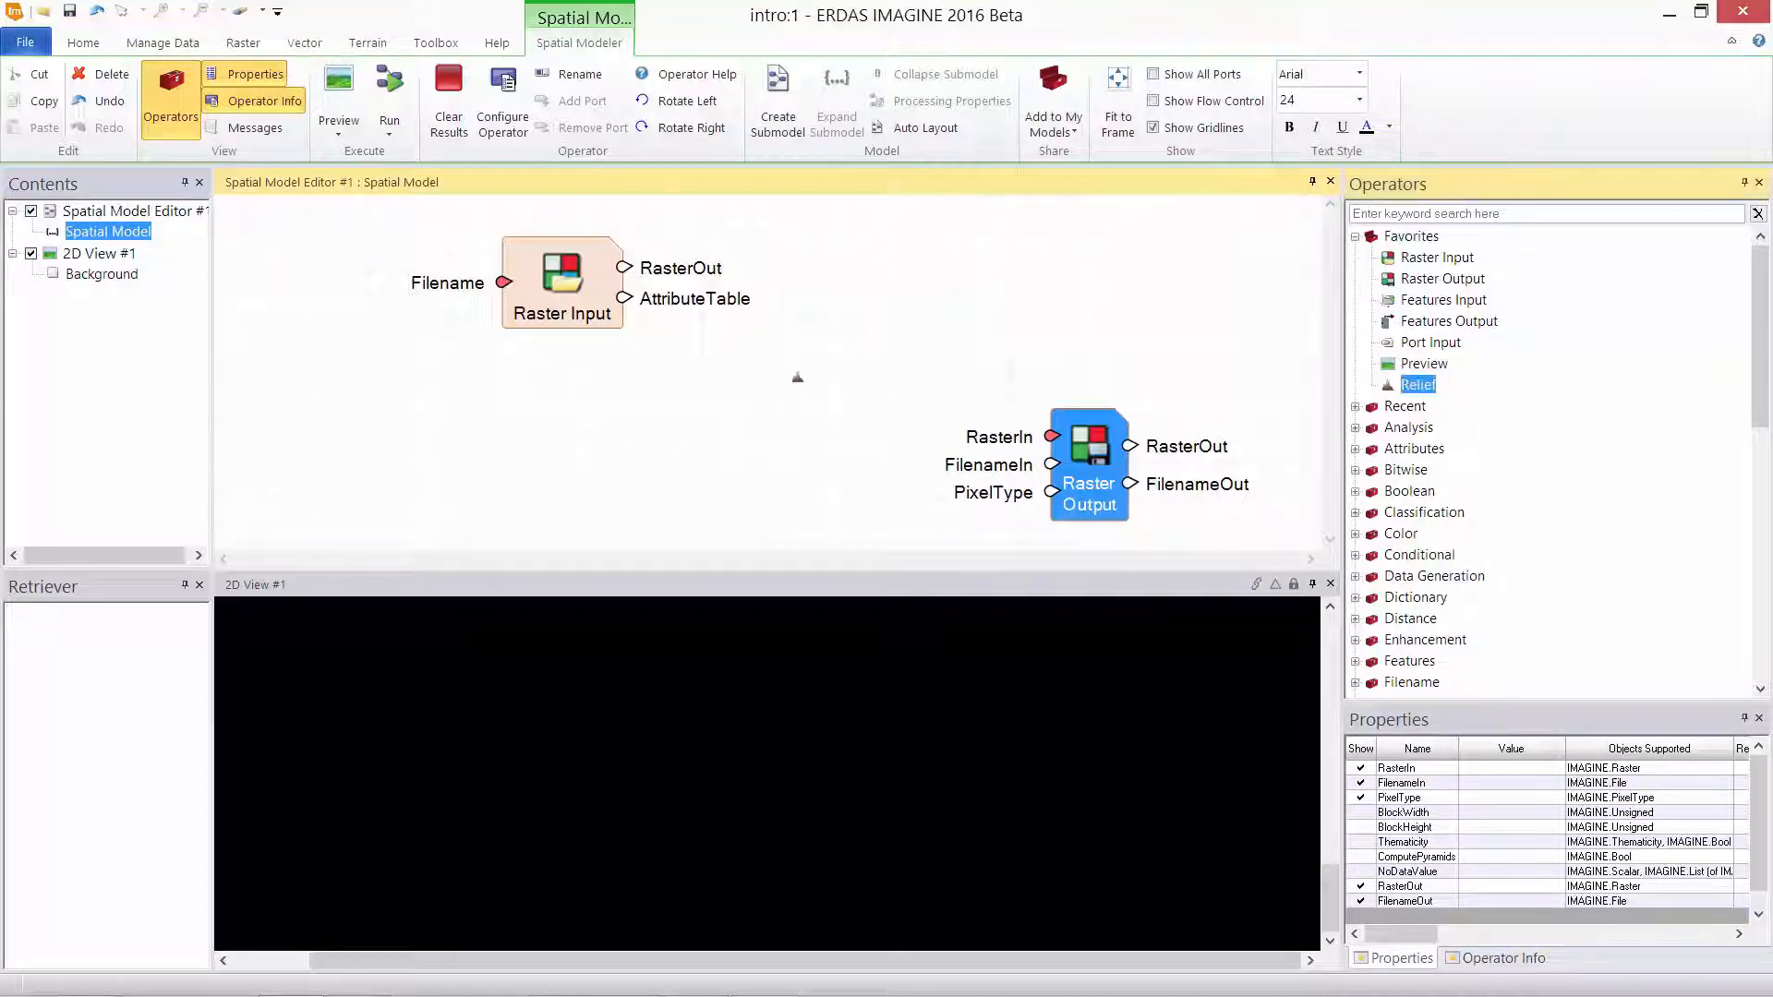
left_click_drag(1419, 384, 860, 401)
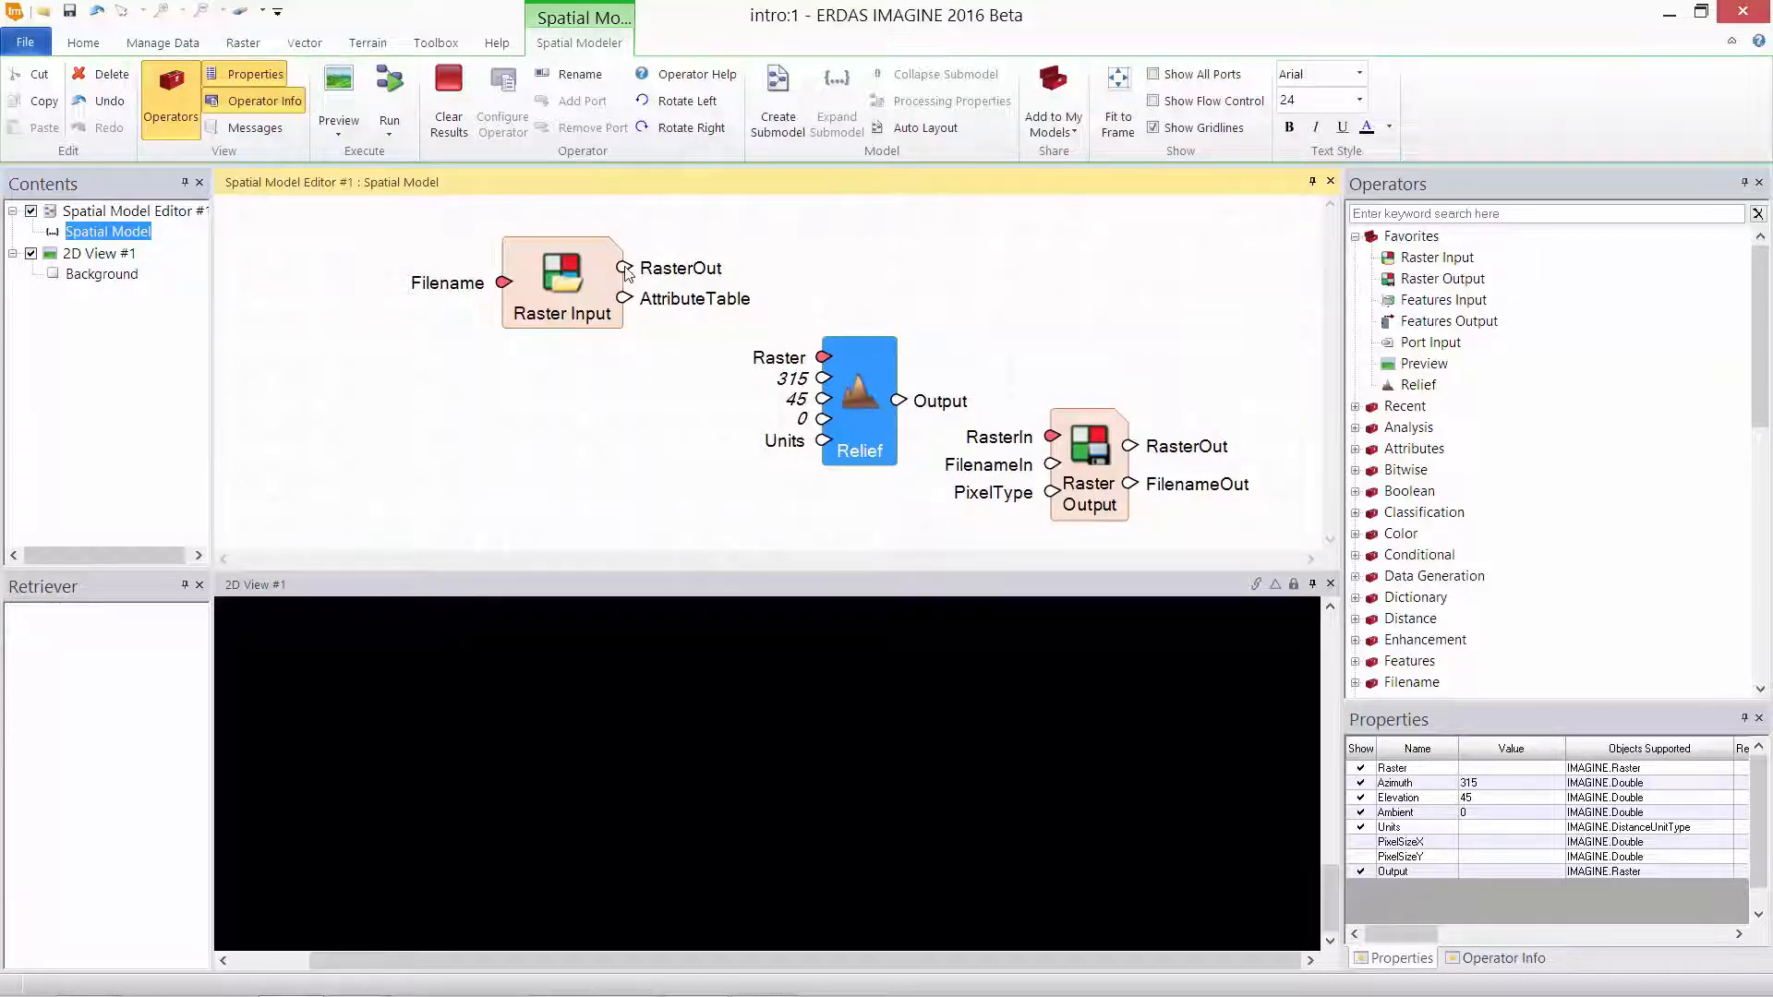
Step: Wire Raster Input into Relief and Relief into Raster Output, then add a Preview operator
left_click_drag(624, 267, 823, 357)
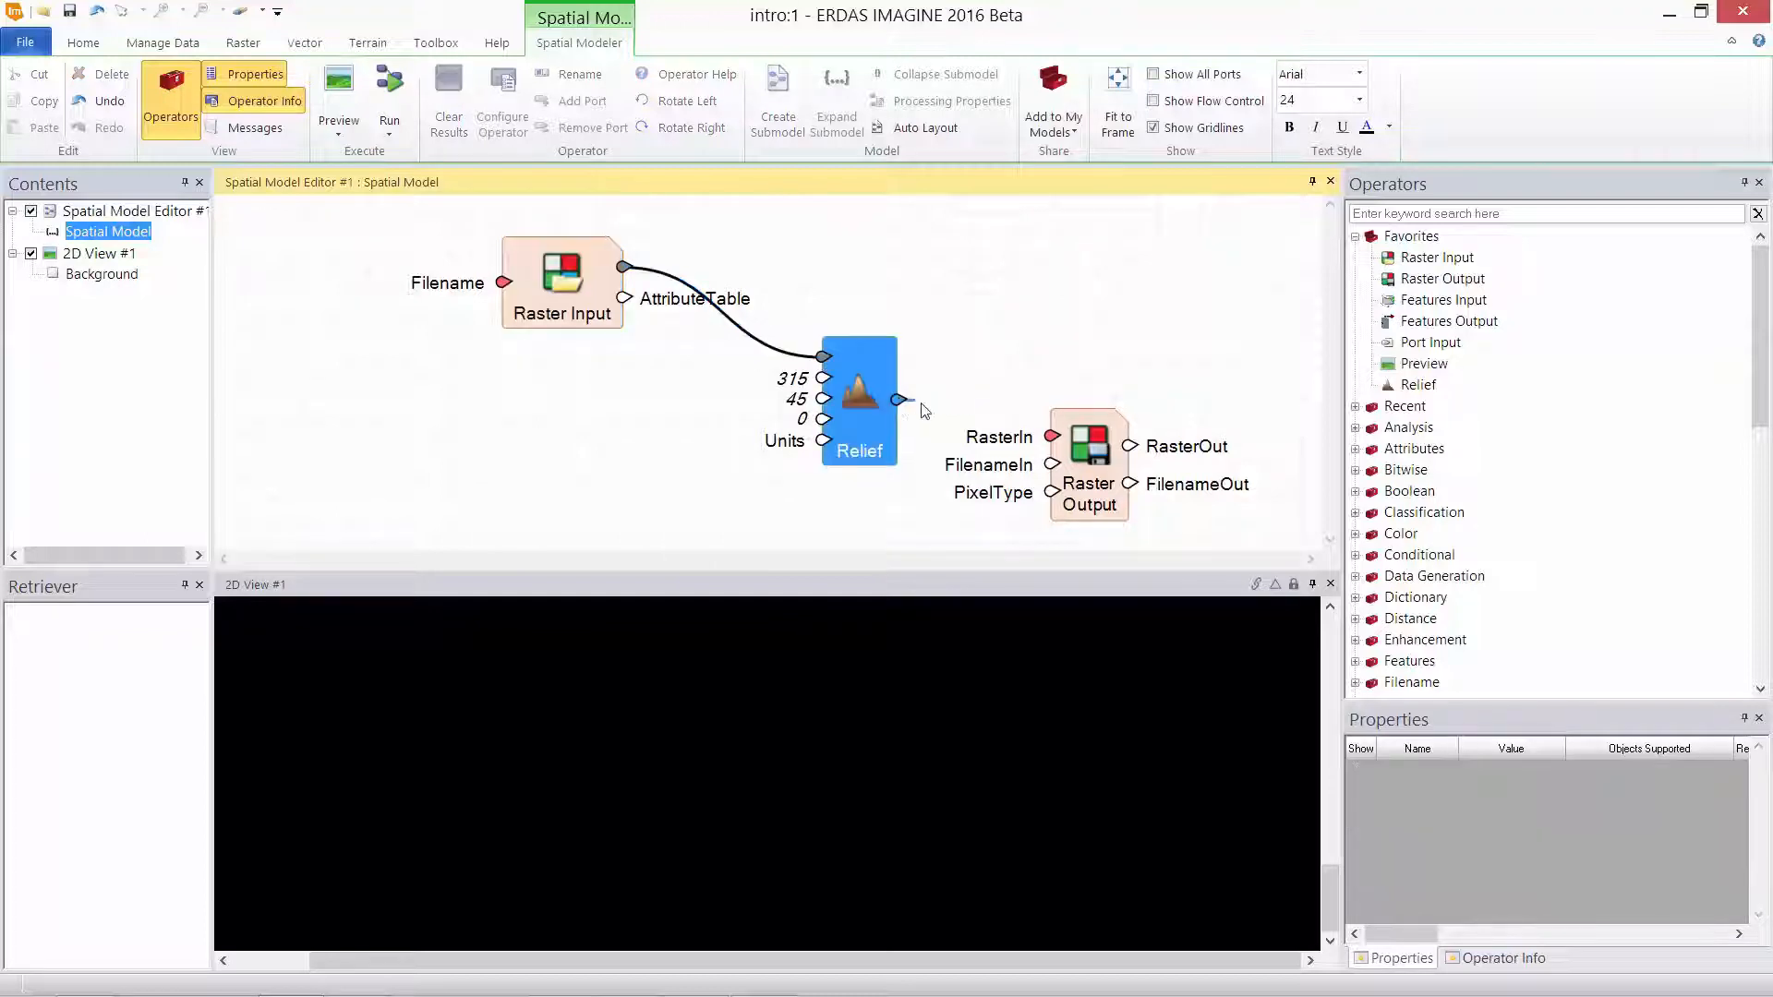
left_click_drag(898, 399, 1051, 438)
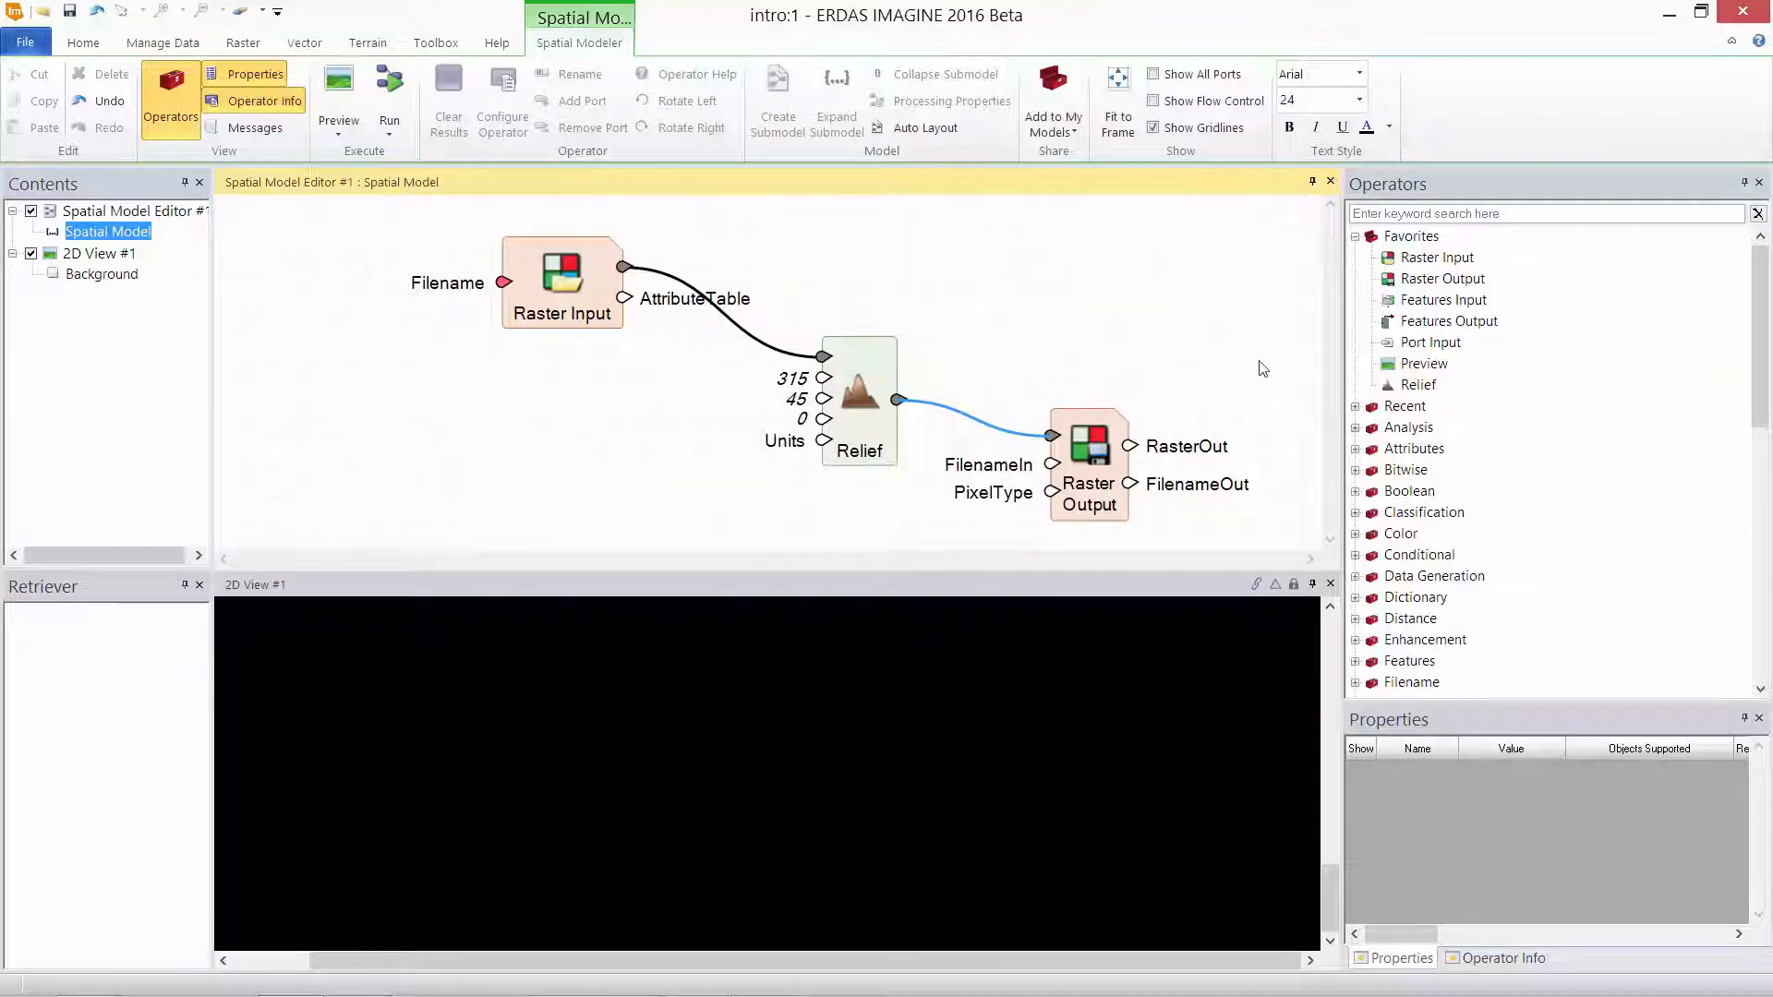
left_click(1424, 363)
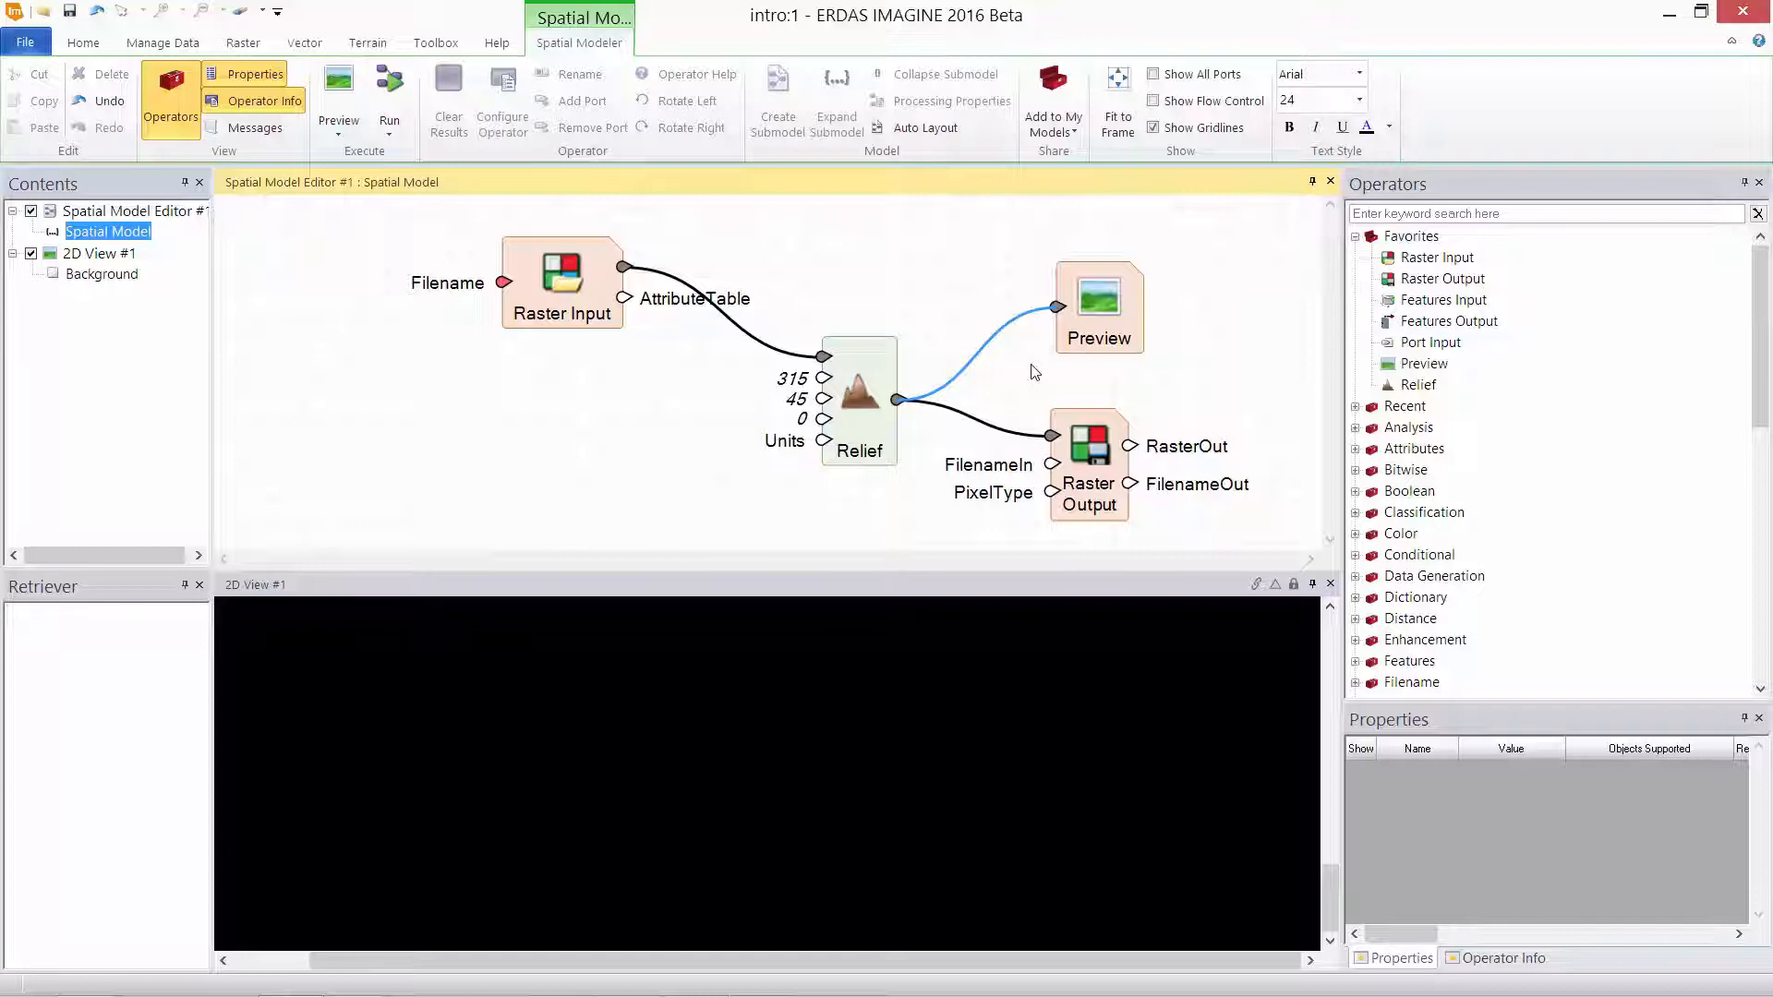
mouse_move(905, 285)
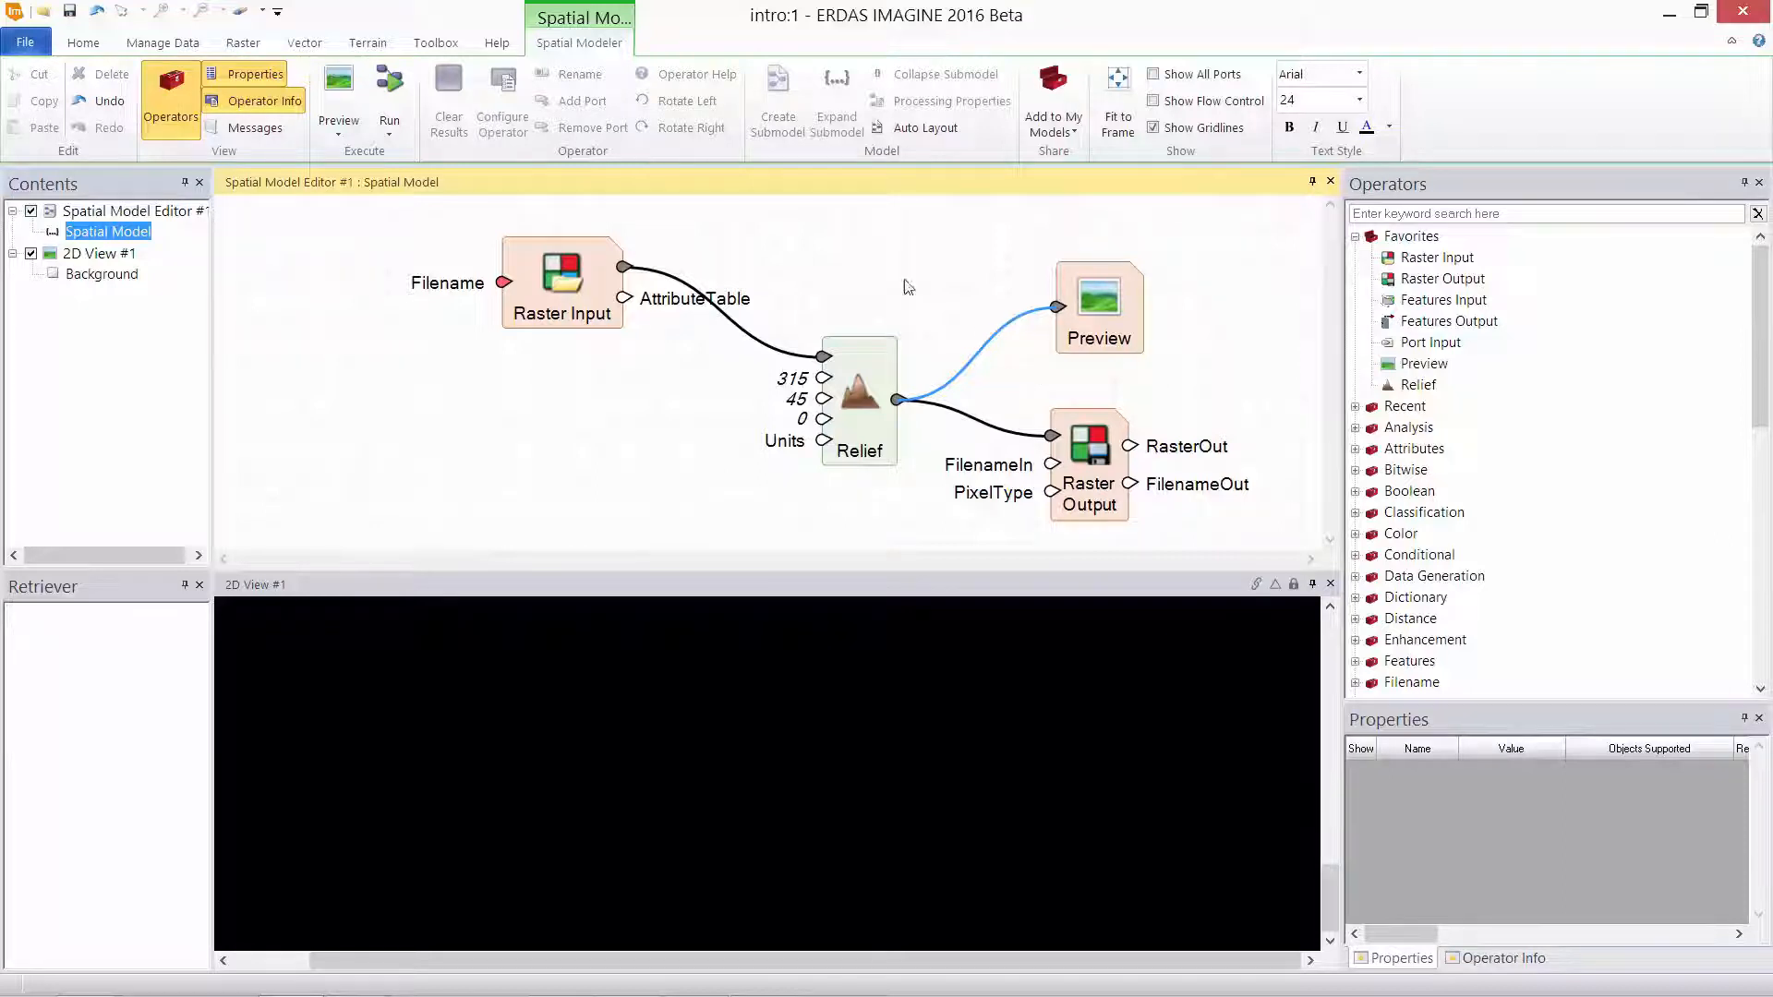
left_click(389, 101)
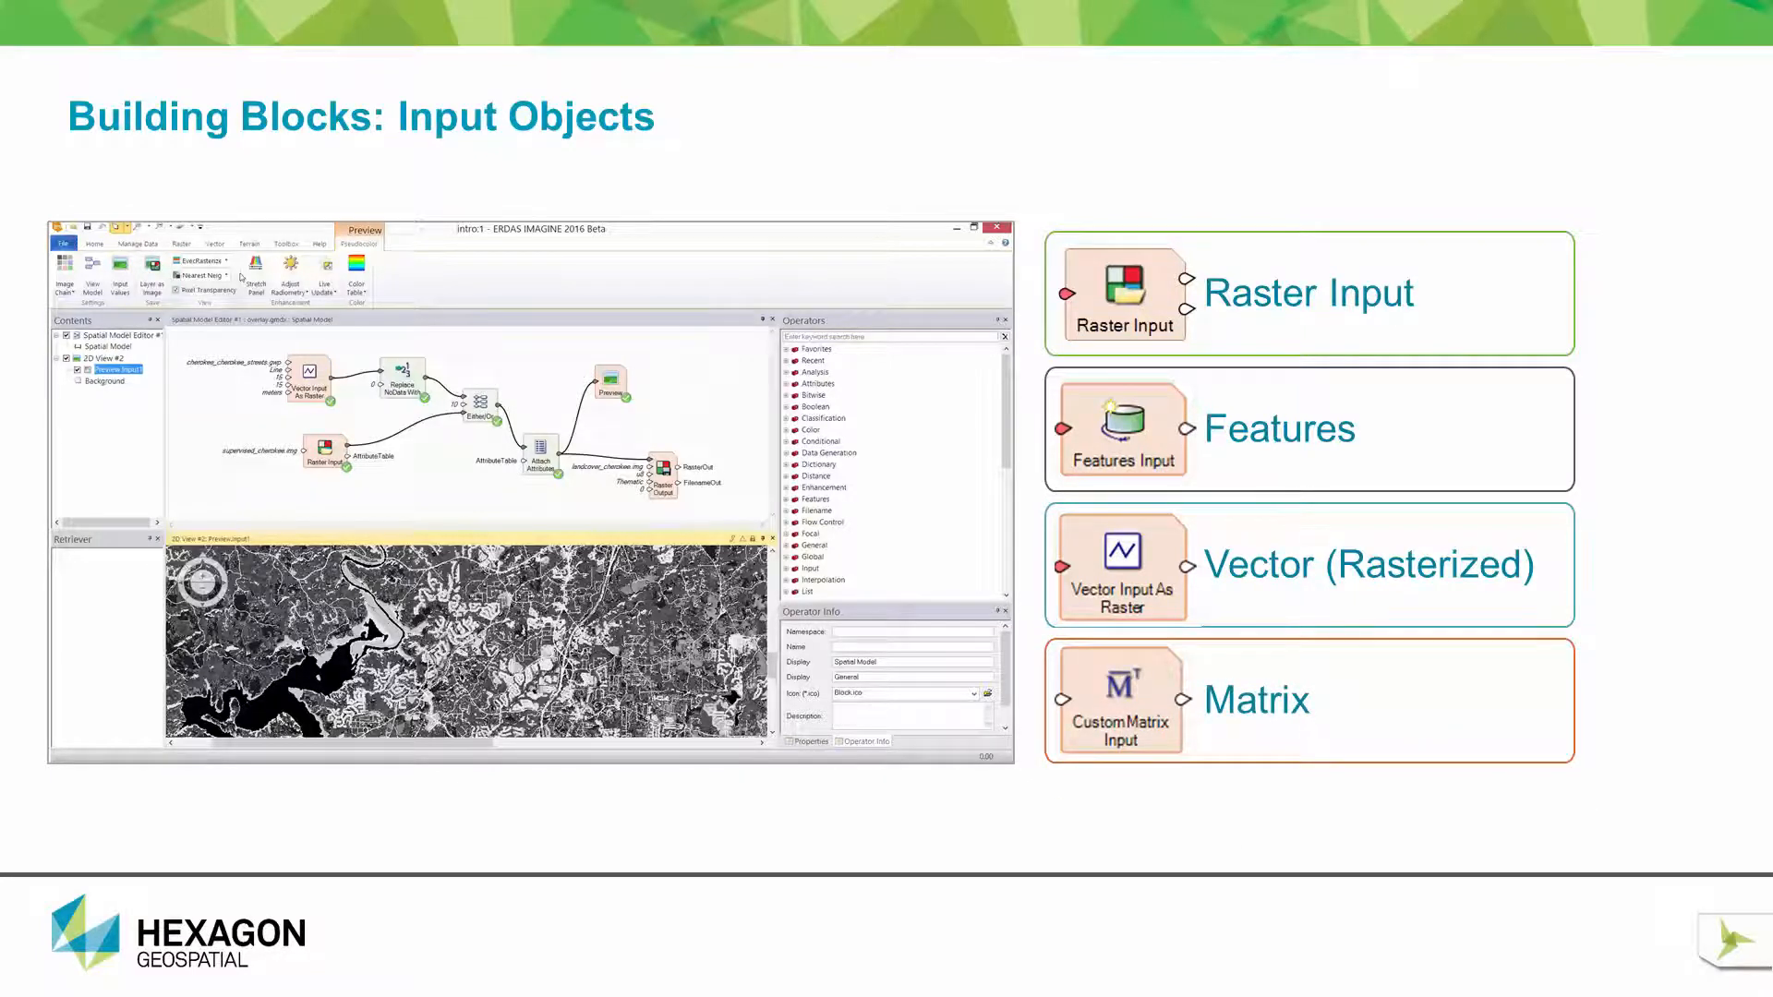
key("right")
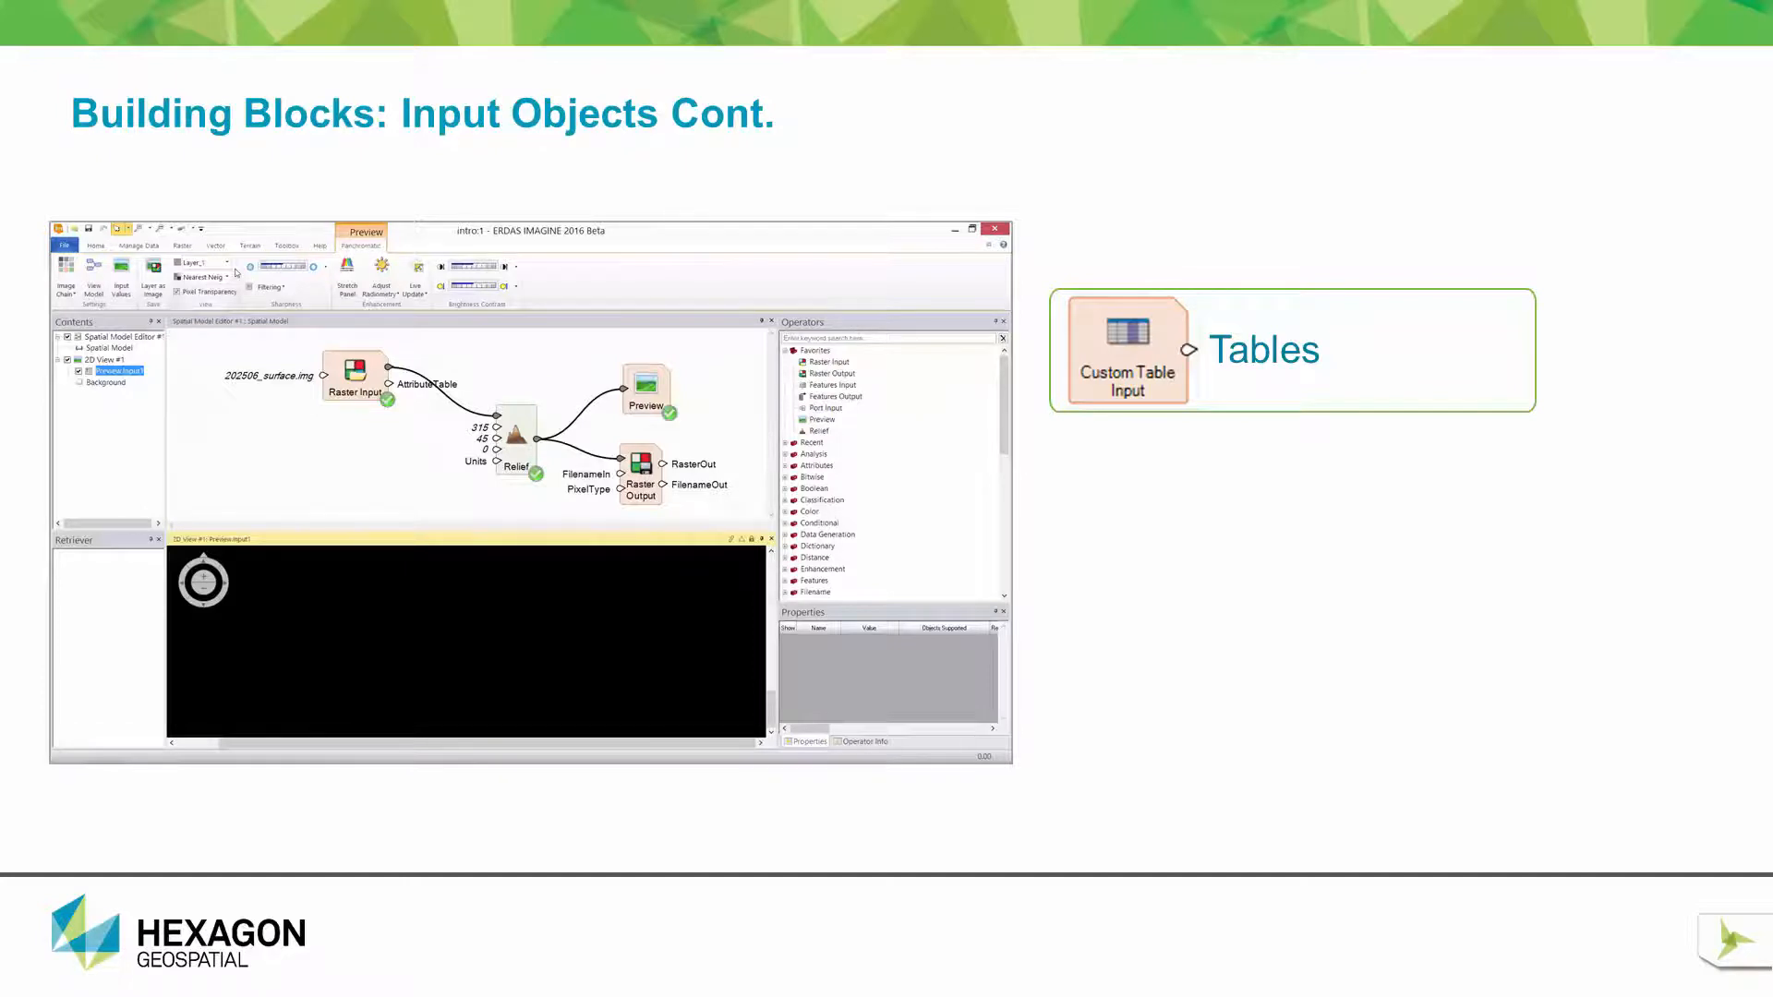
key("right")
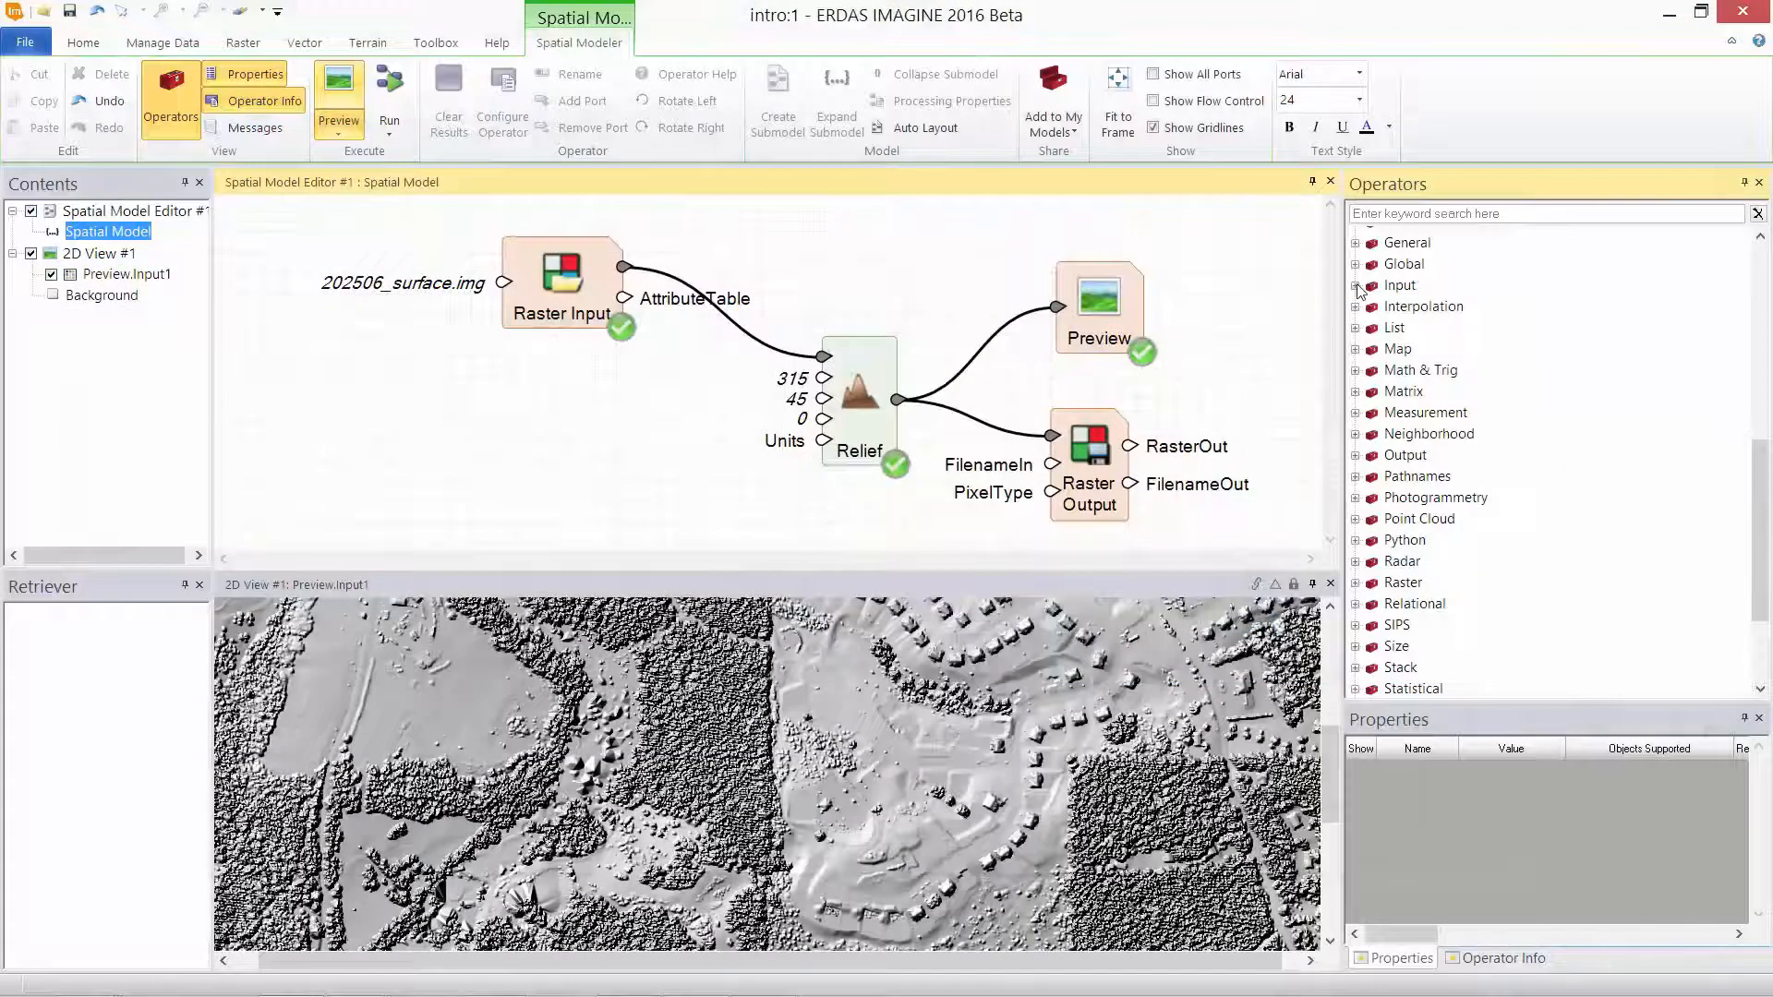
left_click(1357, 286)
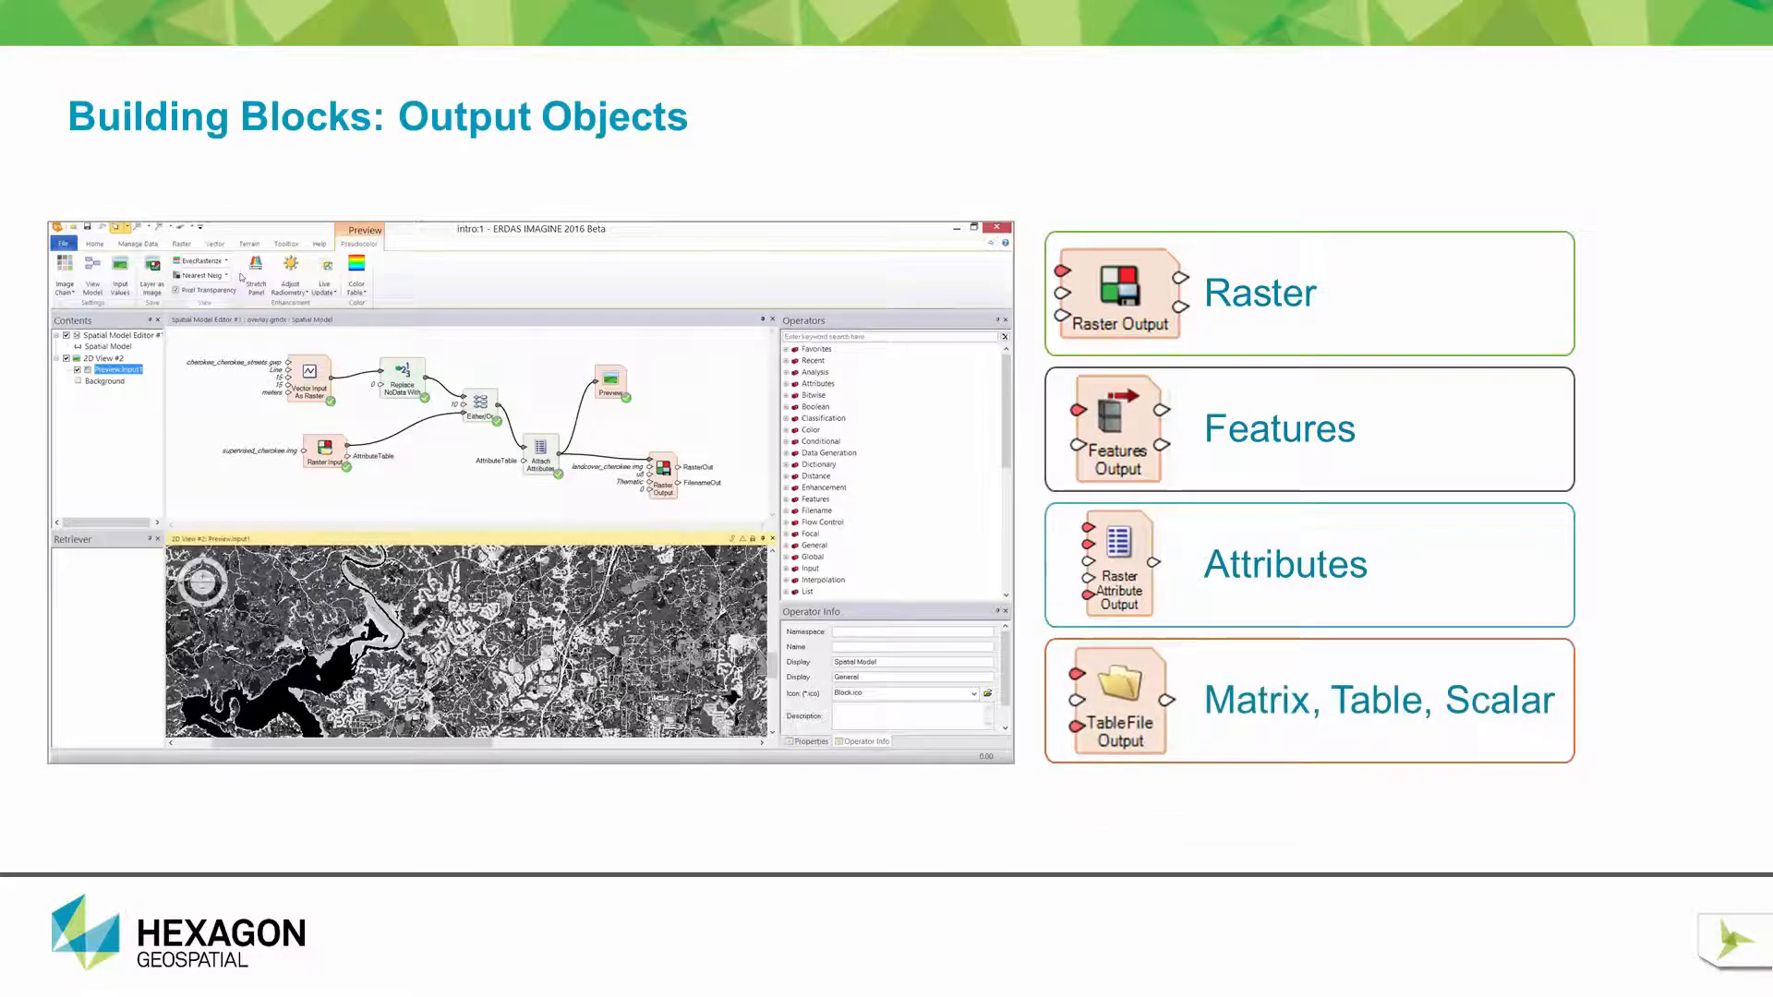
Step: Exit the slide show to return to the roads_overlay_2016 model
key("right")
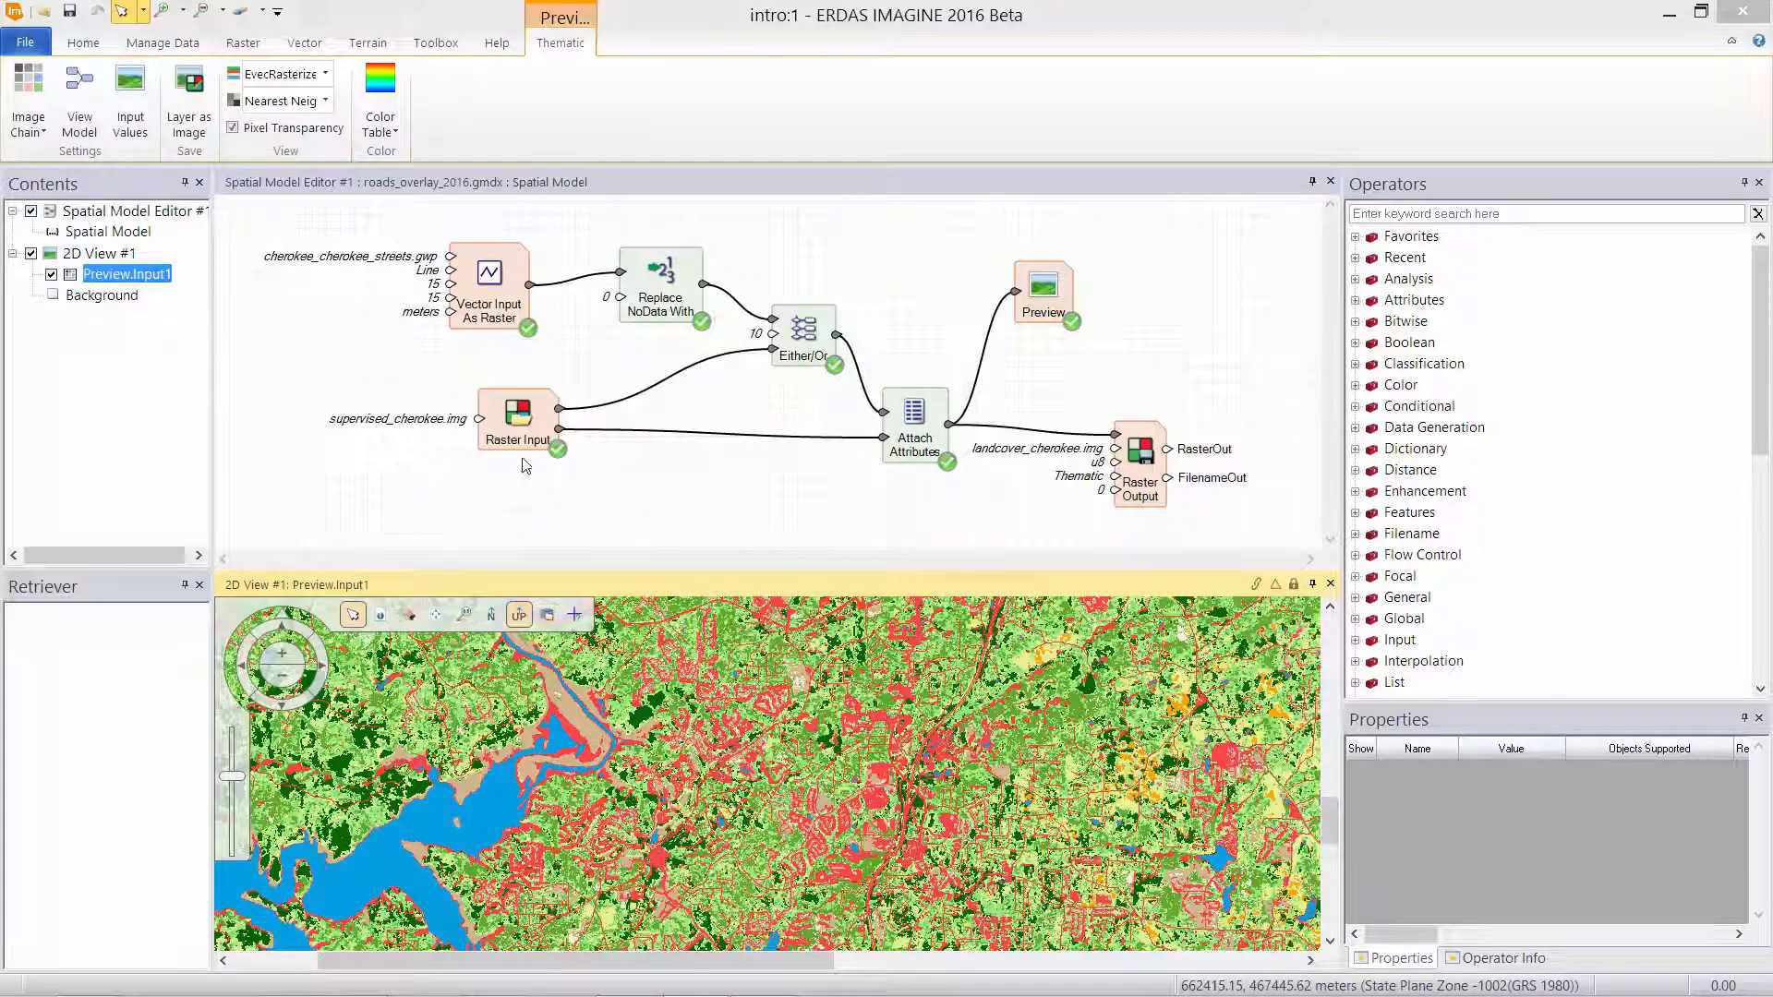
Step: Link the Attach Attributes output into the new Relief operator's Raster port
left_click(518, 419)
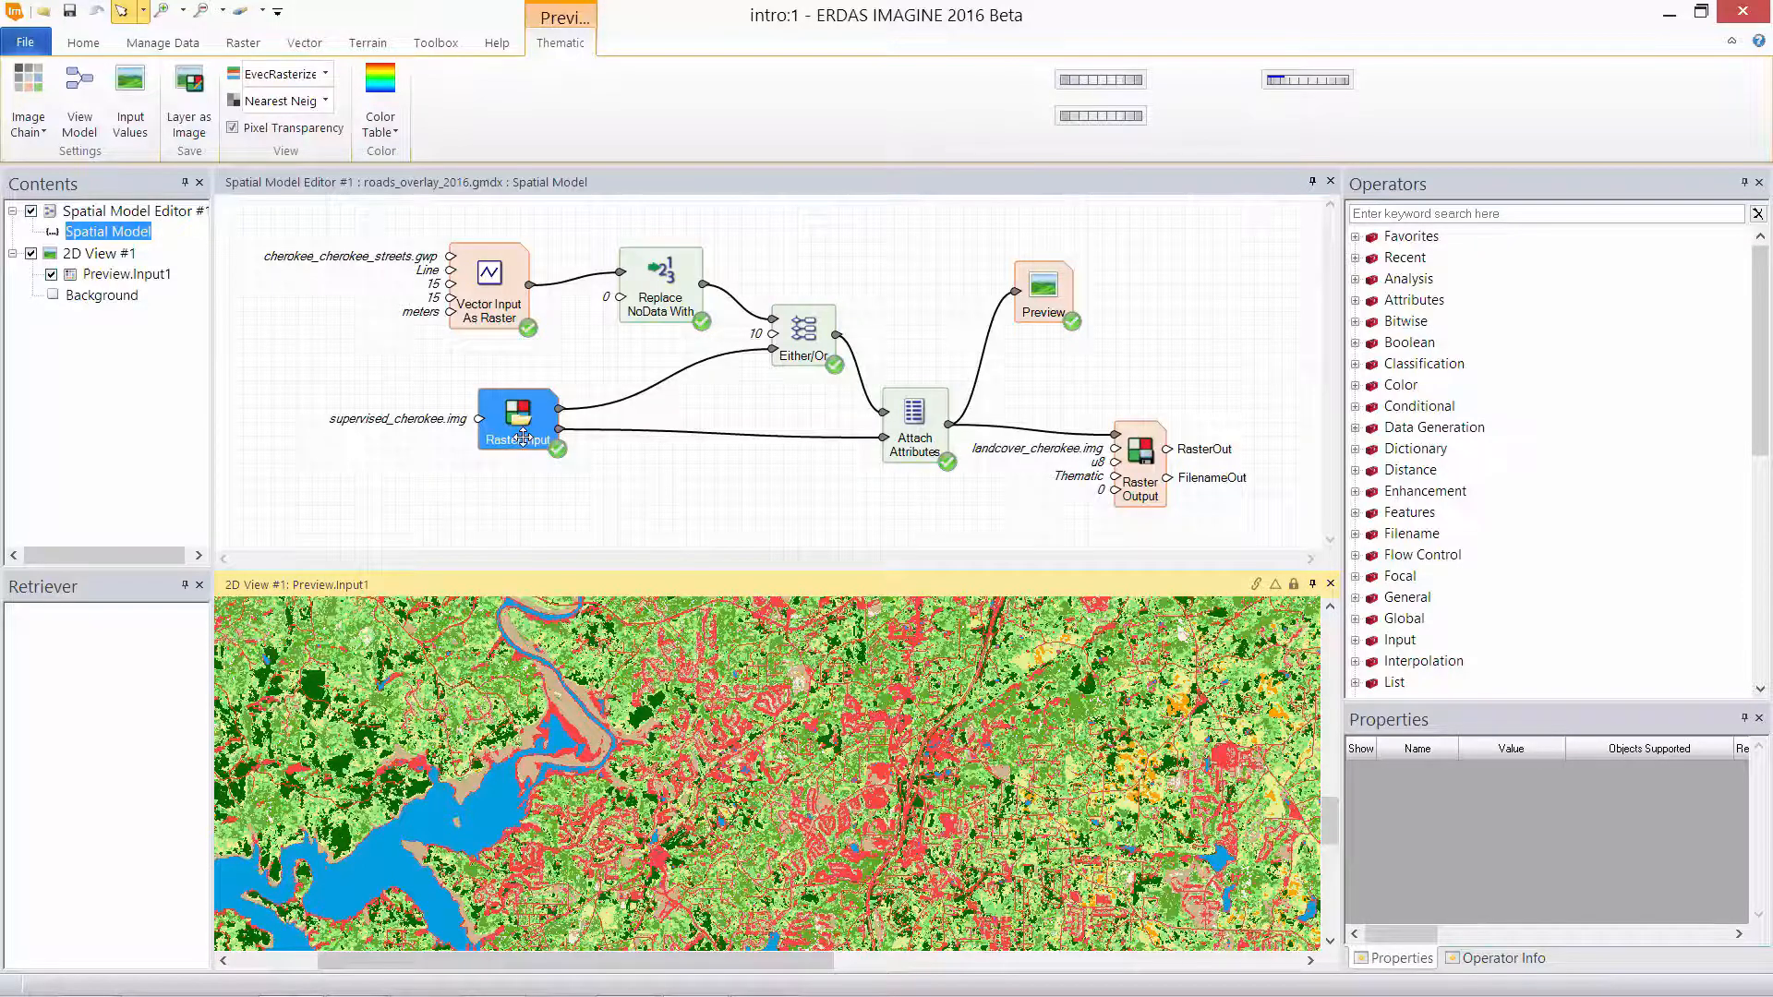
left_click(913, 424)
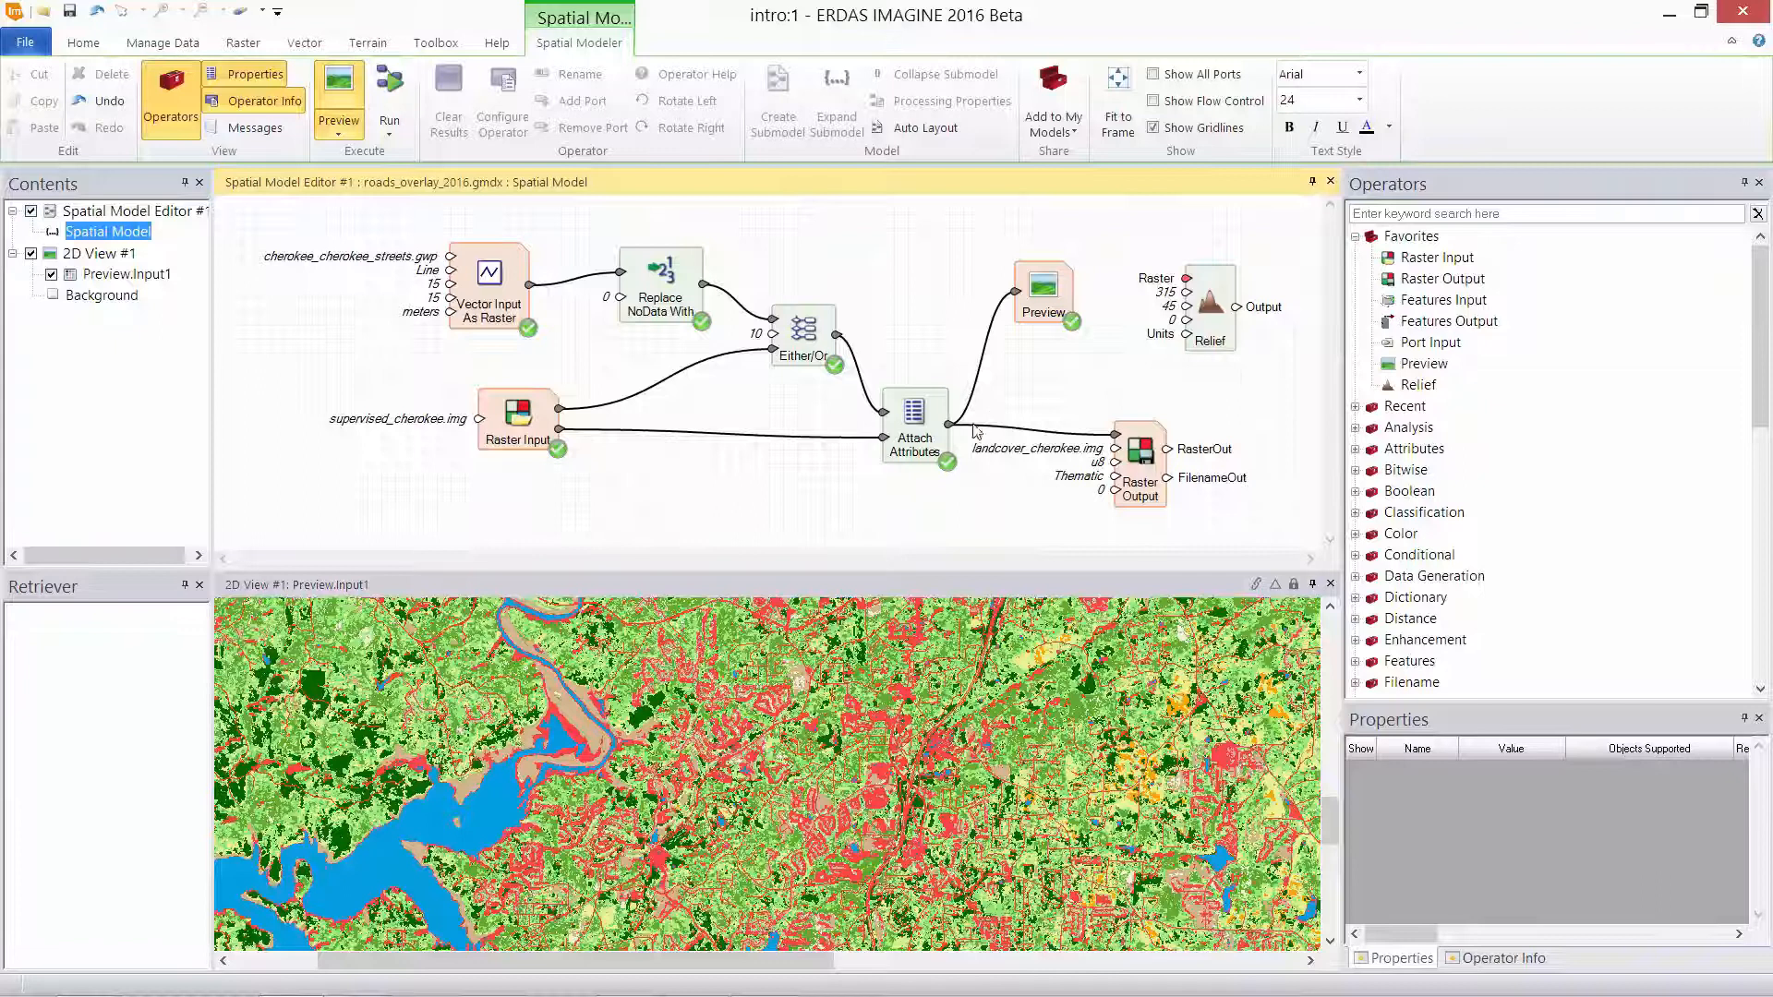
left_click(913, 424)
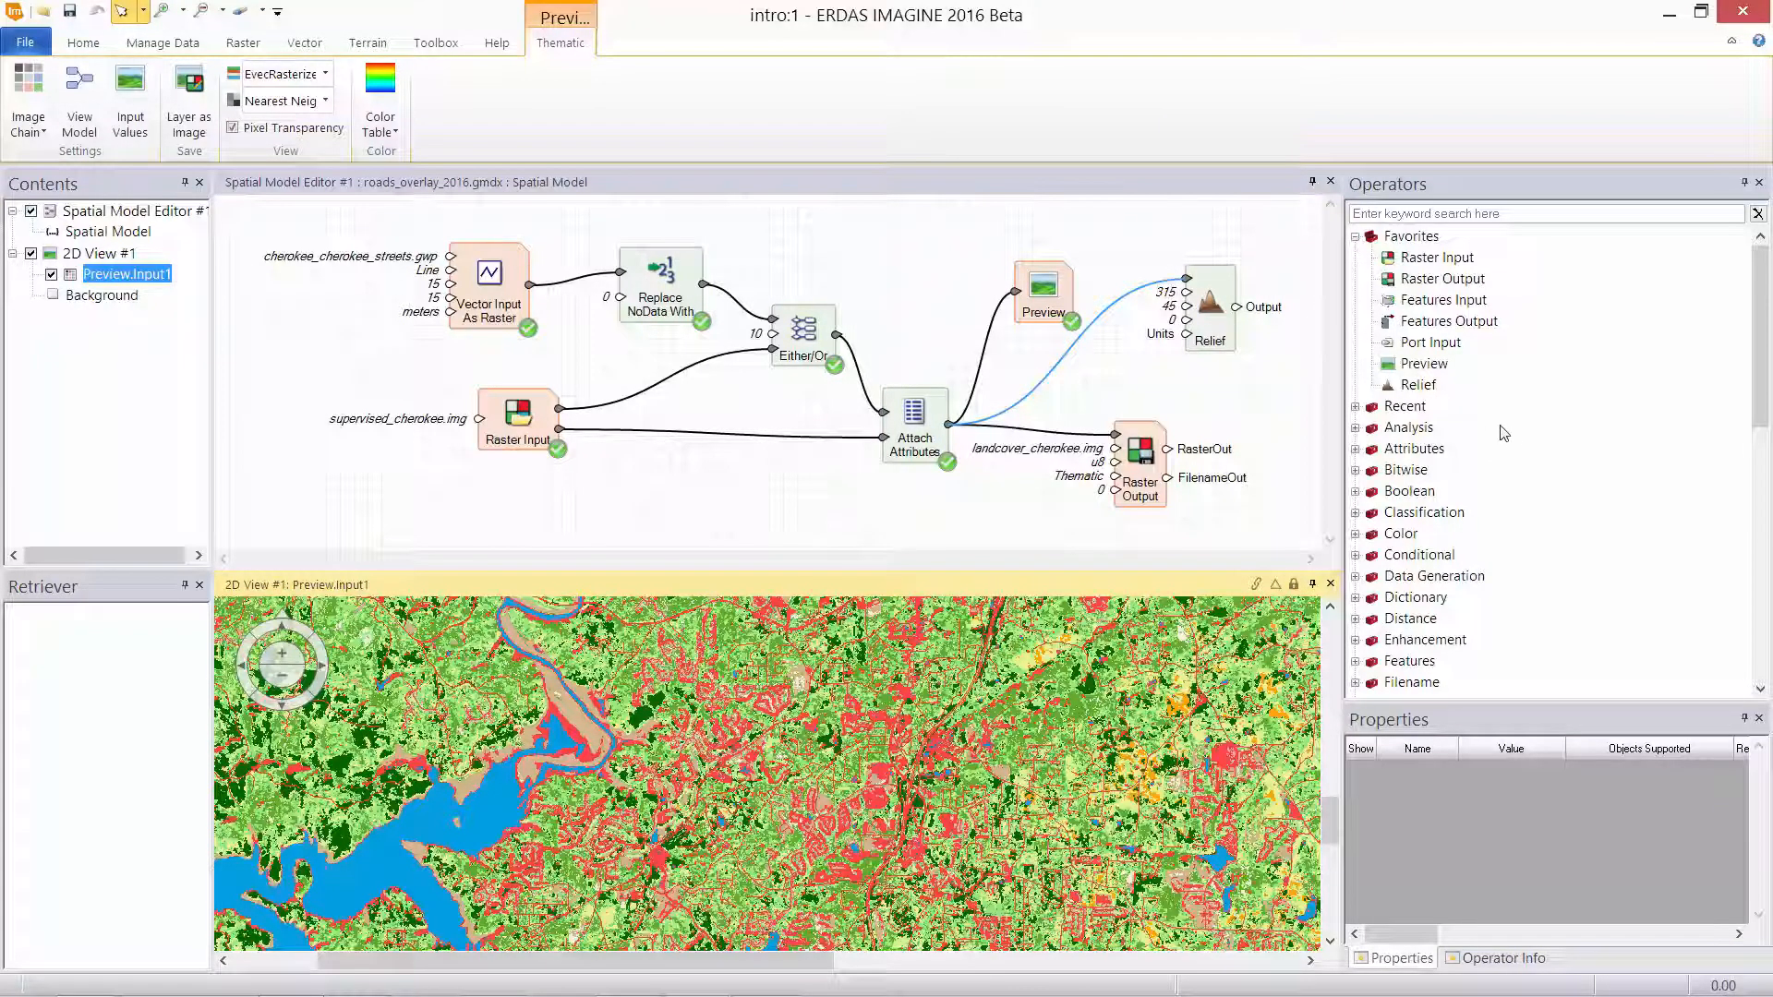
Step: Search operators for 'smooth', add Convolve to Favorites, and clear the search
left_click(1537, 213)
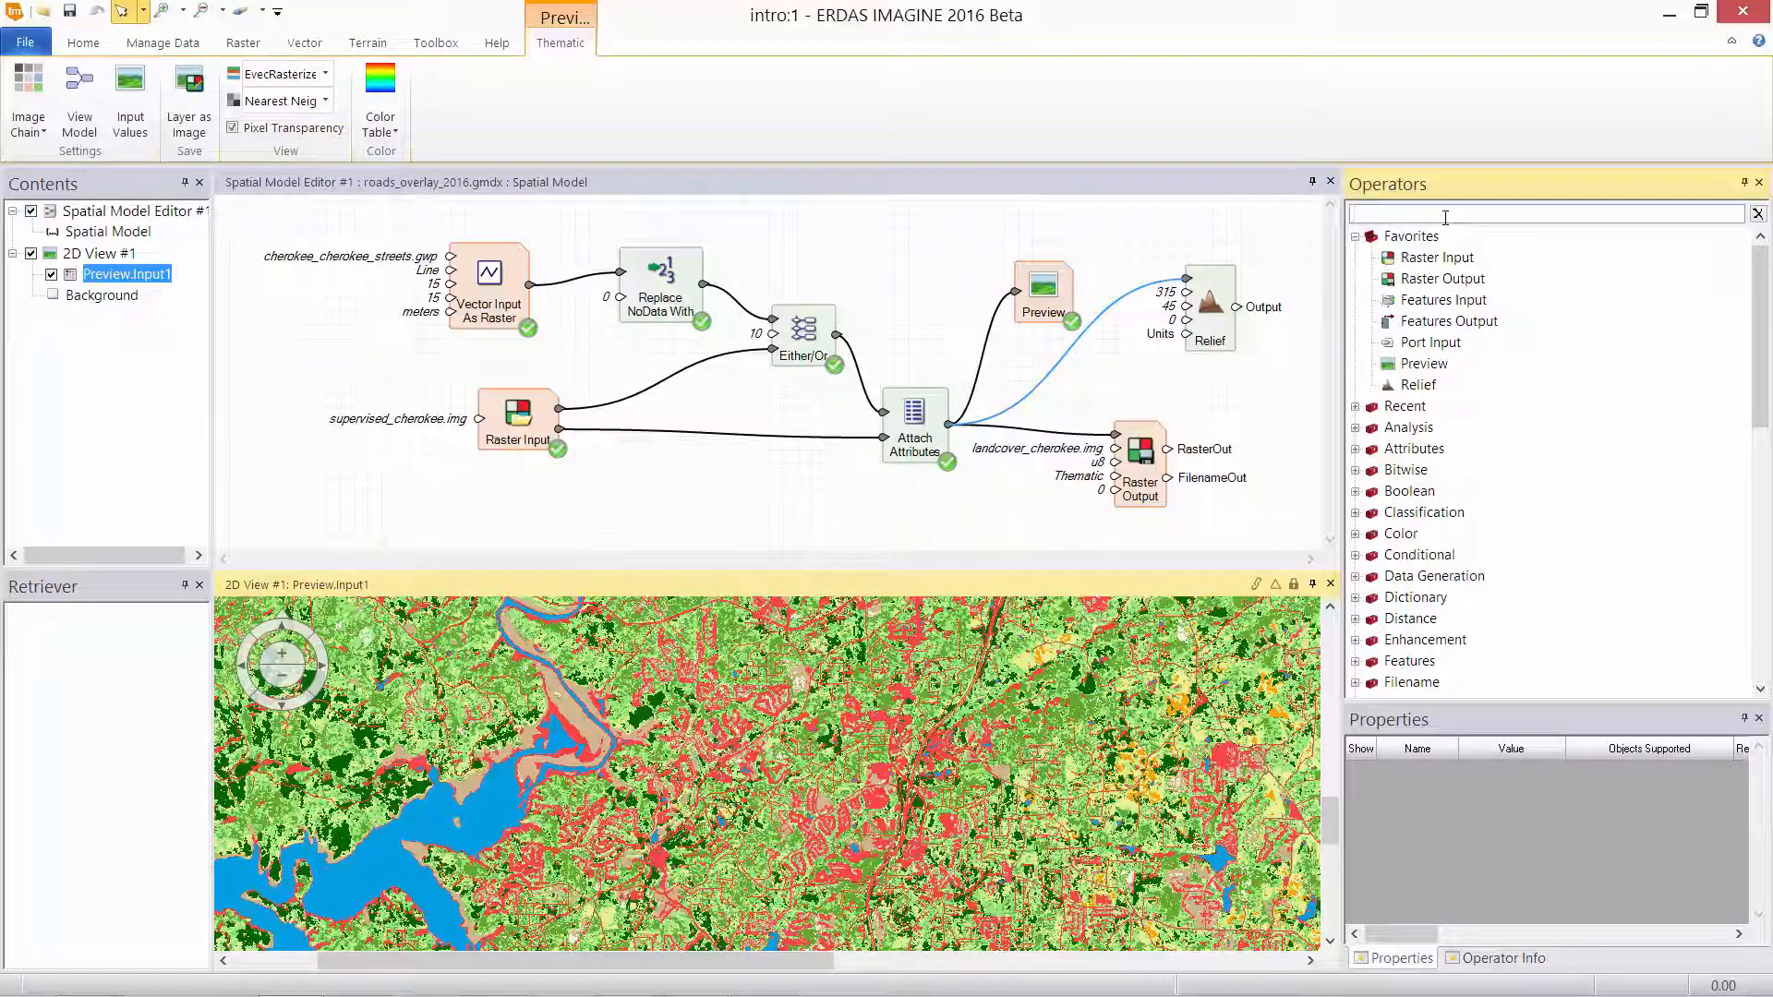
type("smooth")
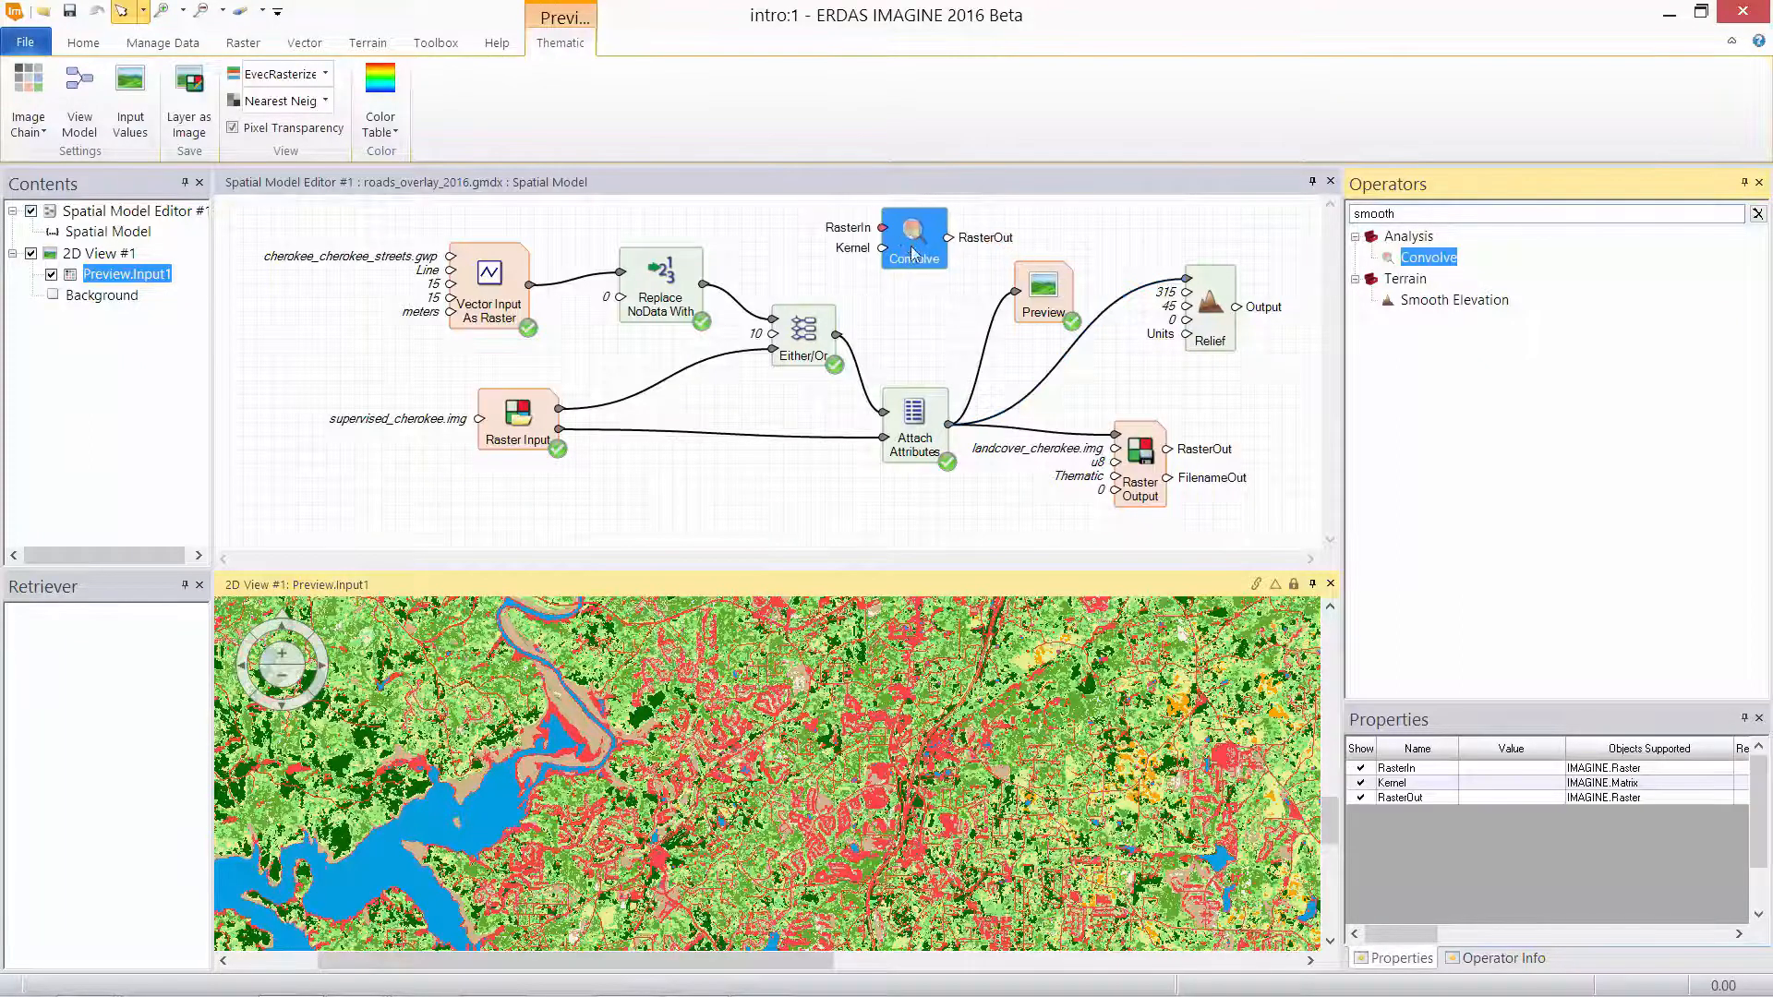
right_click(1428, 257)
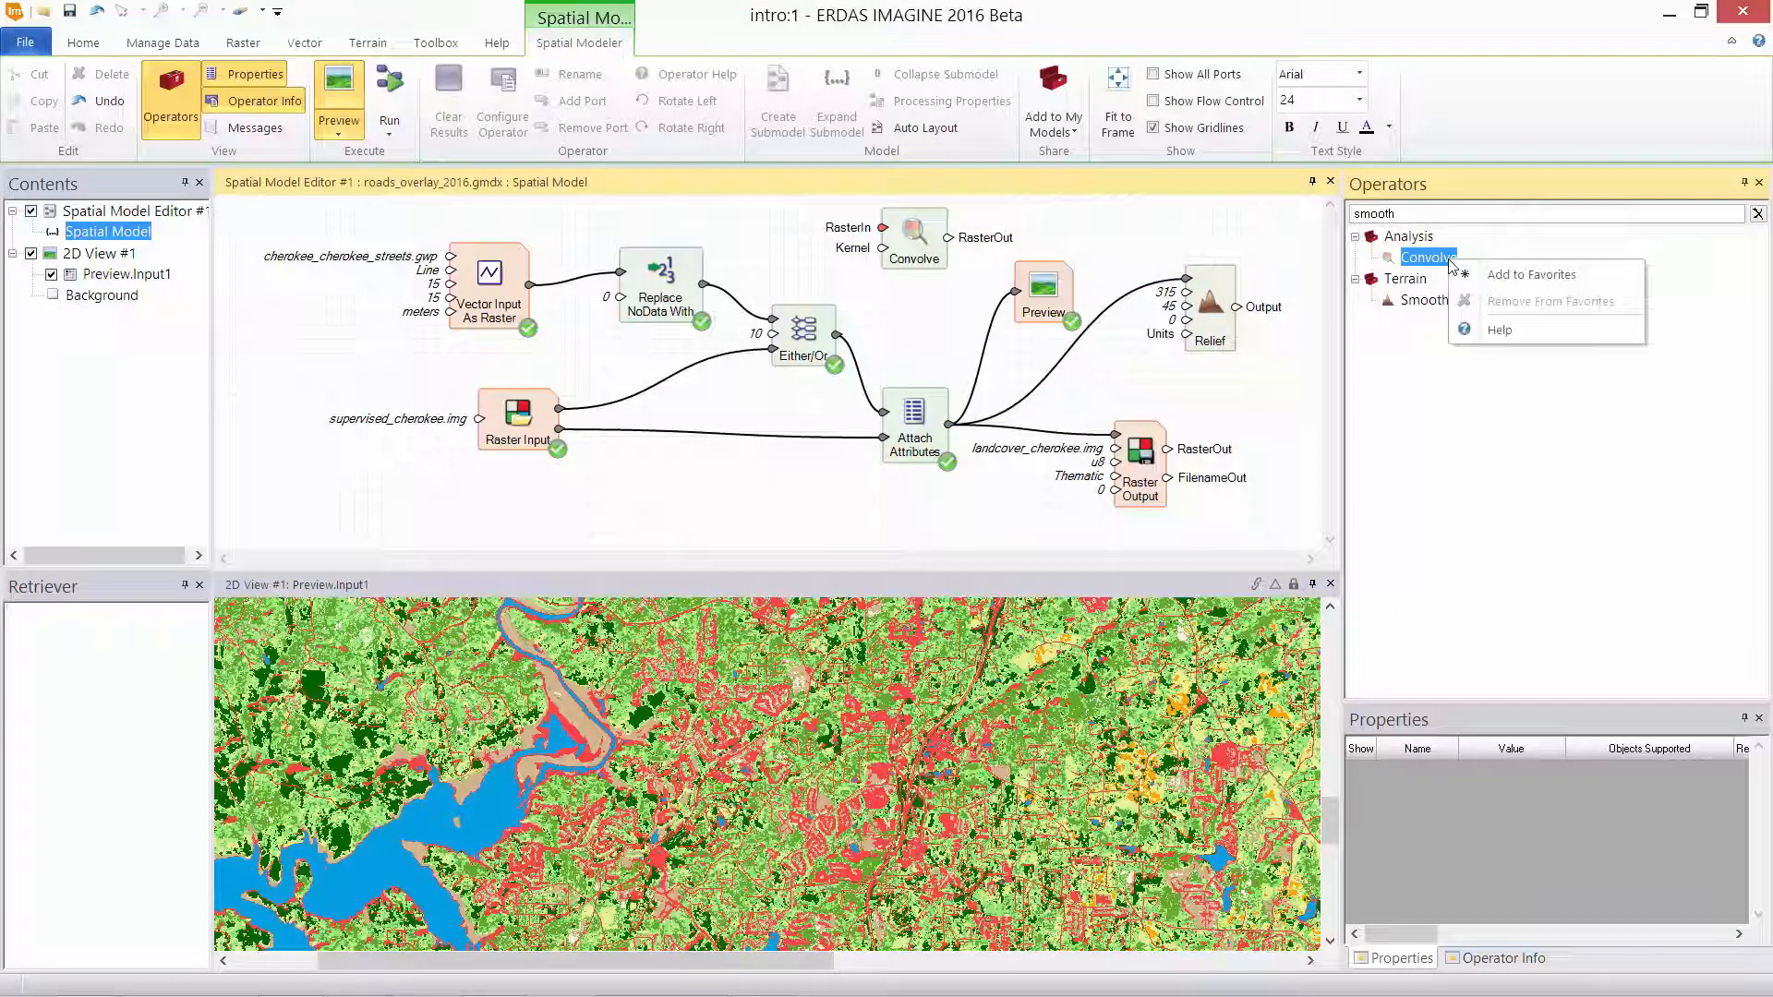
mouse_move(1529, 273)
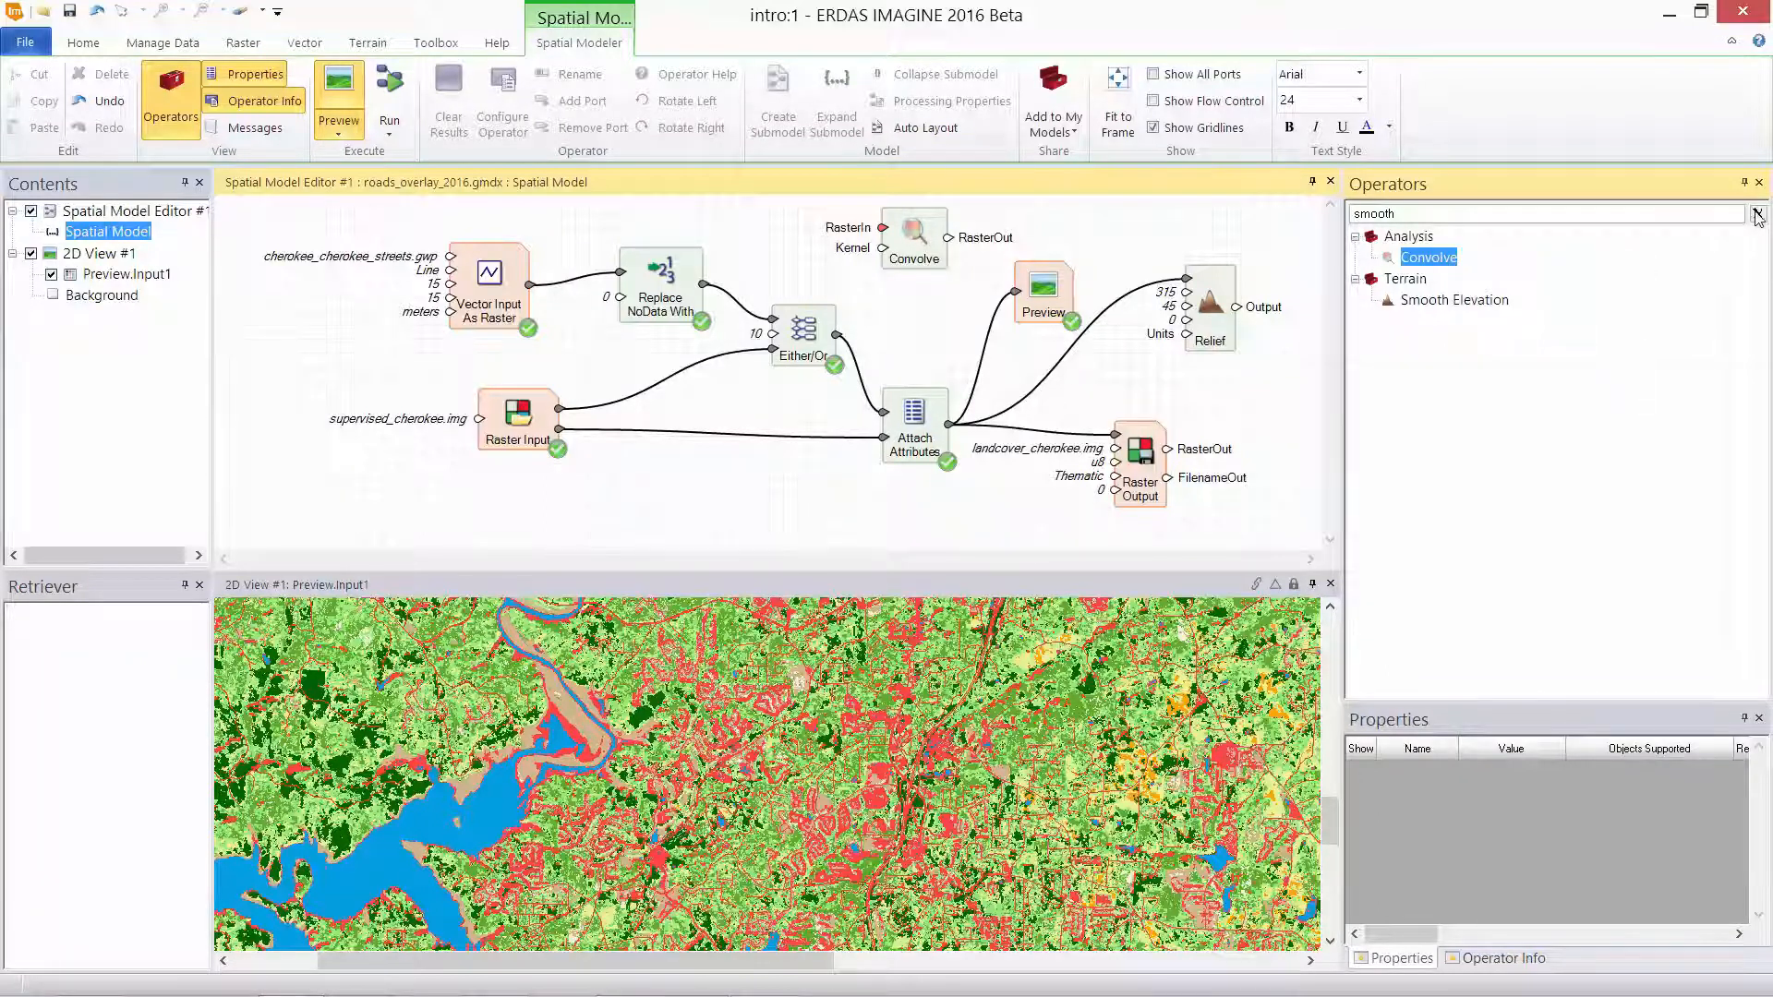
left_click(1758, 213)
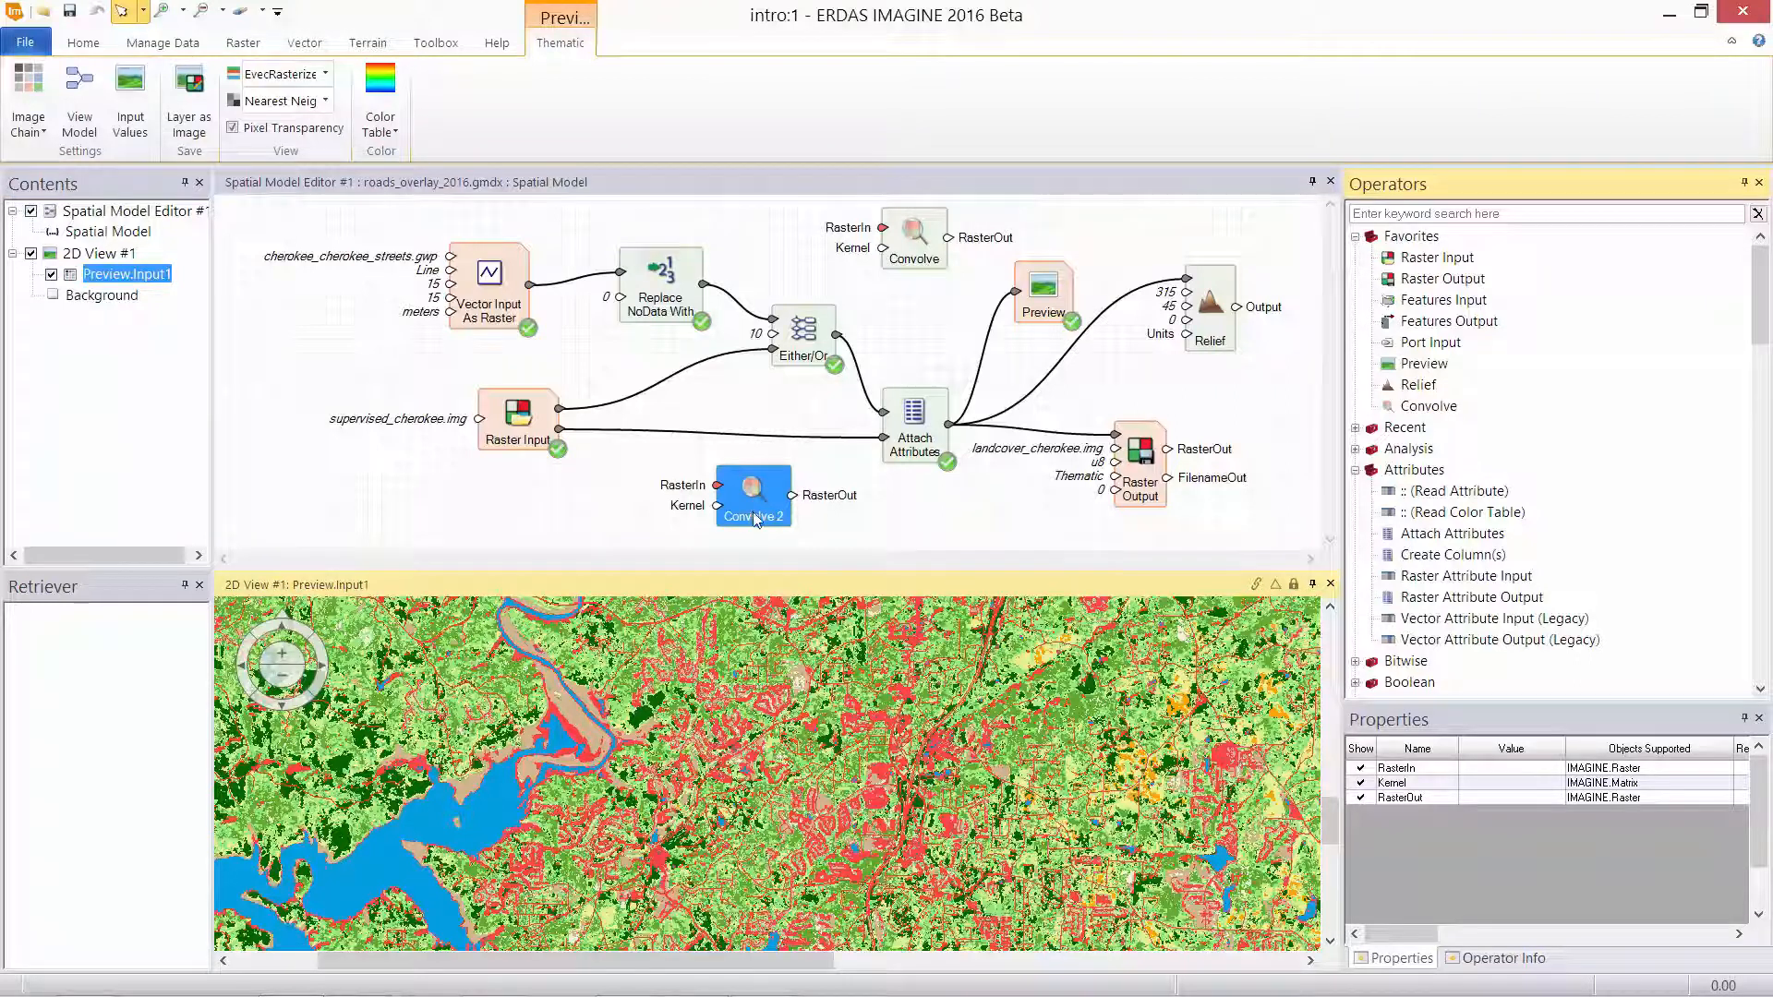
Step: Open Operator Help for the second Convolve operator
right_click(752, 494)
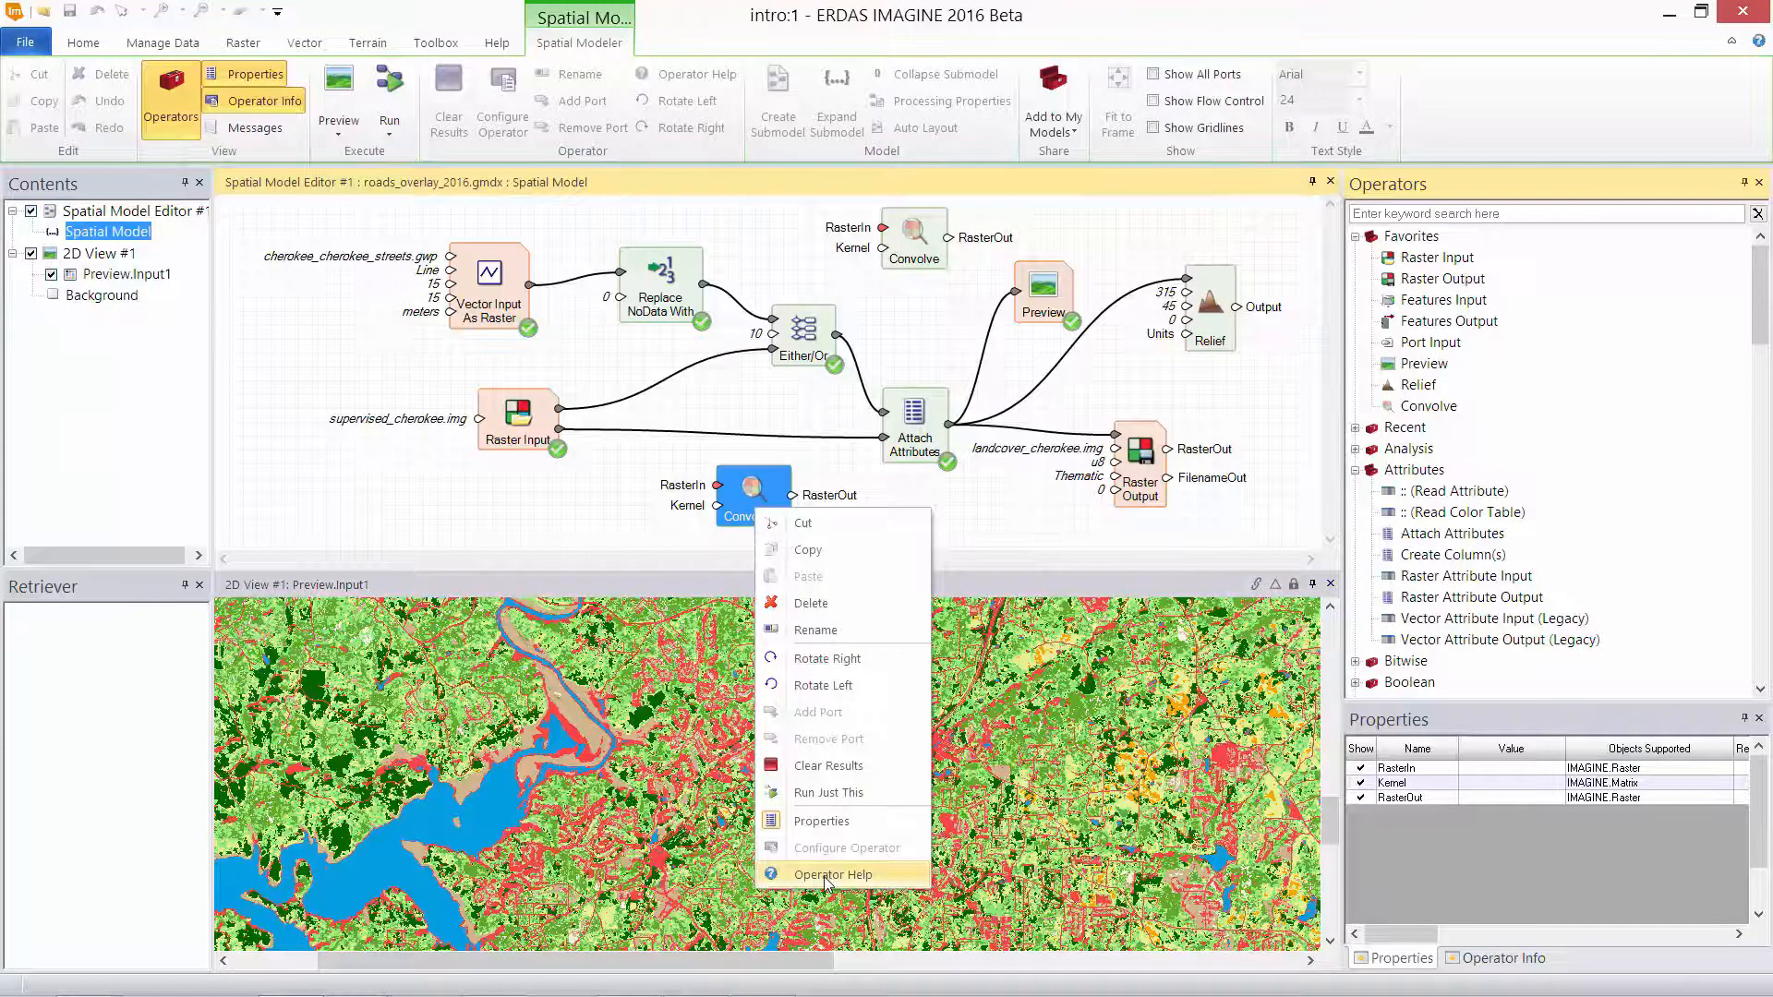
left_click(833, 875)
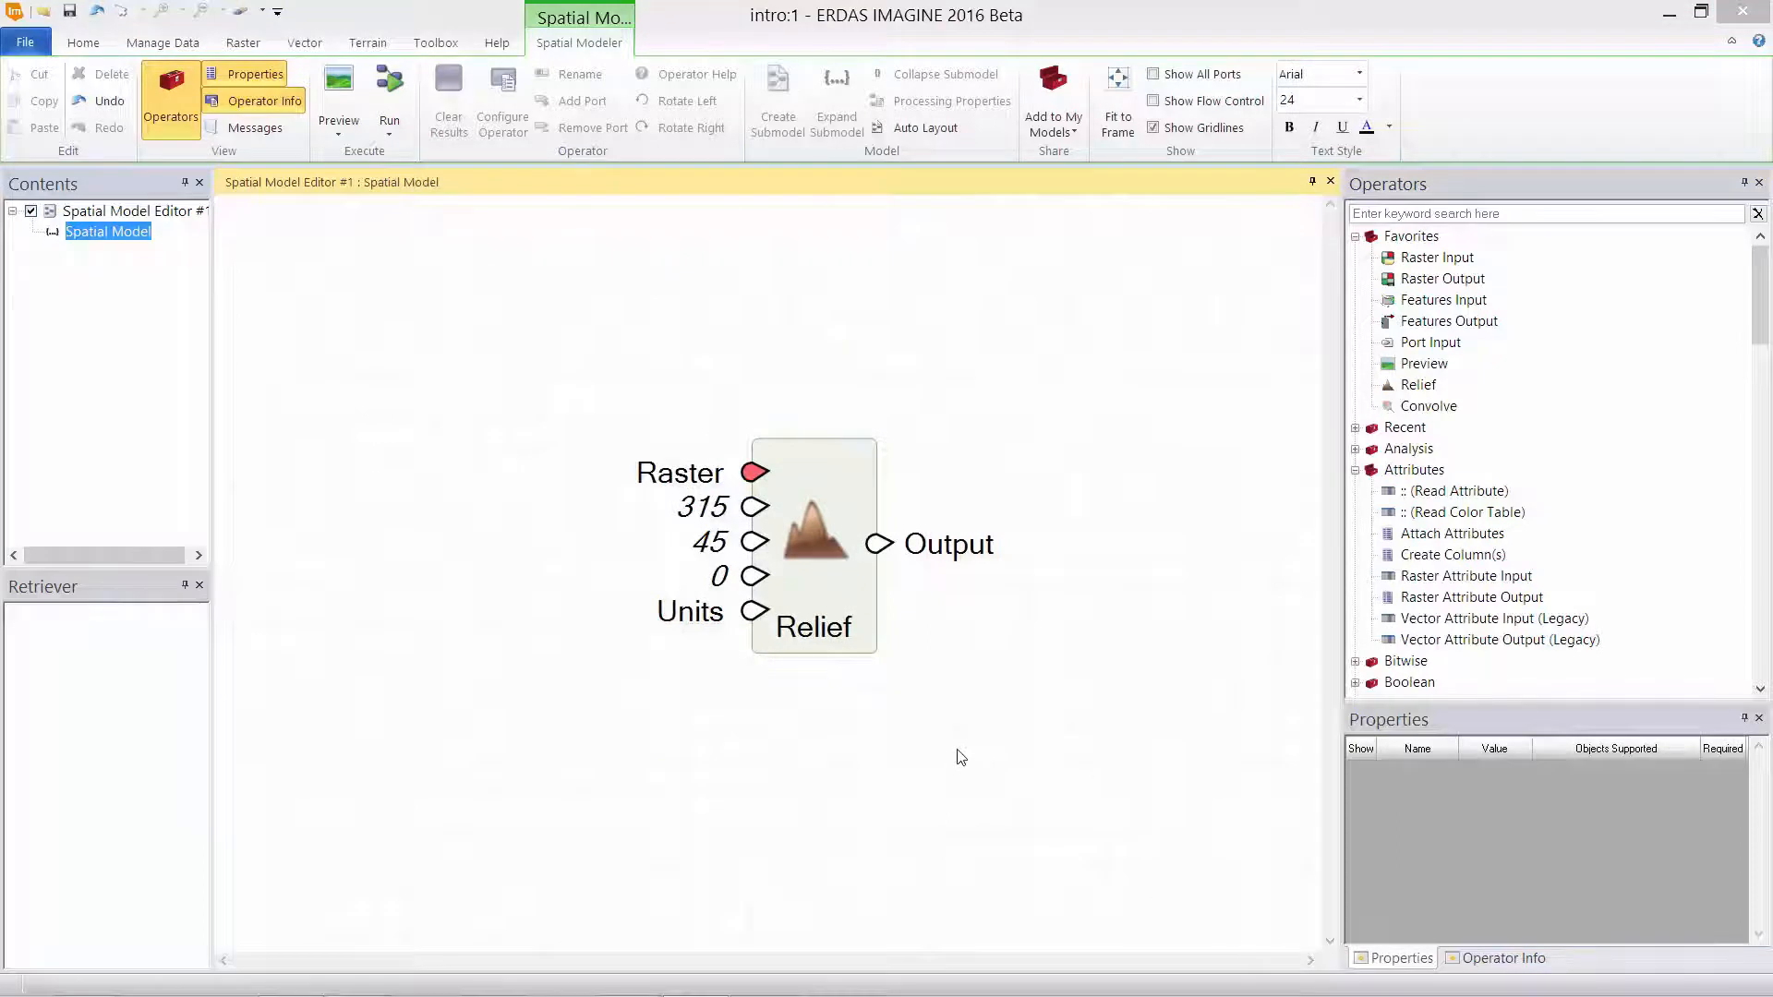
Step: Select the Relief operator to show its properties, including Azimuth 315 and Elevation 45
left_click(813, 543)
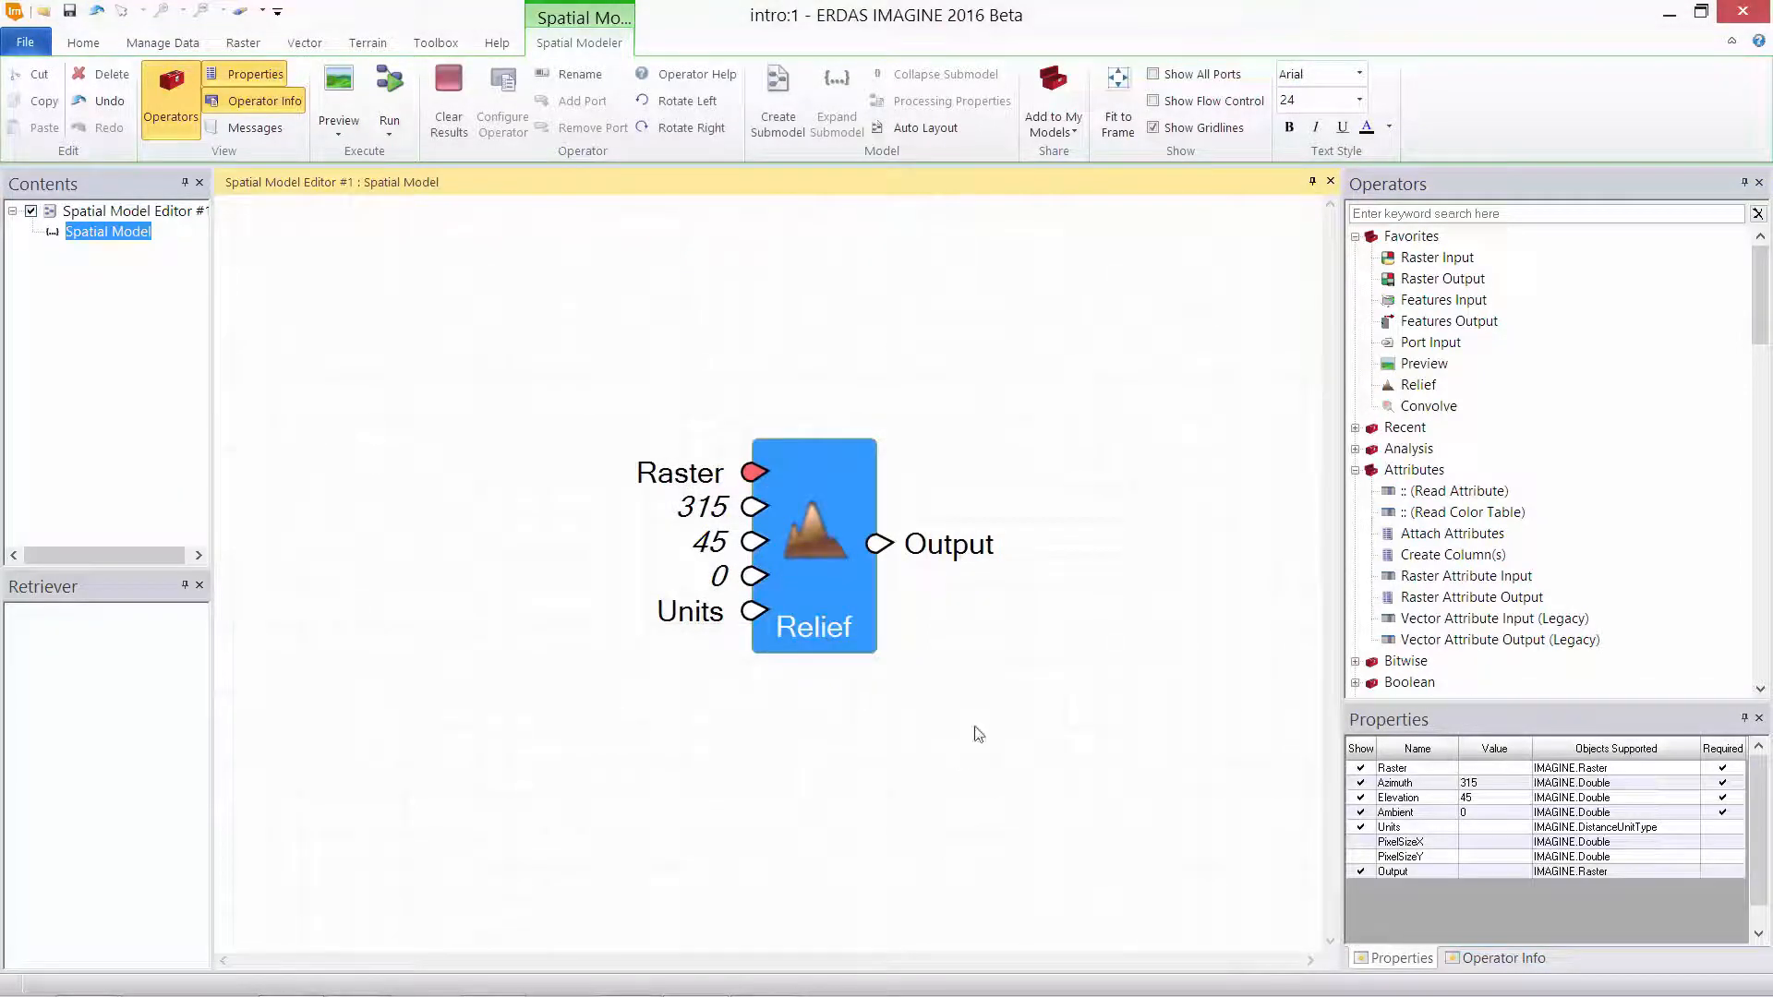
mouse_move(1009, 803)
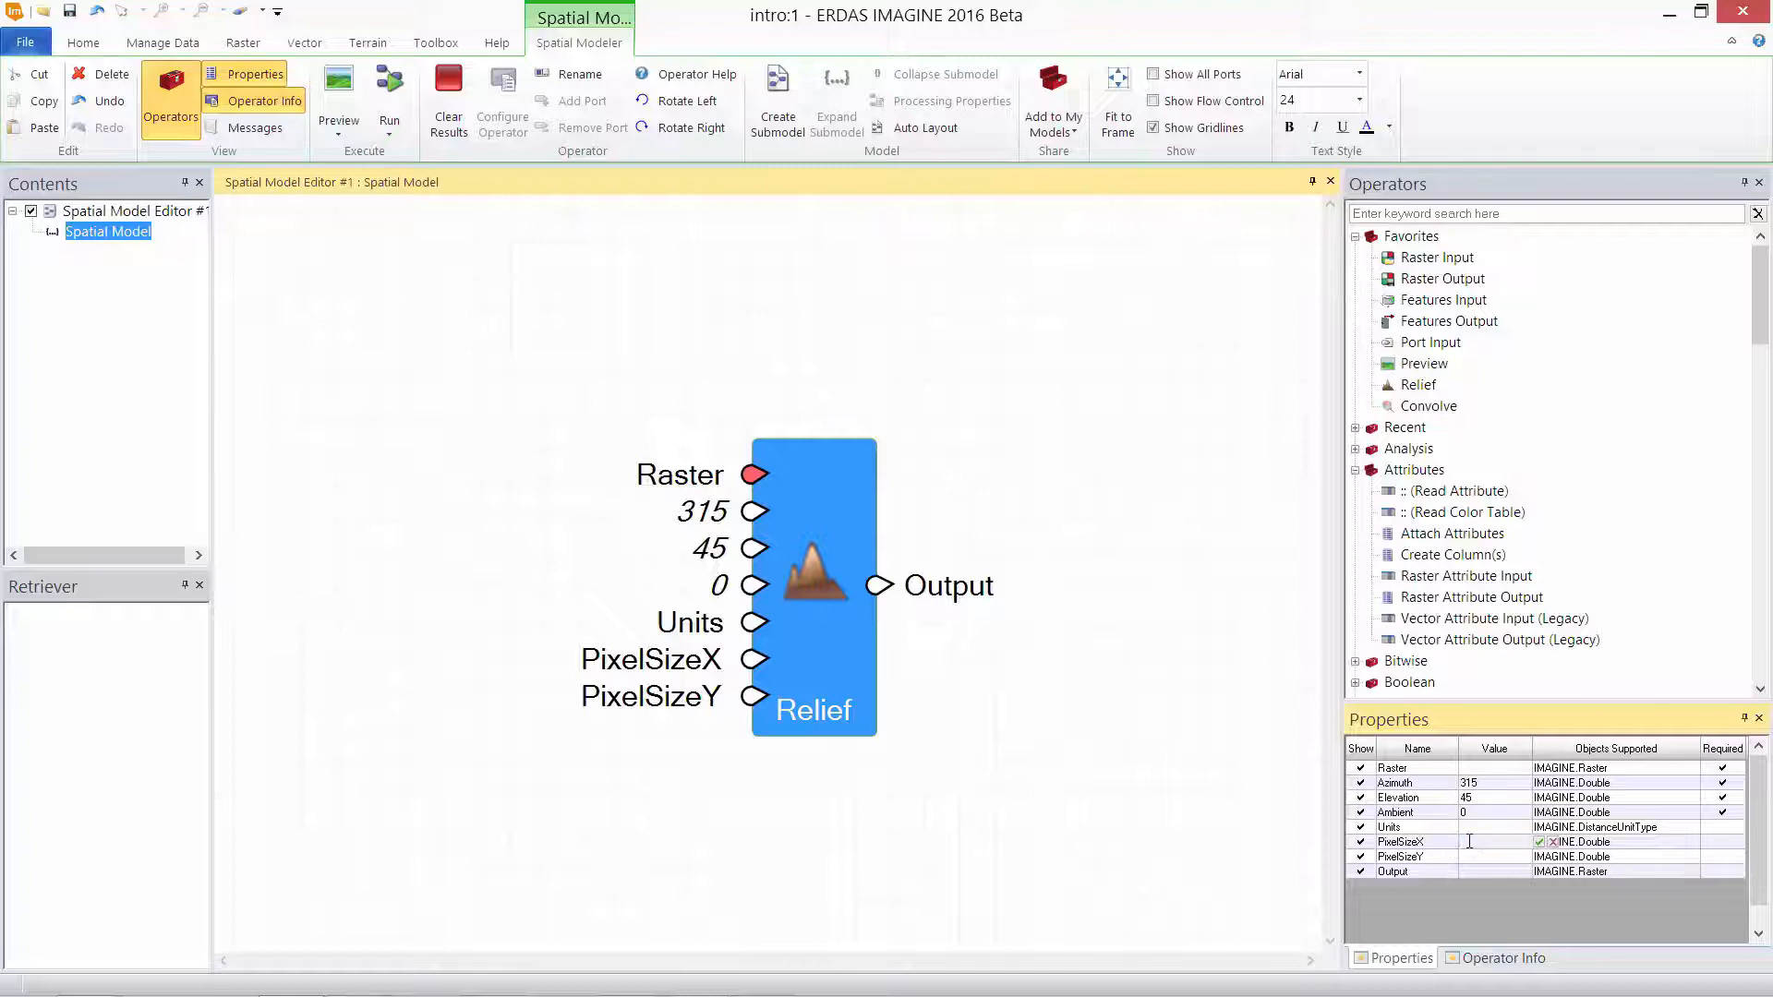
Step: Set the Relief operator's PixelSizeX and PixelSizeY values to 15
type("15")
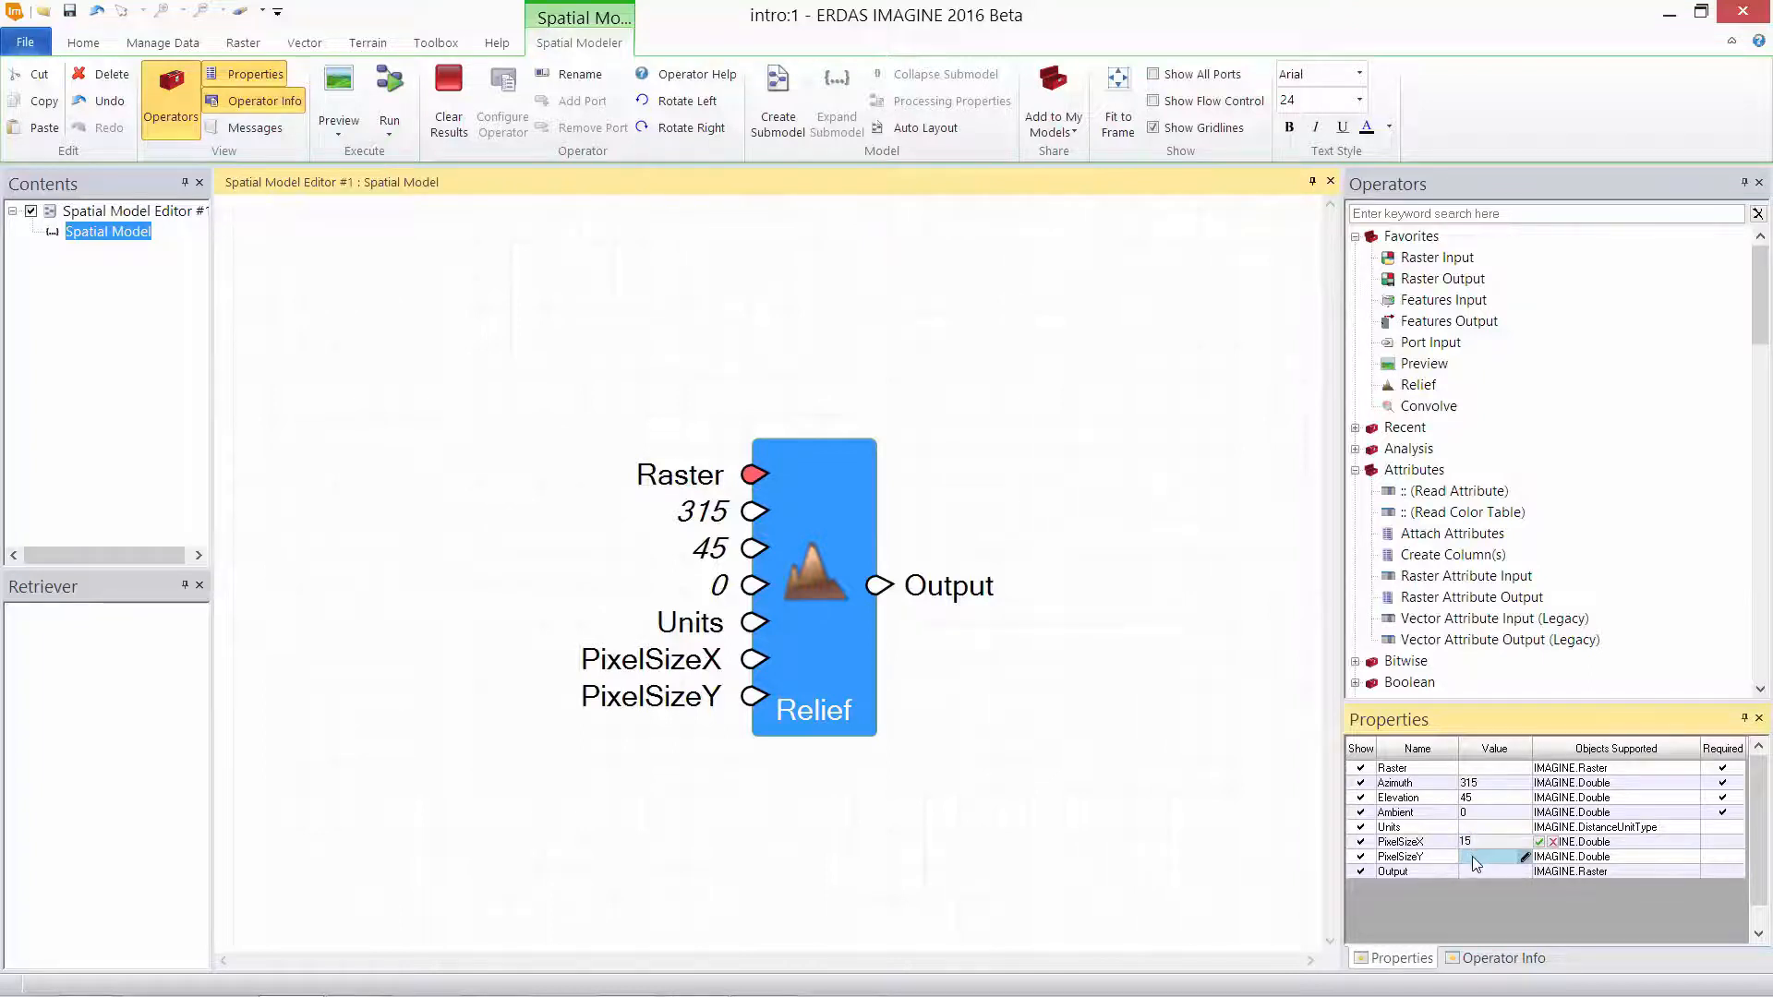
type("15")
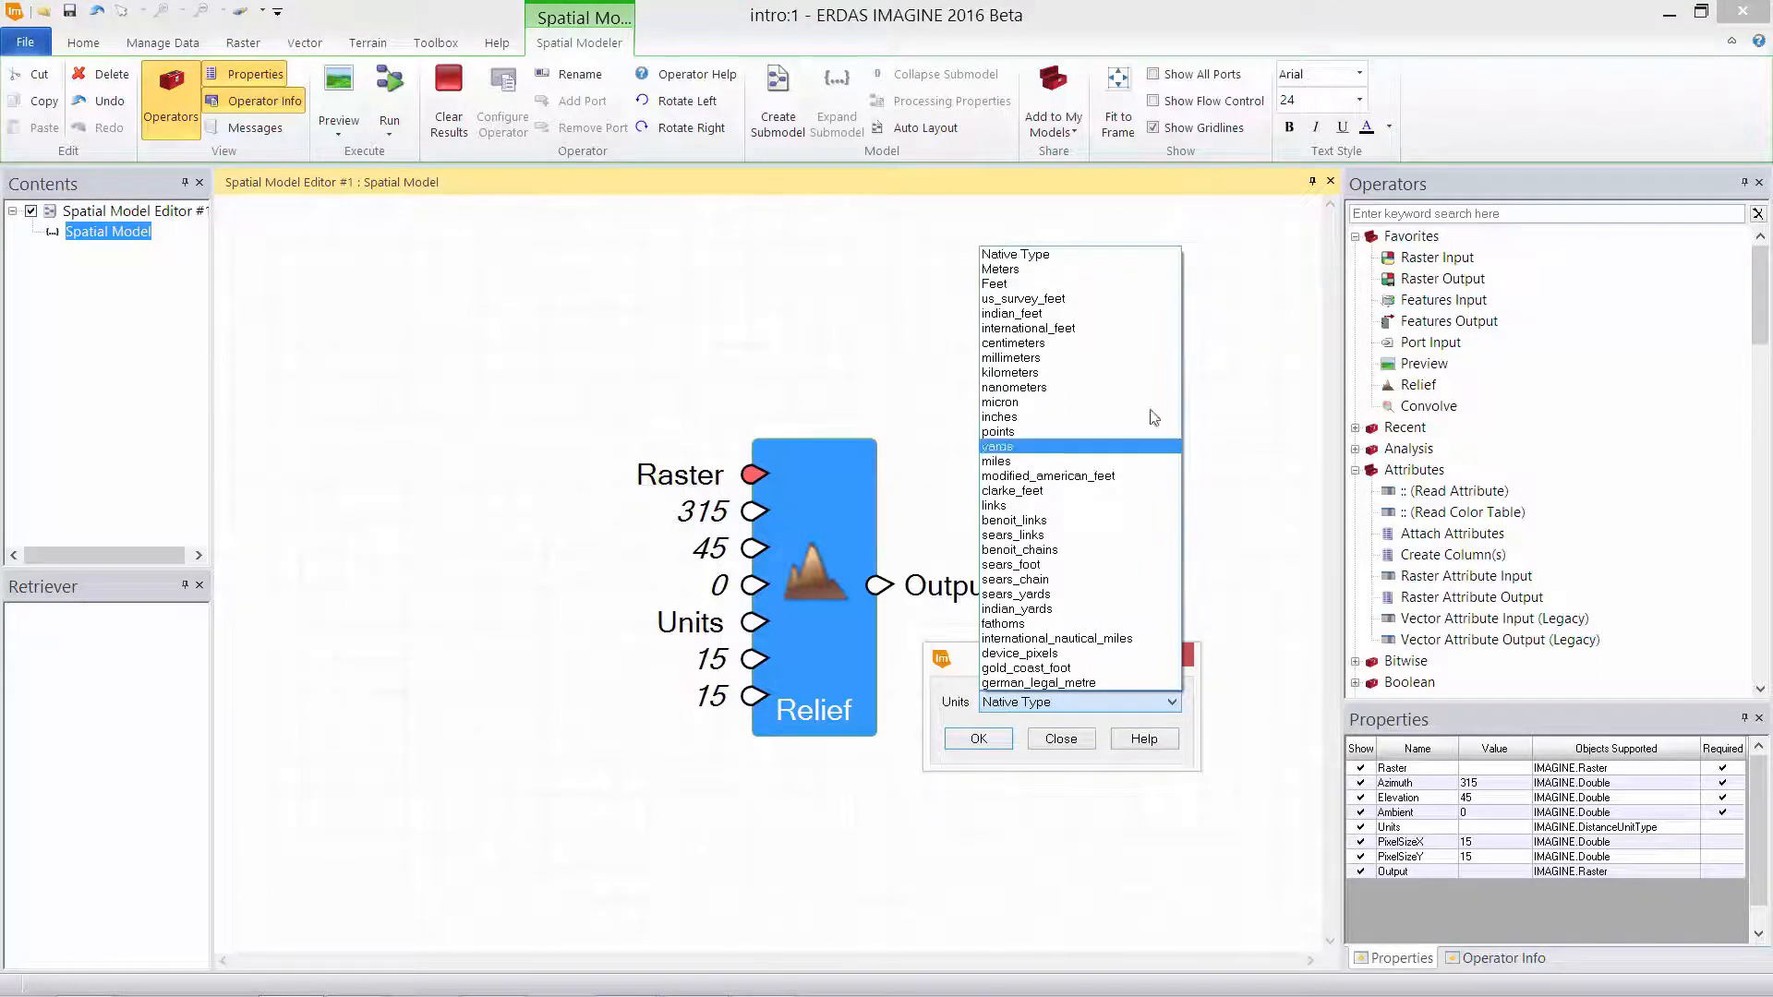
Step: Choose a distance unit for the Relief operator's Units setting
left_click(999, 269)
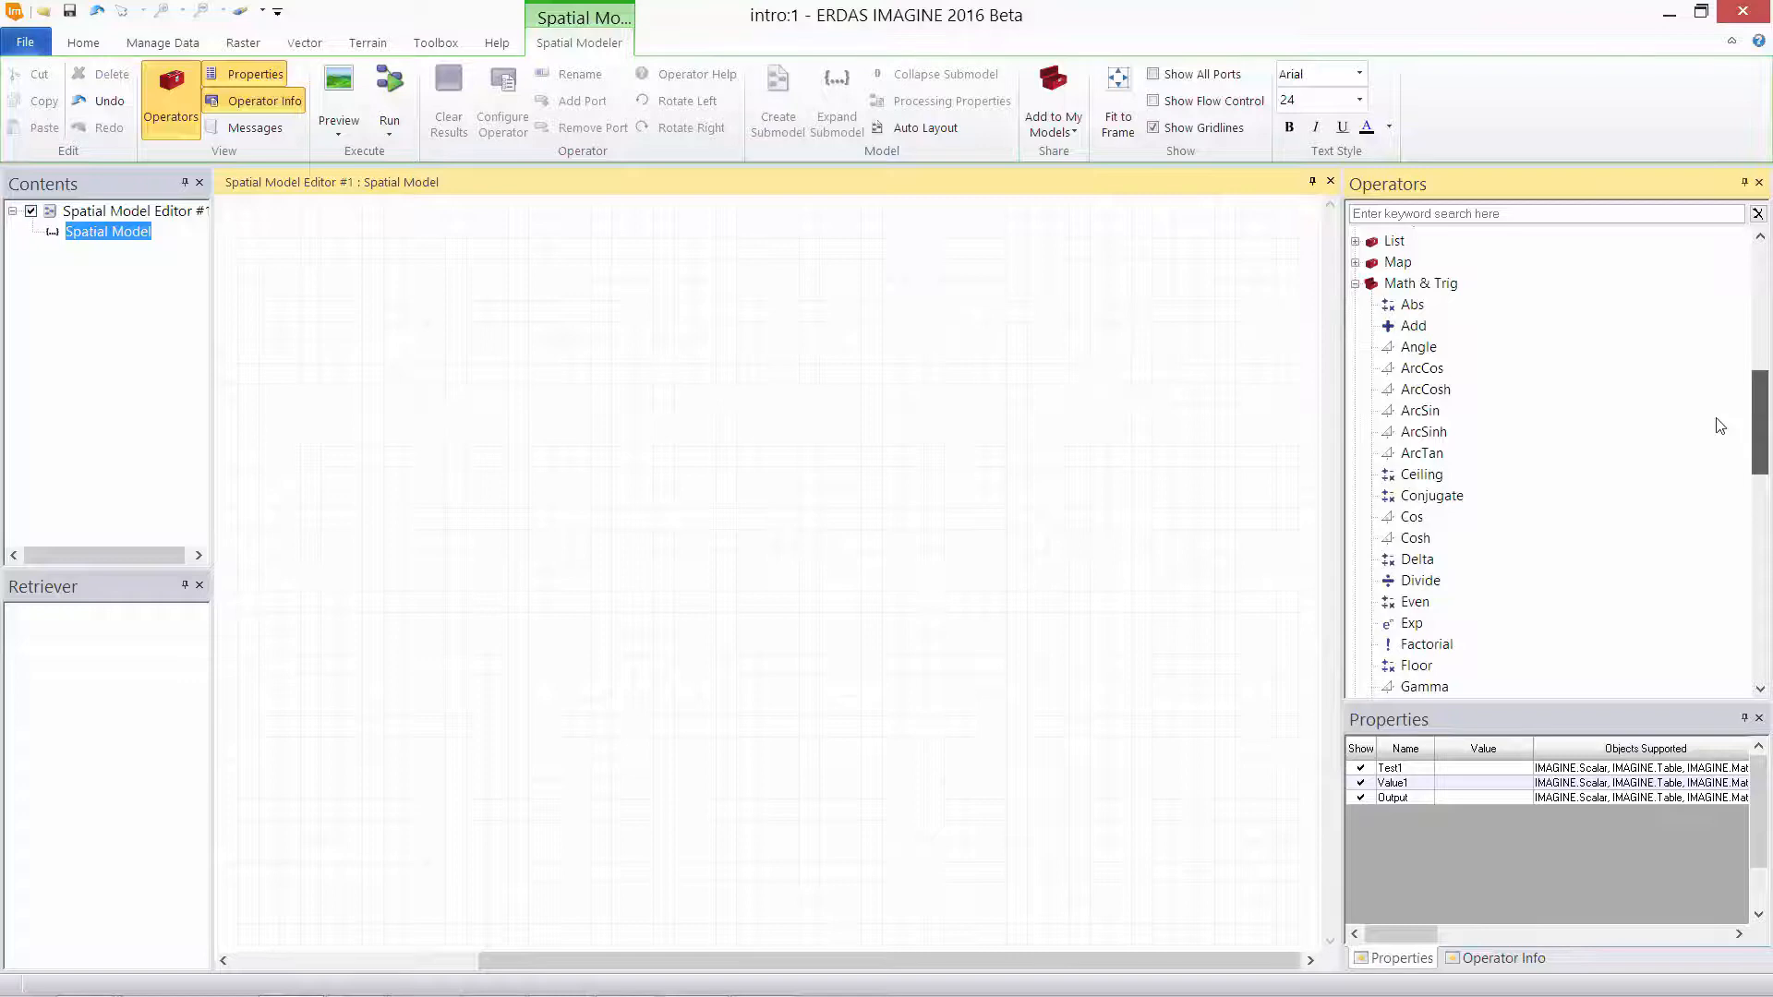
Step: Place an Add operator with a third input port, then add a Conditional operator
left_click(1412, 326)
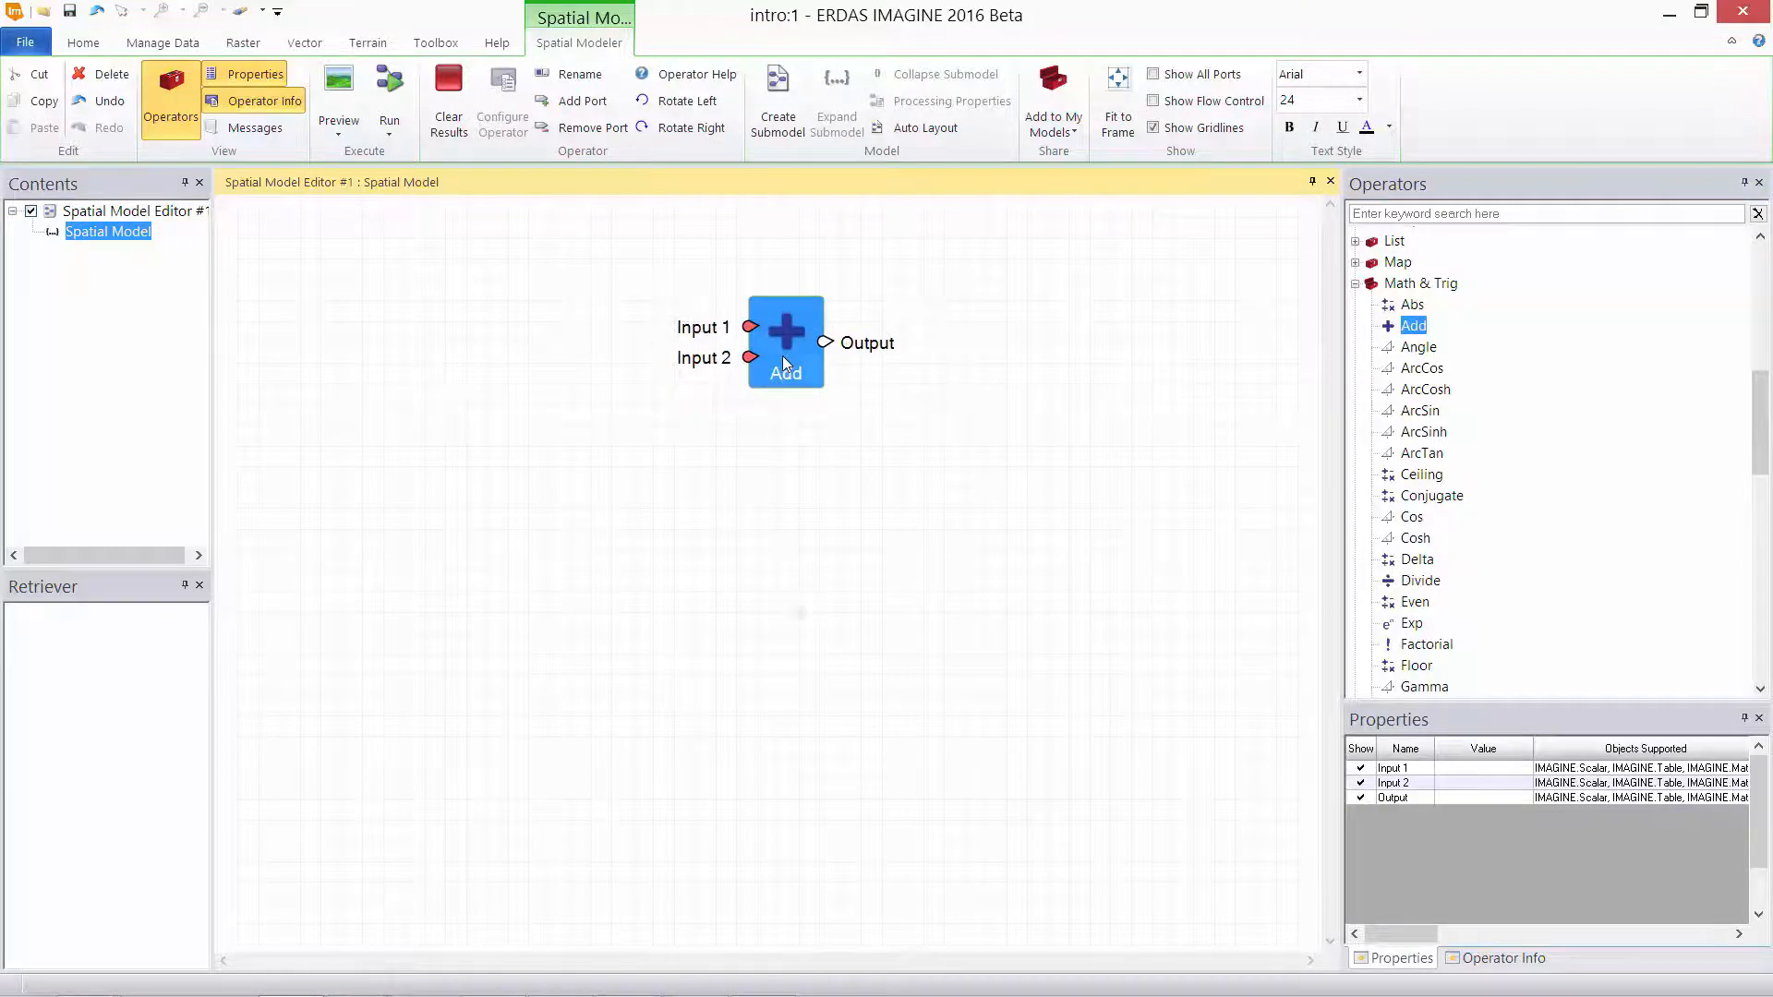
left_click(899, 565)
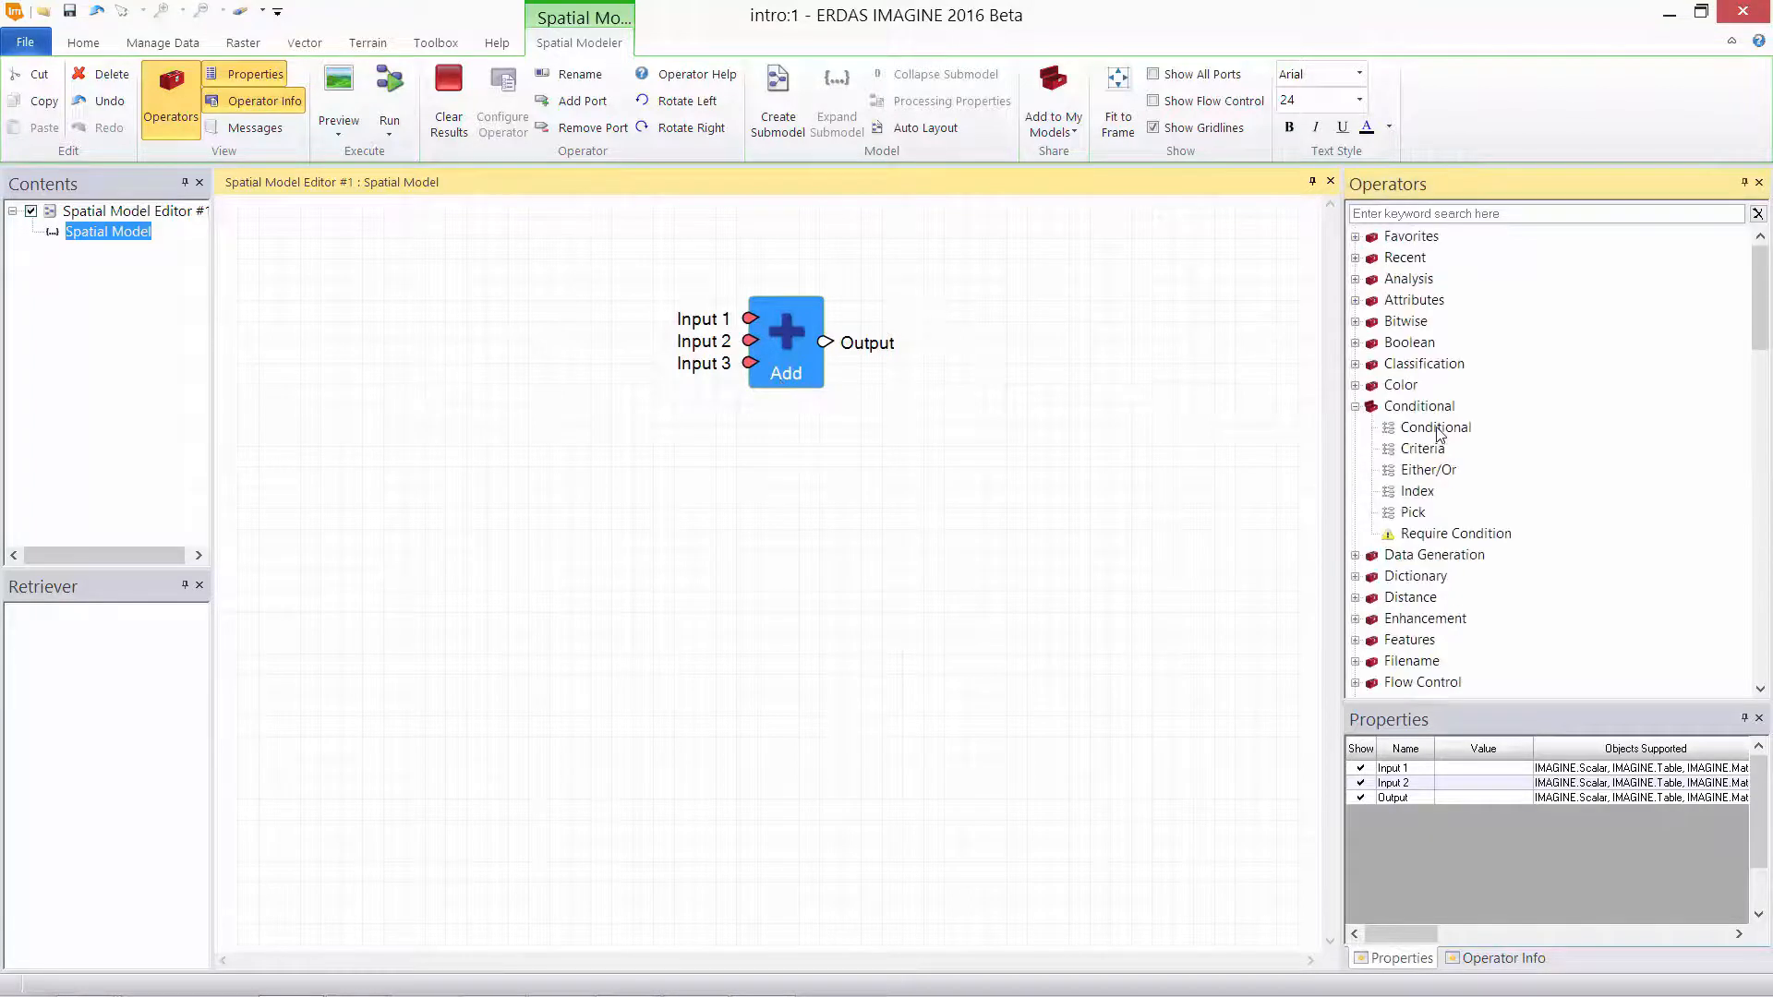
left_click_drag(1436, 427, 828, 575)
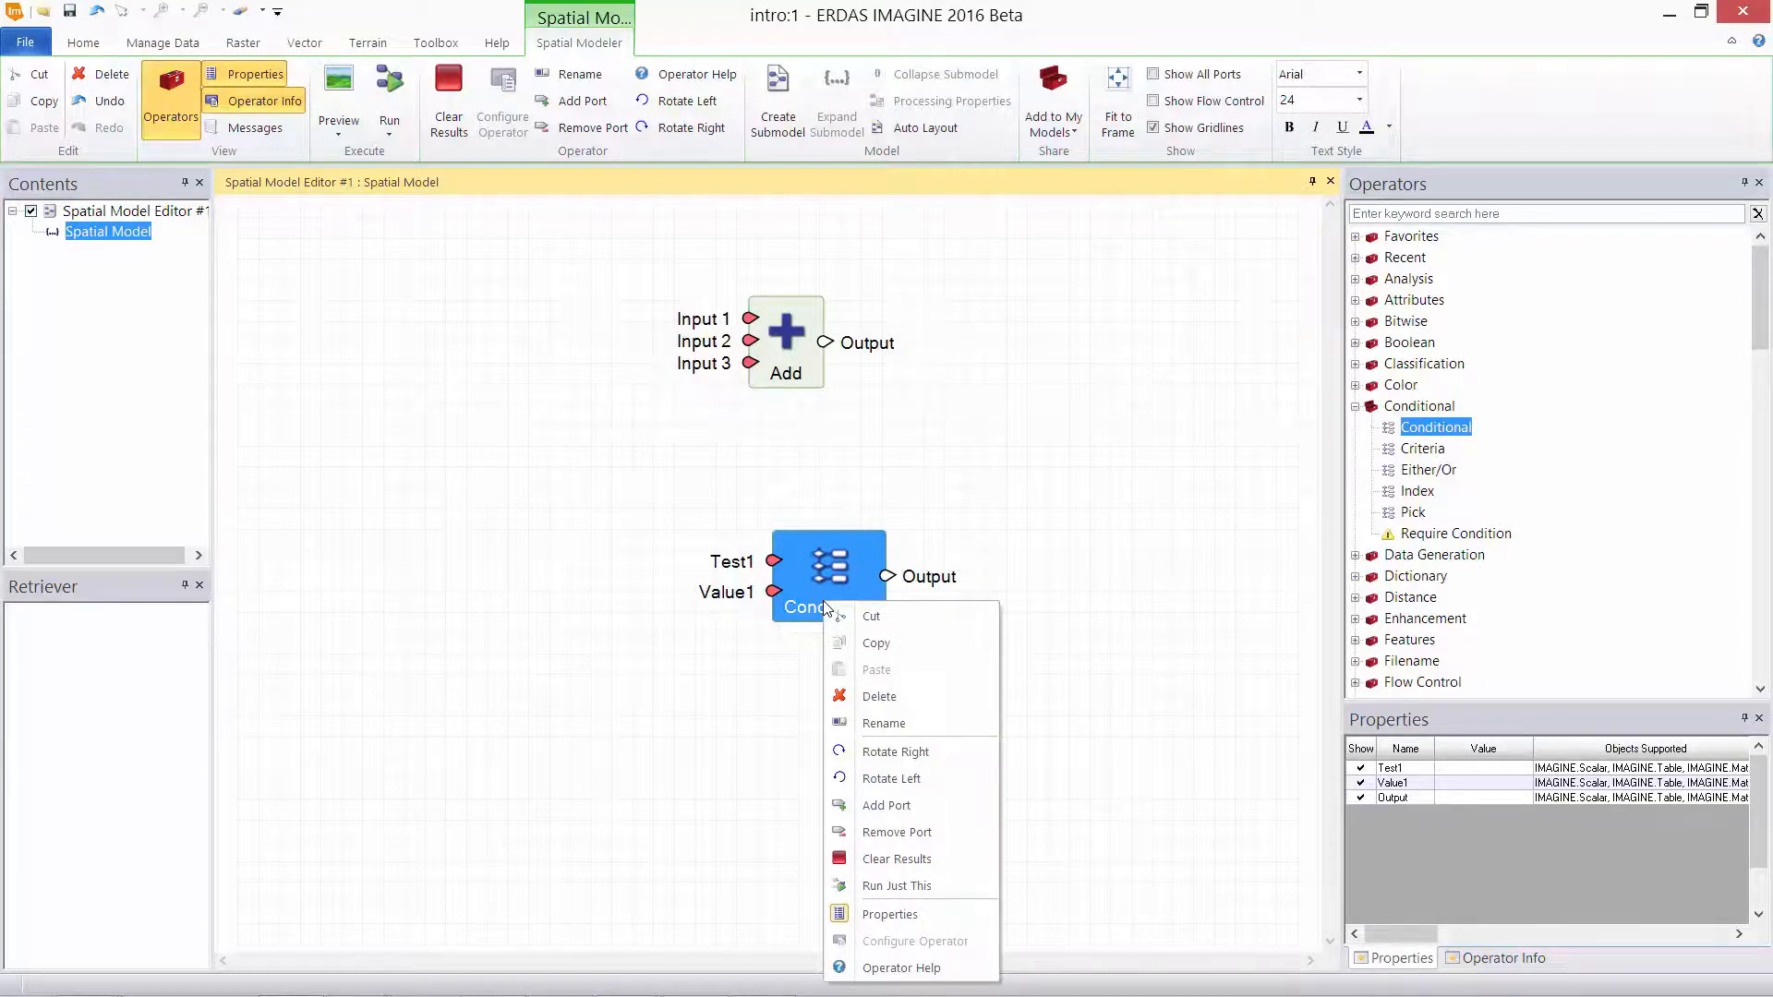
mouse_move(895, 752)
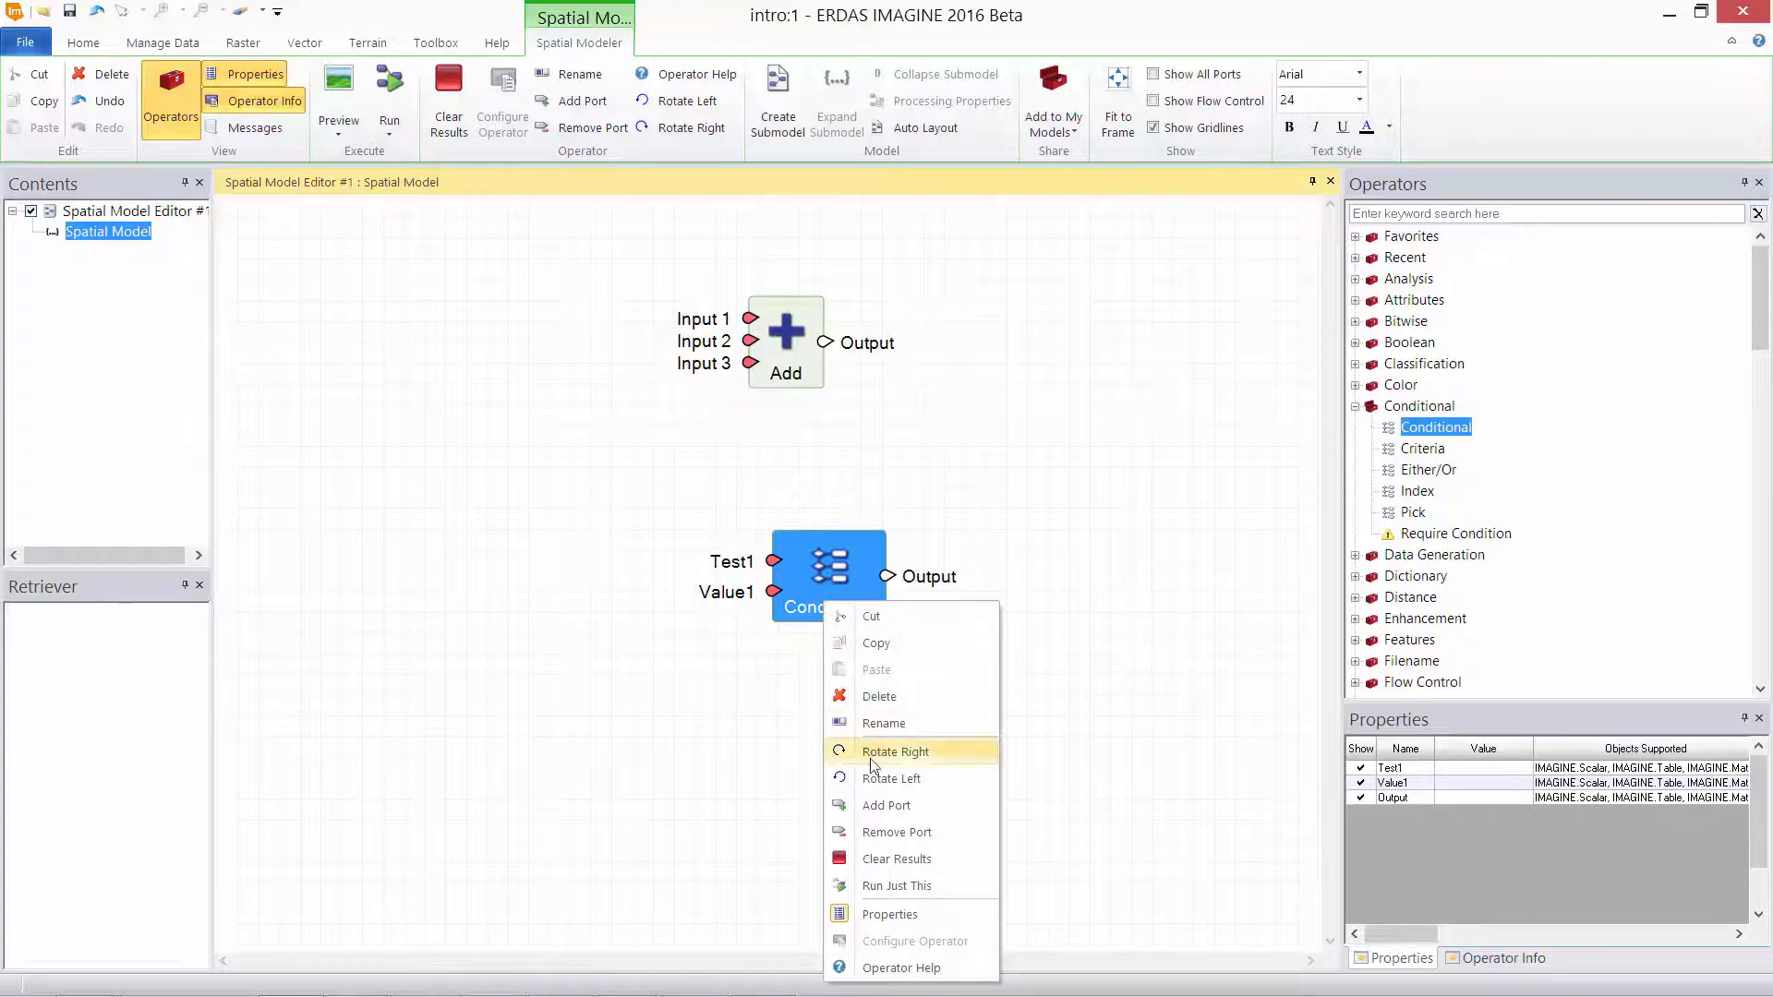
Step: Add two more Test/Value port pairs to the Conditional operator
left_click(886, 805)
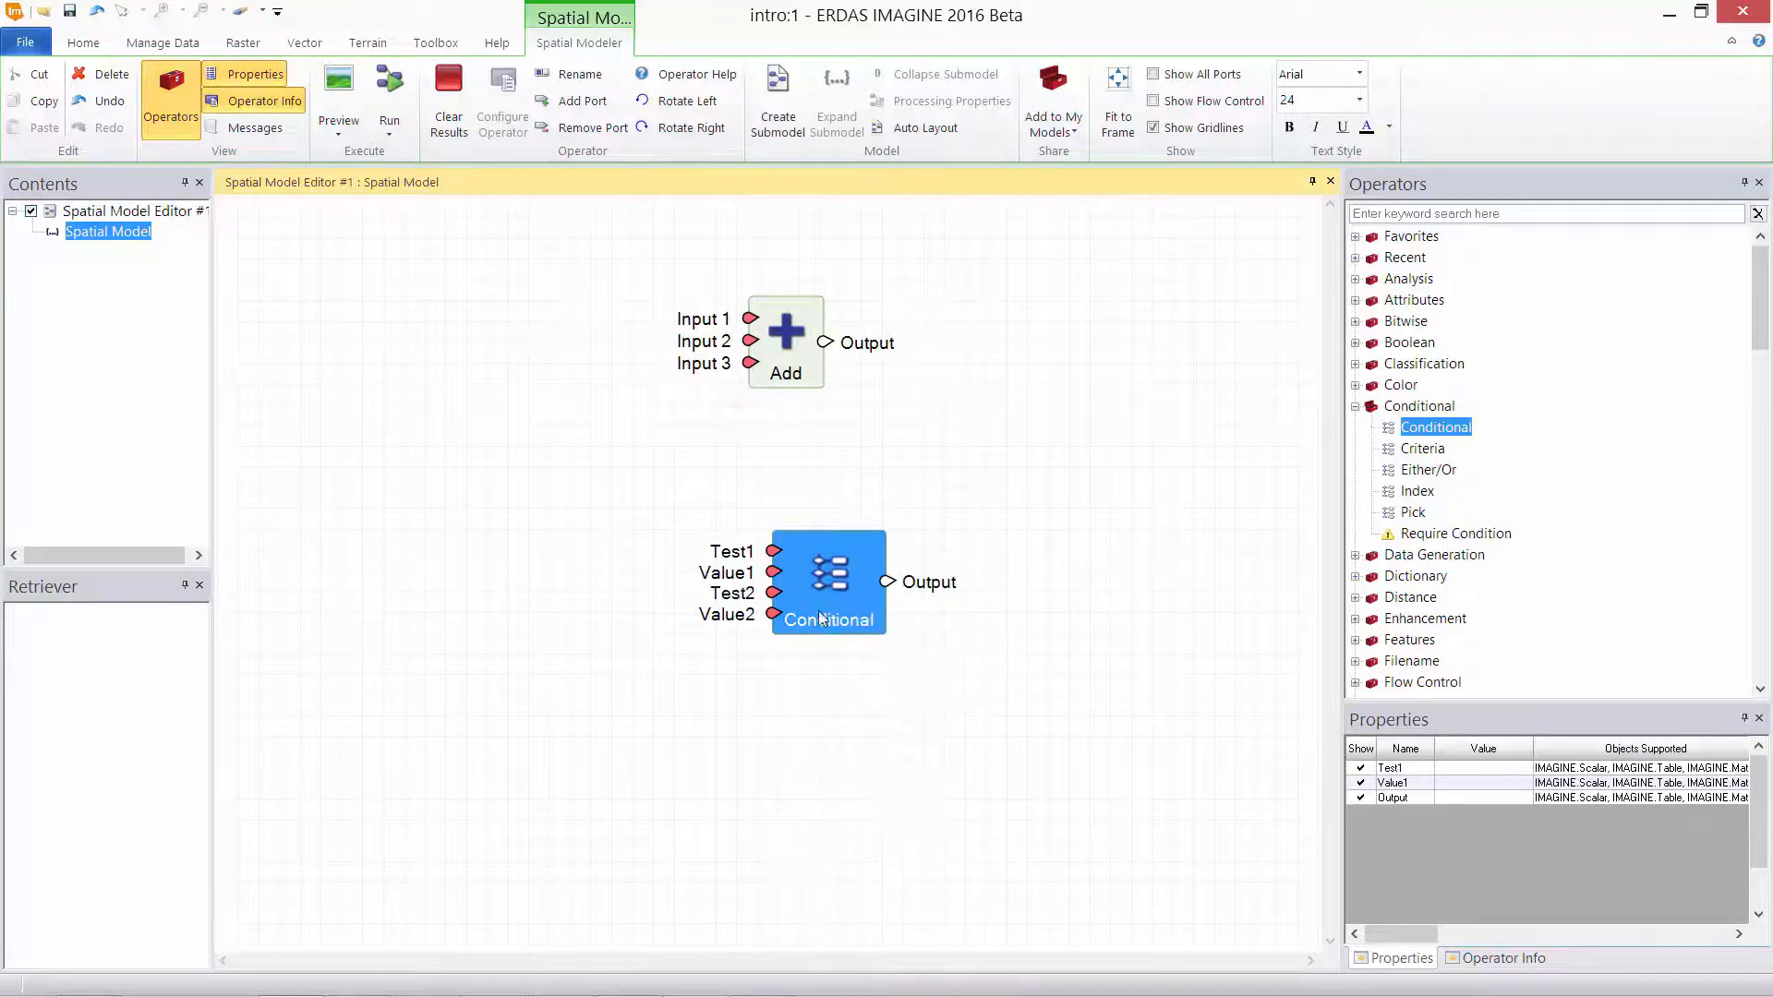
left_click(583, 100)
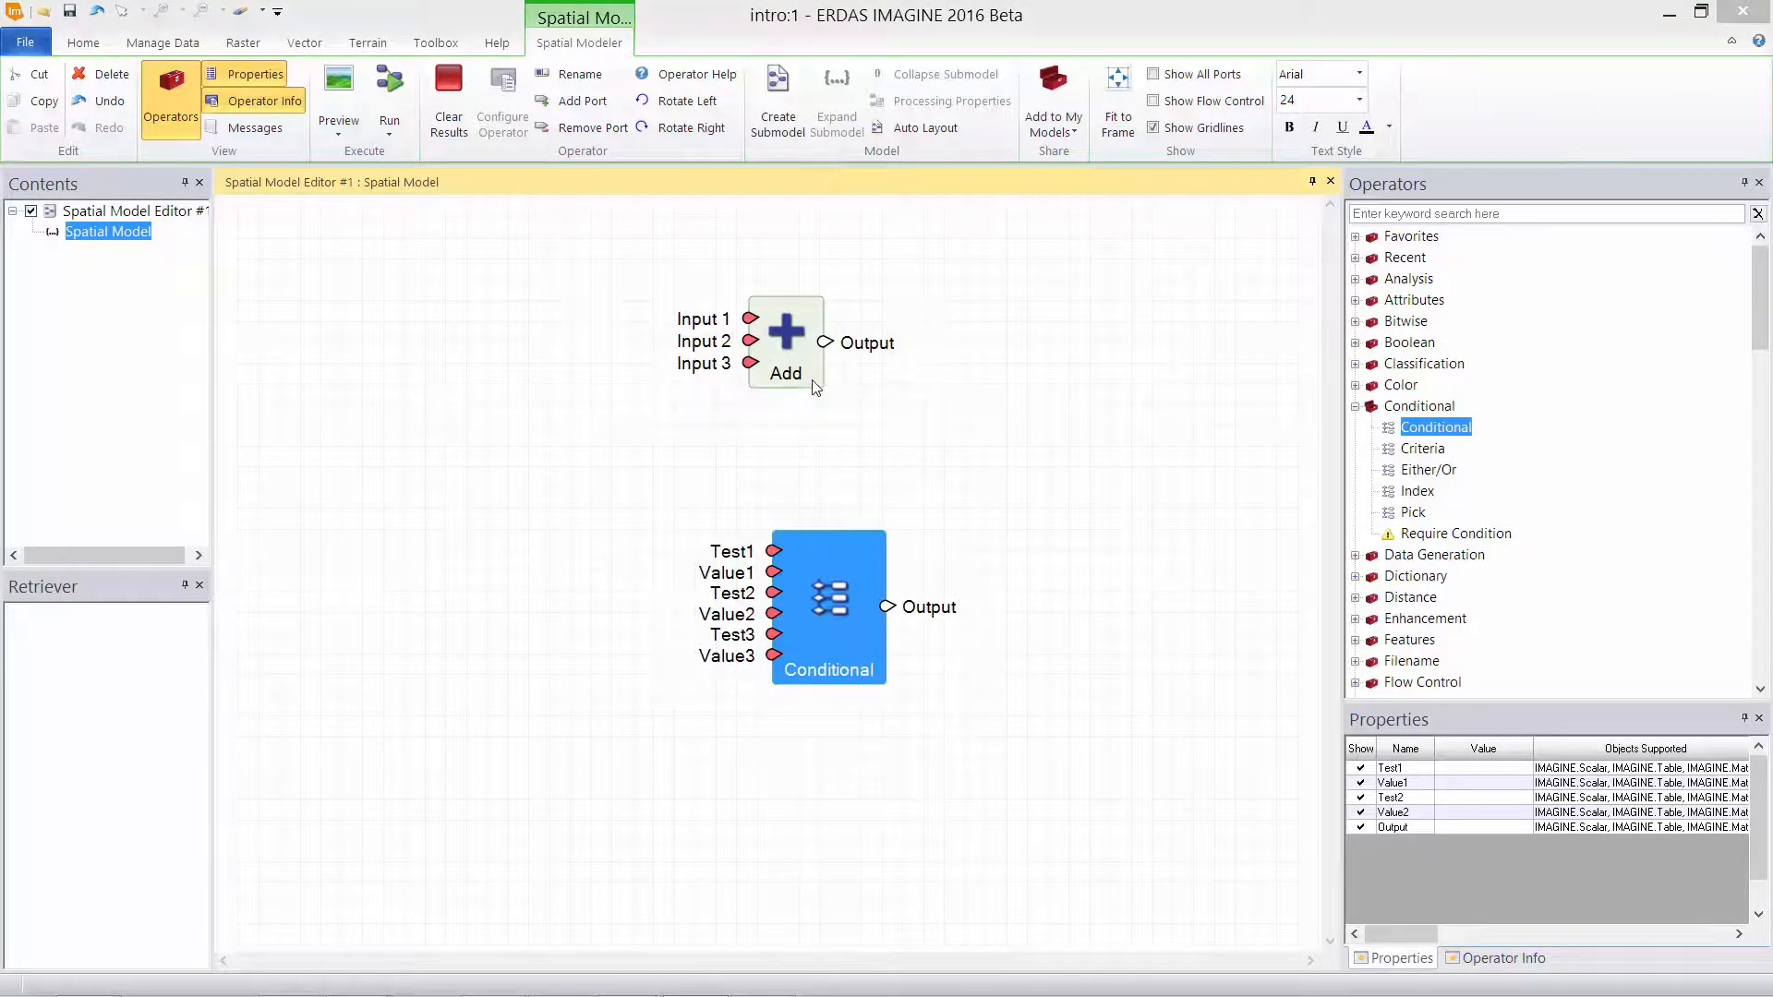
Step: Rename the Add operator to a+b+c and relabel Conditional as 'Permeability'
left_click(785, 342)
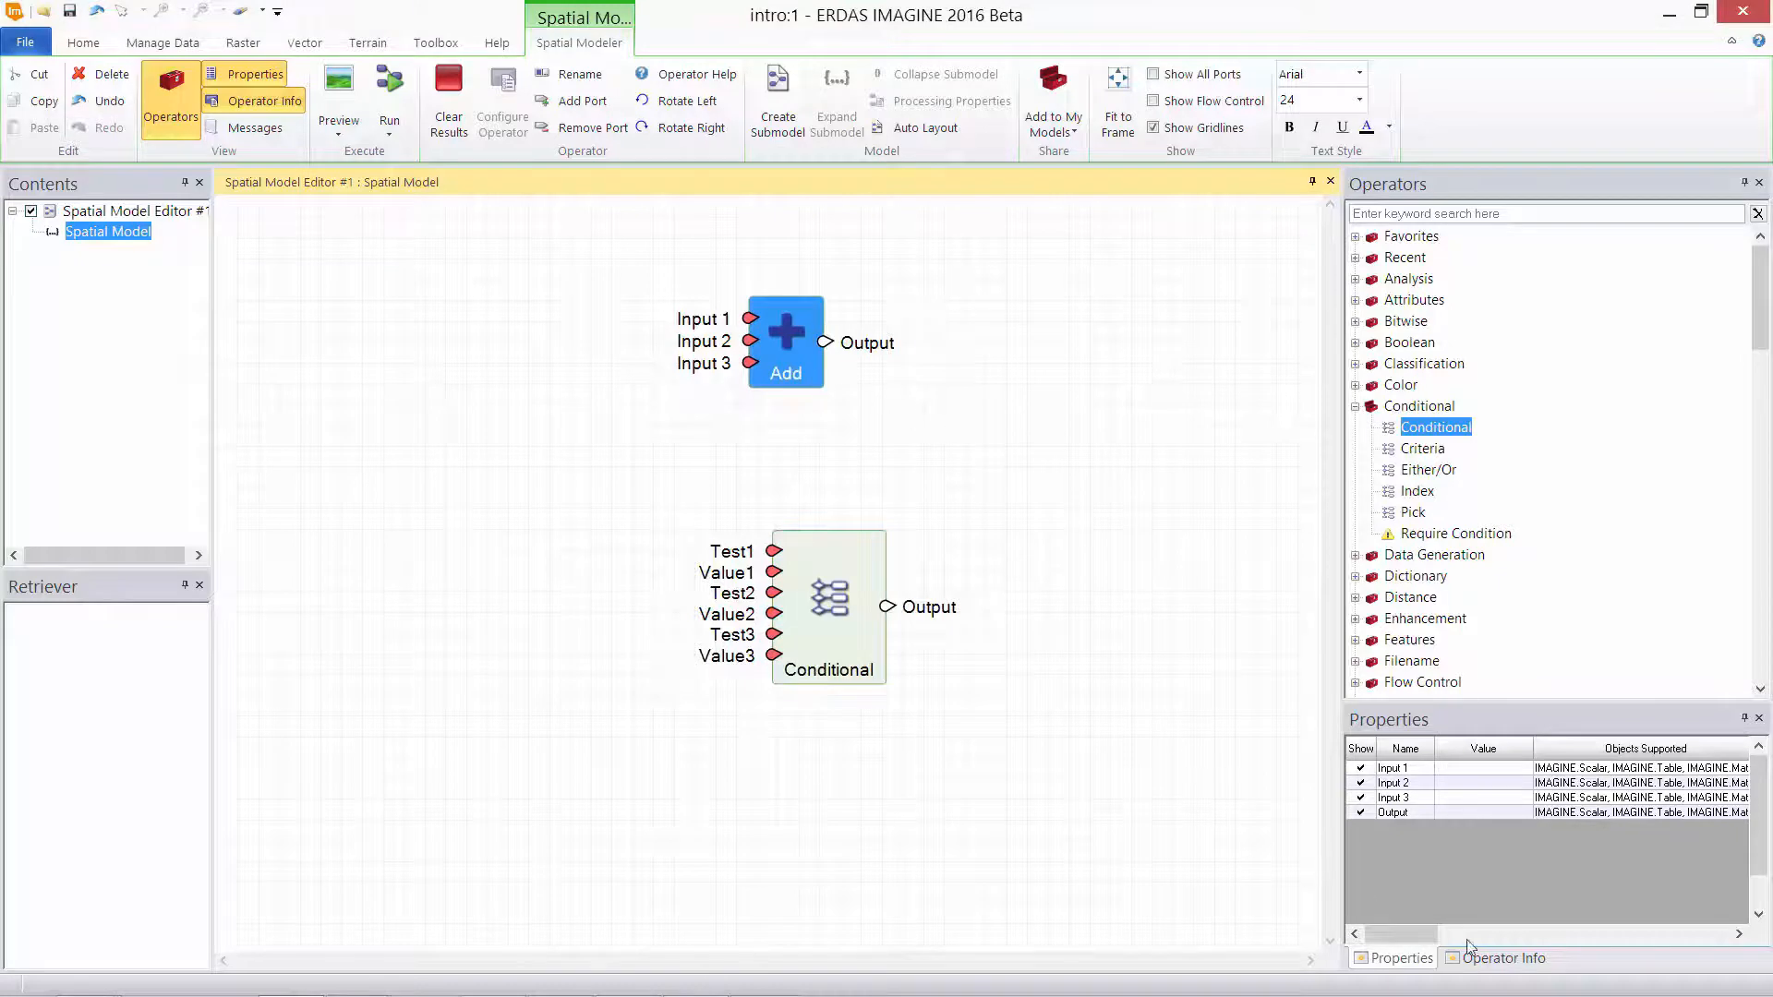
left_click(1504, 958)
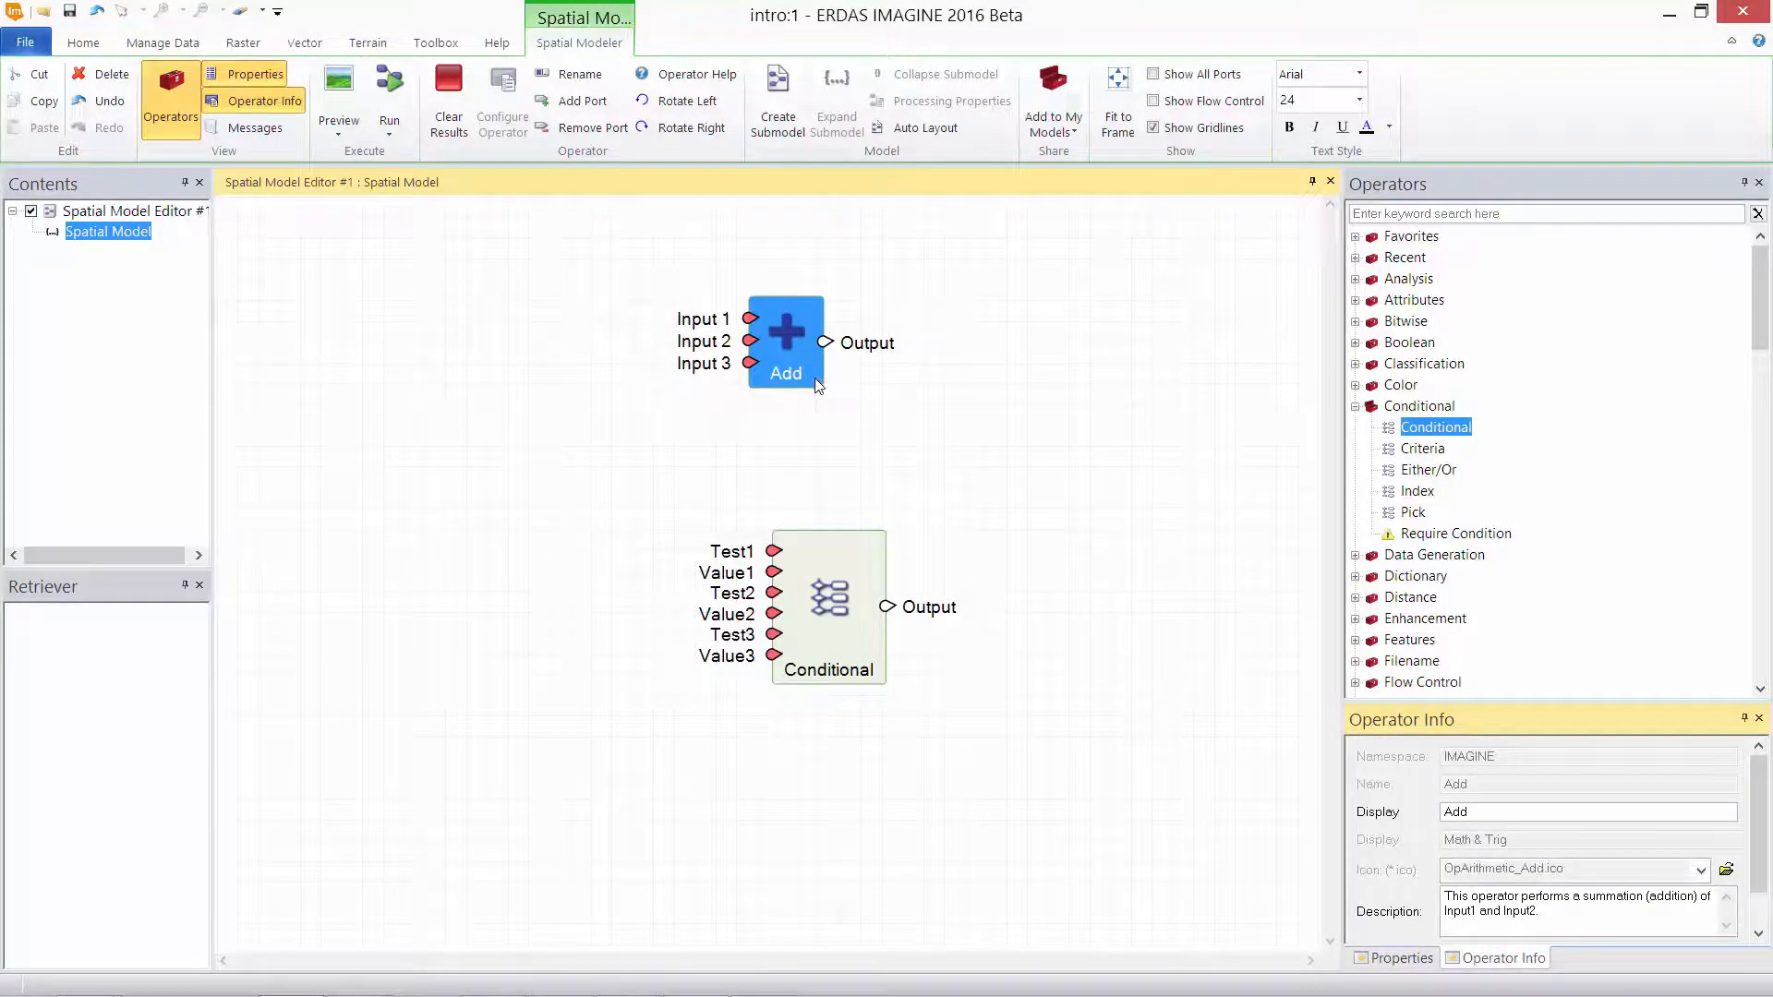
right_click(785, 373)
type("a")
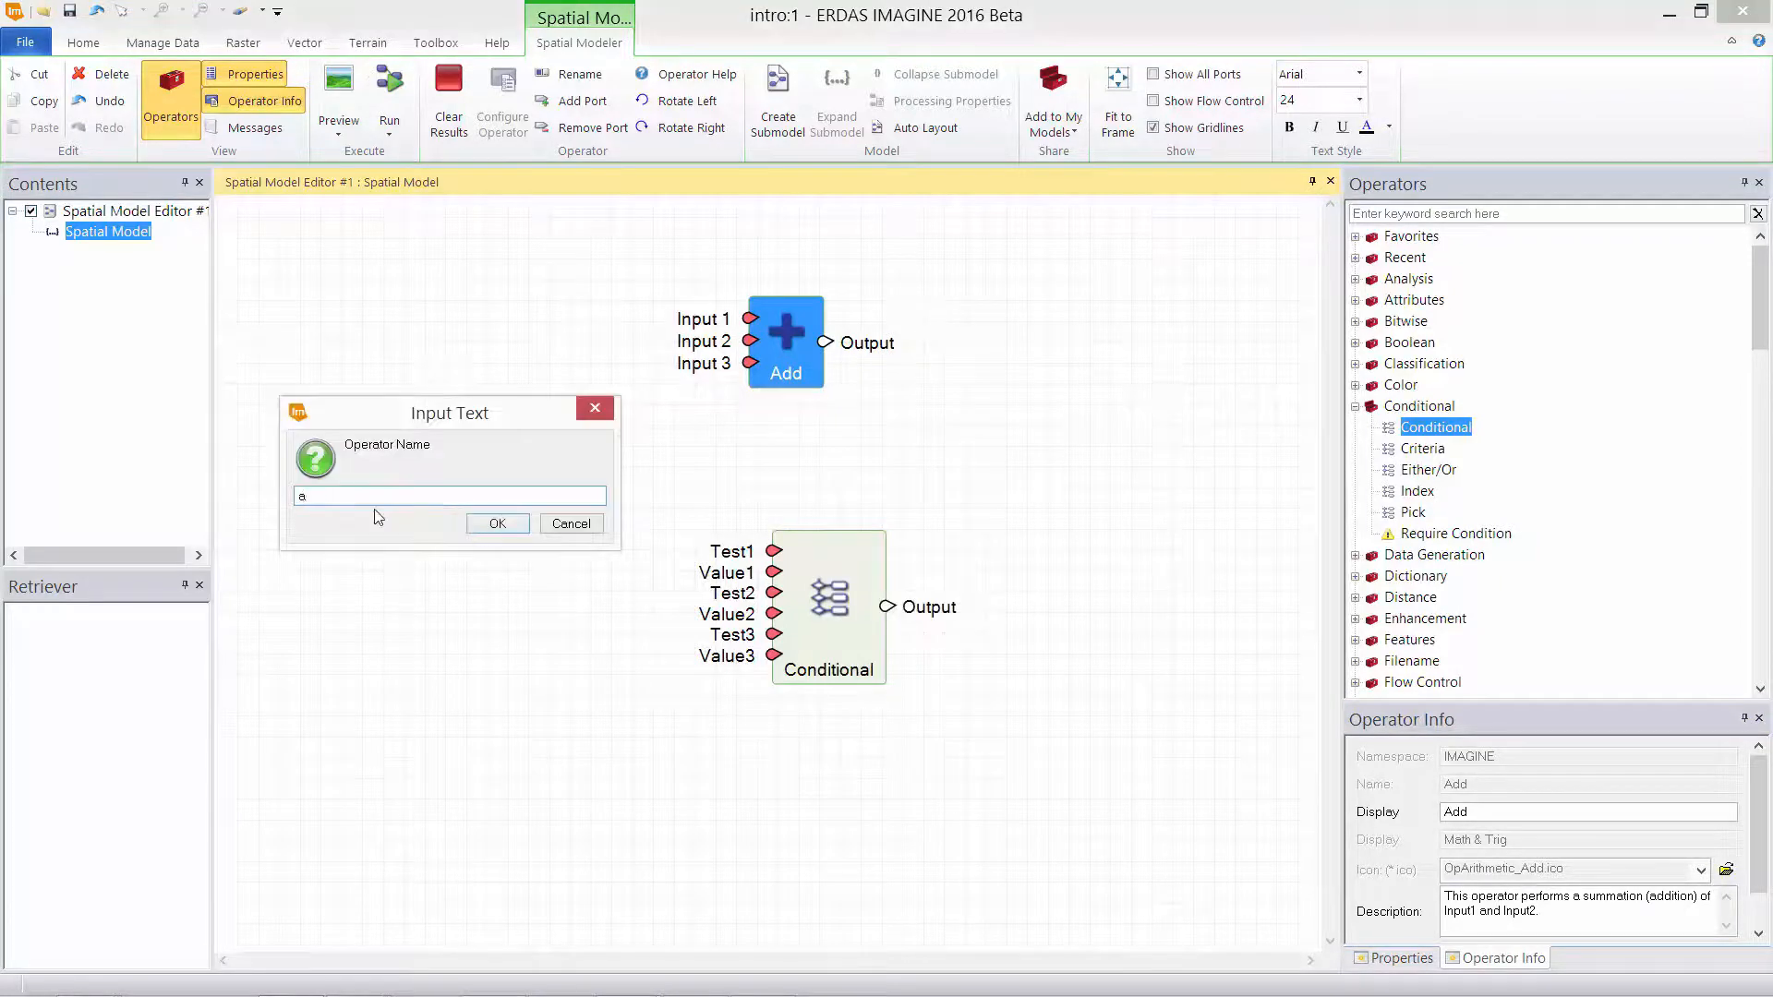
type("+b+c")
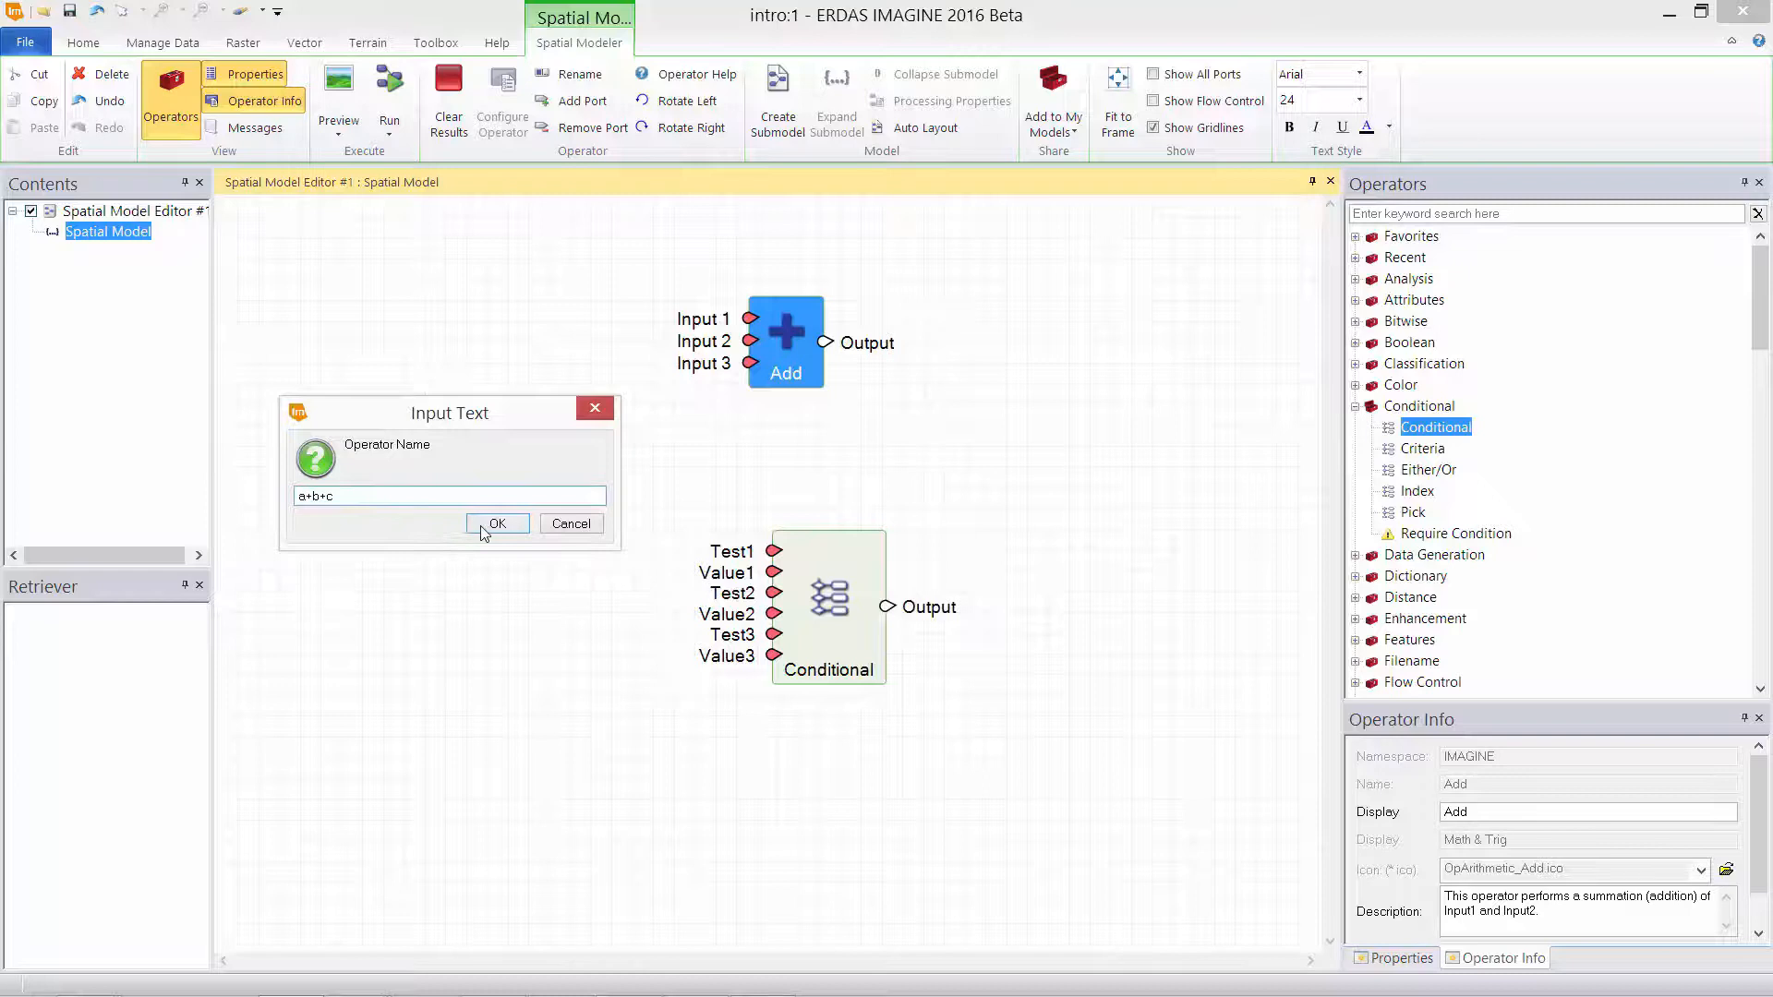
left_click(496, 523)
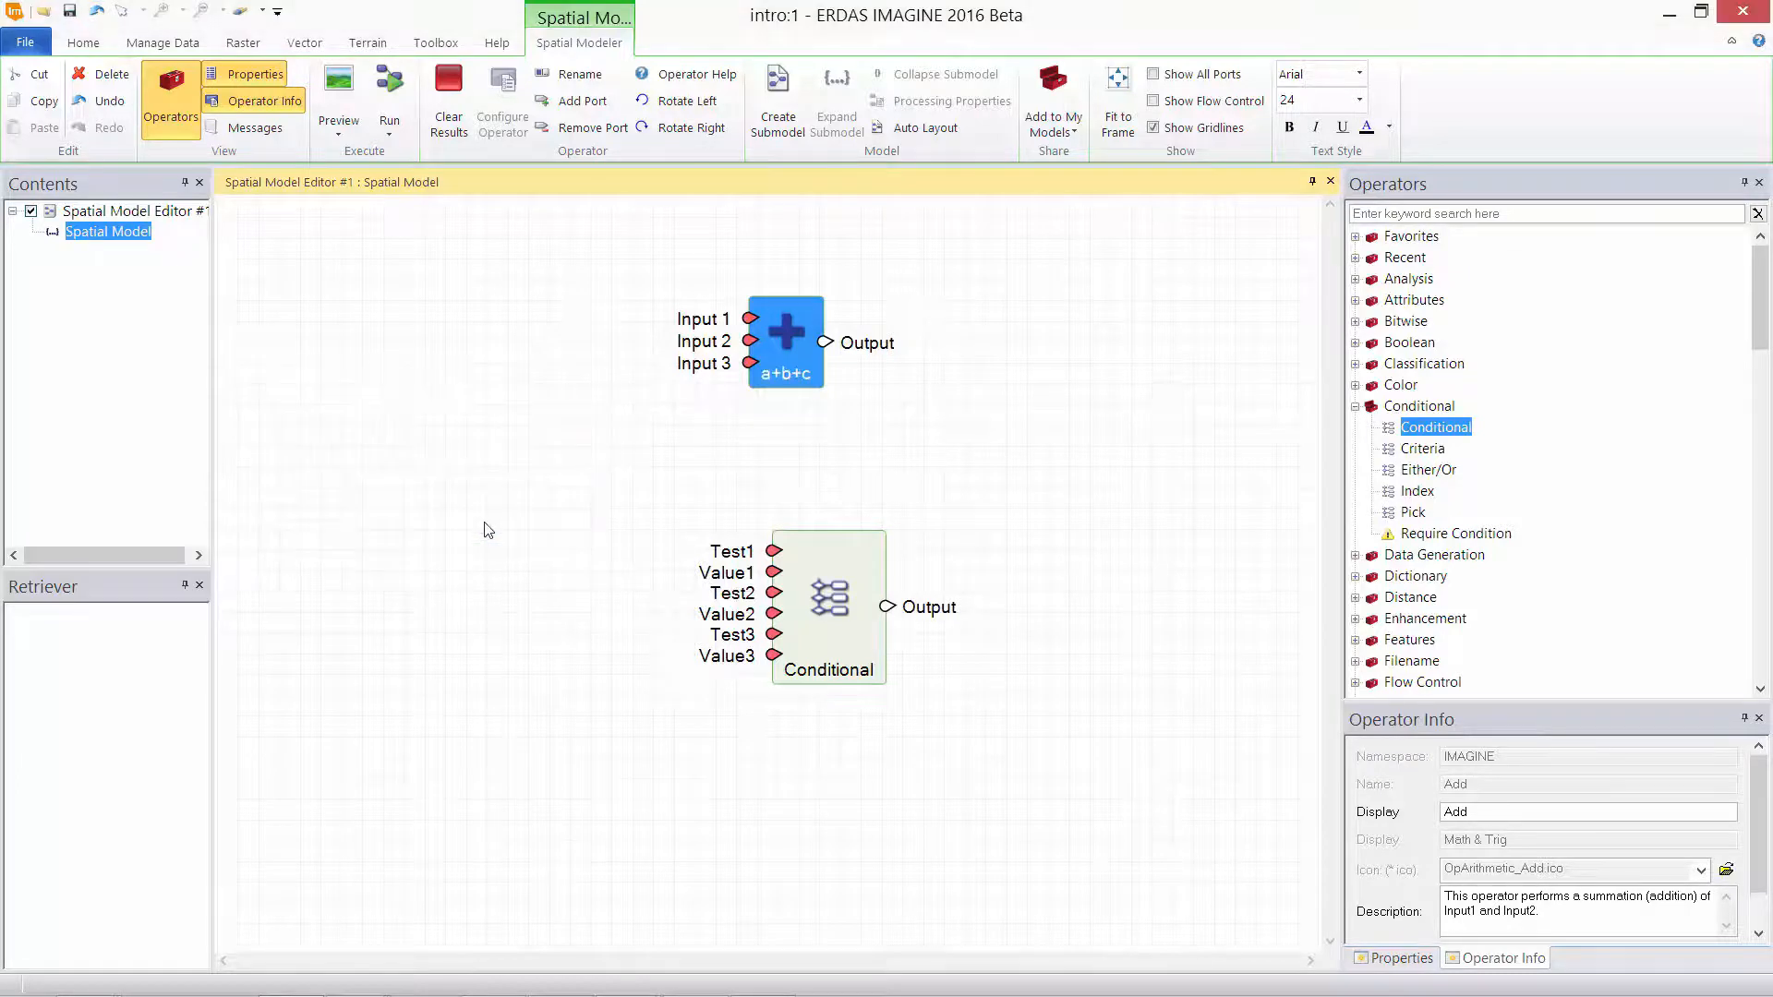
left_click(827, 604)
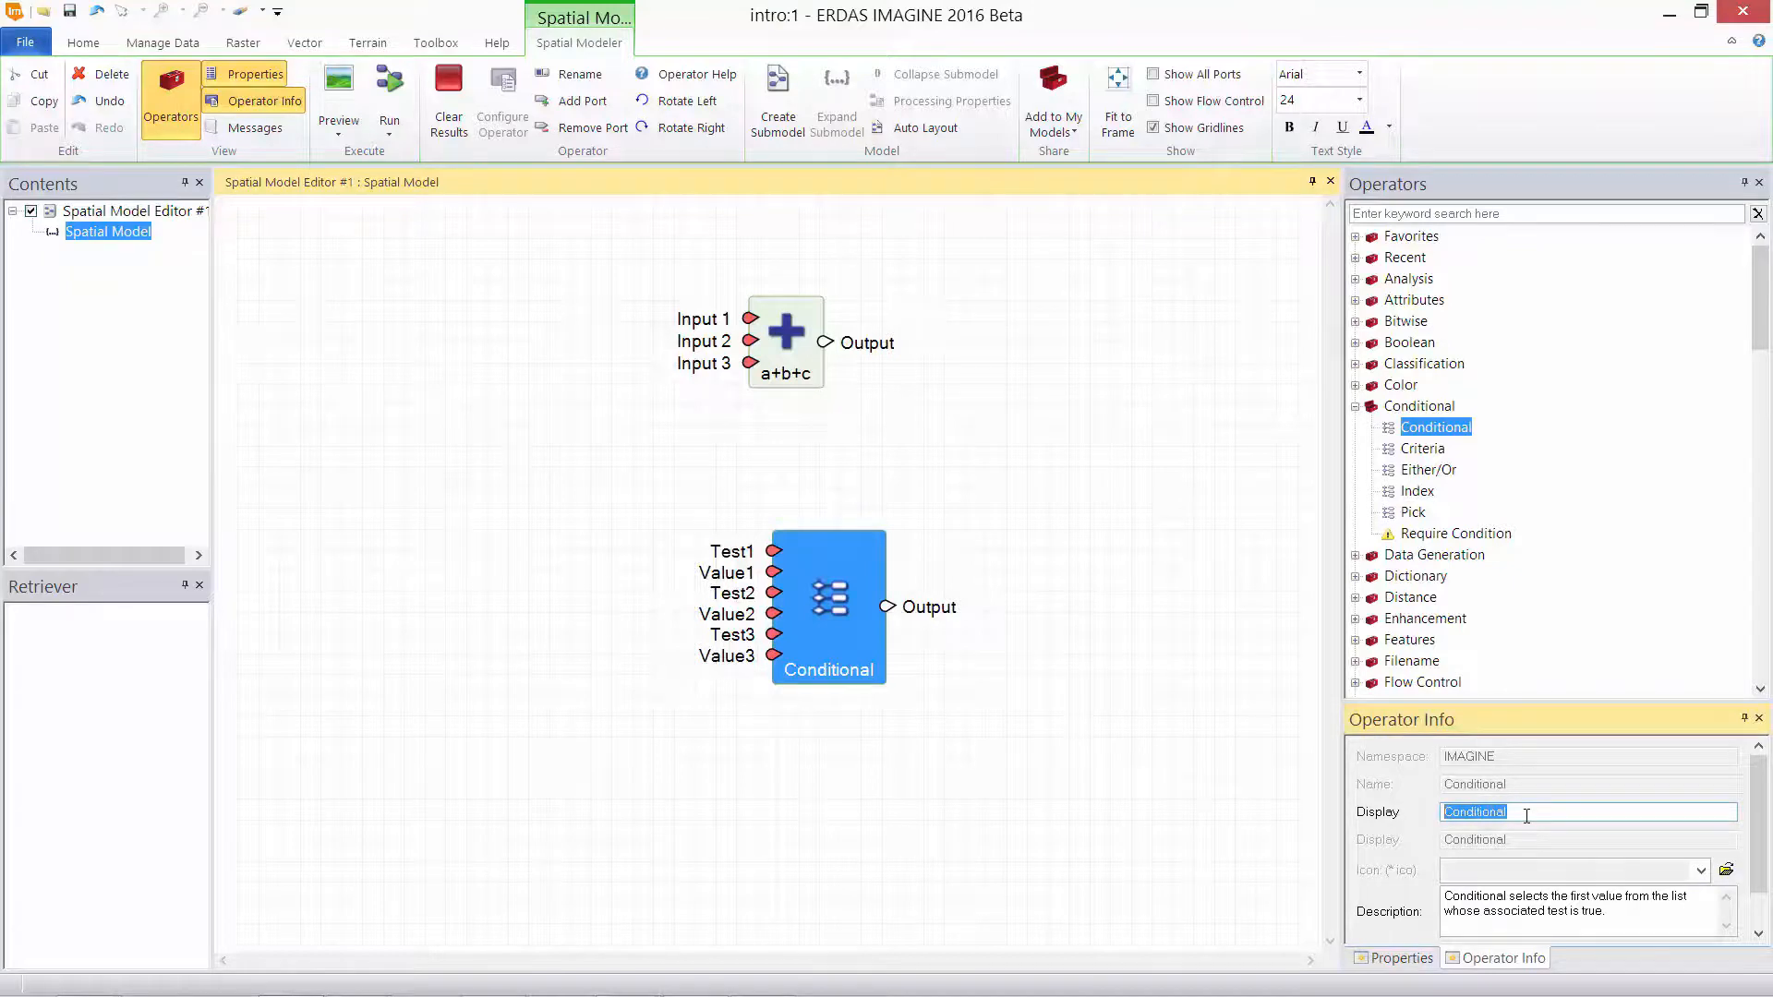
type("Permeability")
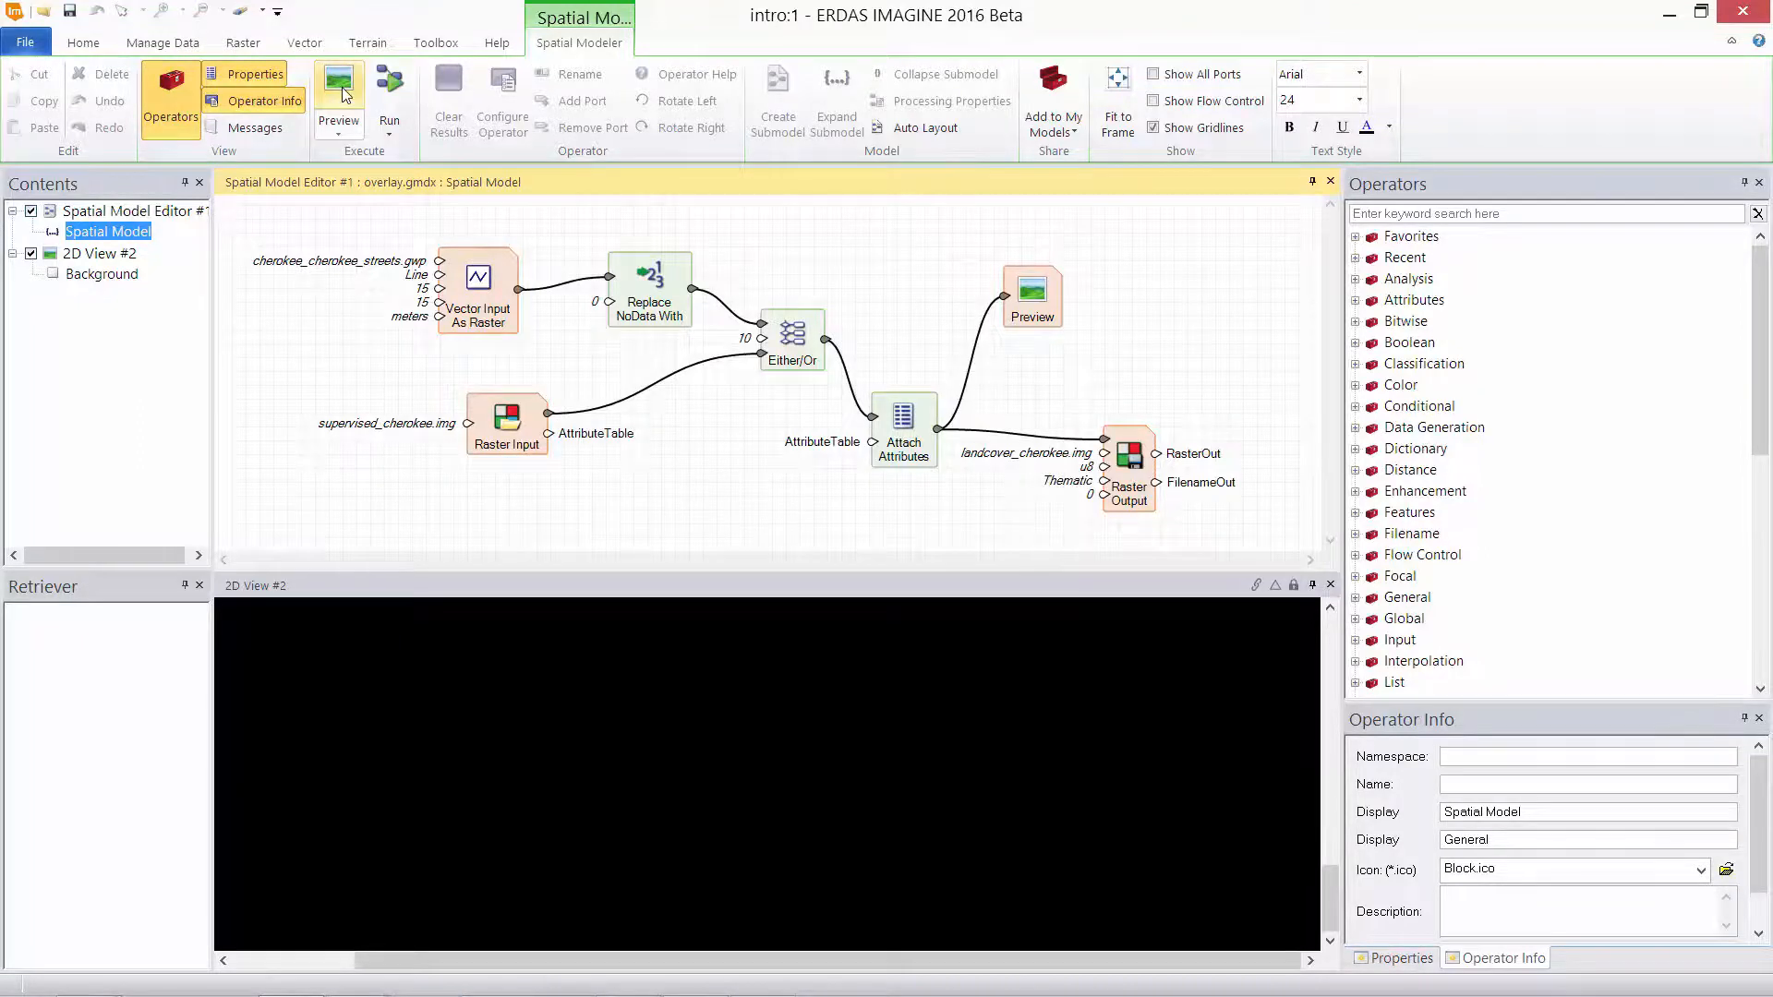
Step: Preview the overlay model's land-cover result in the 2D View
left_click(338, 94)
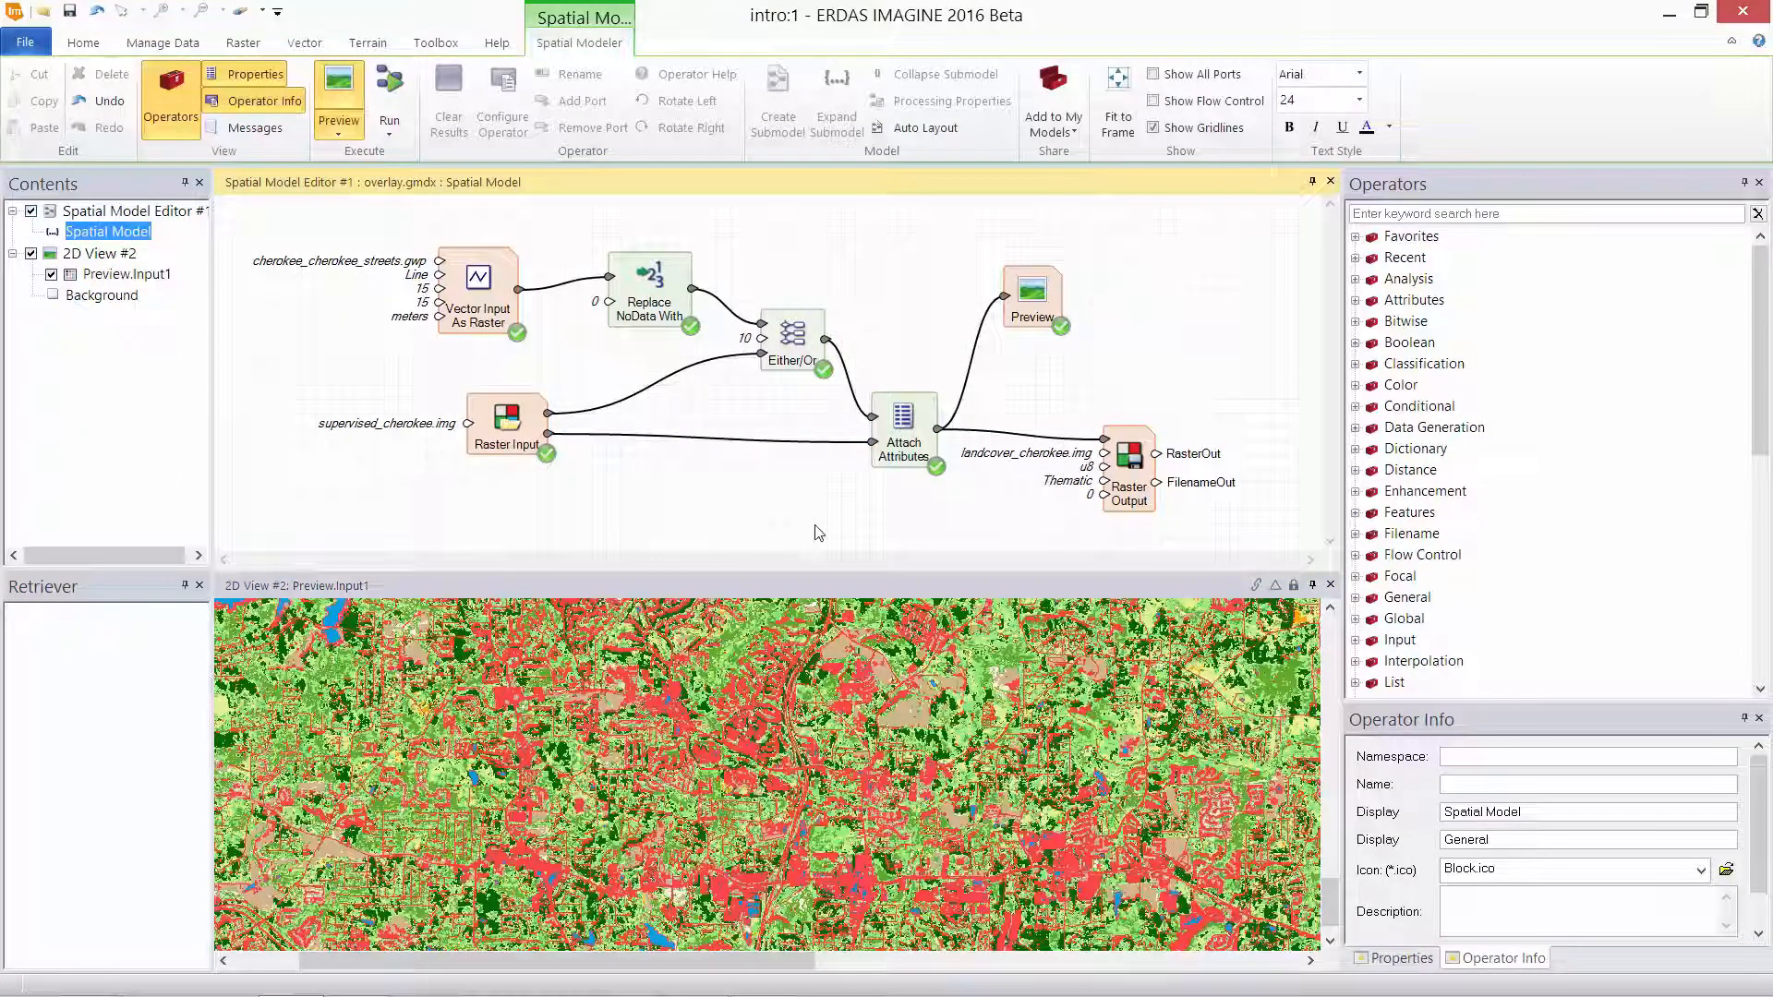
mouse_move(856, 523)
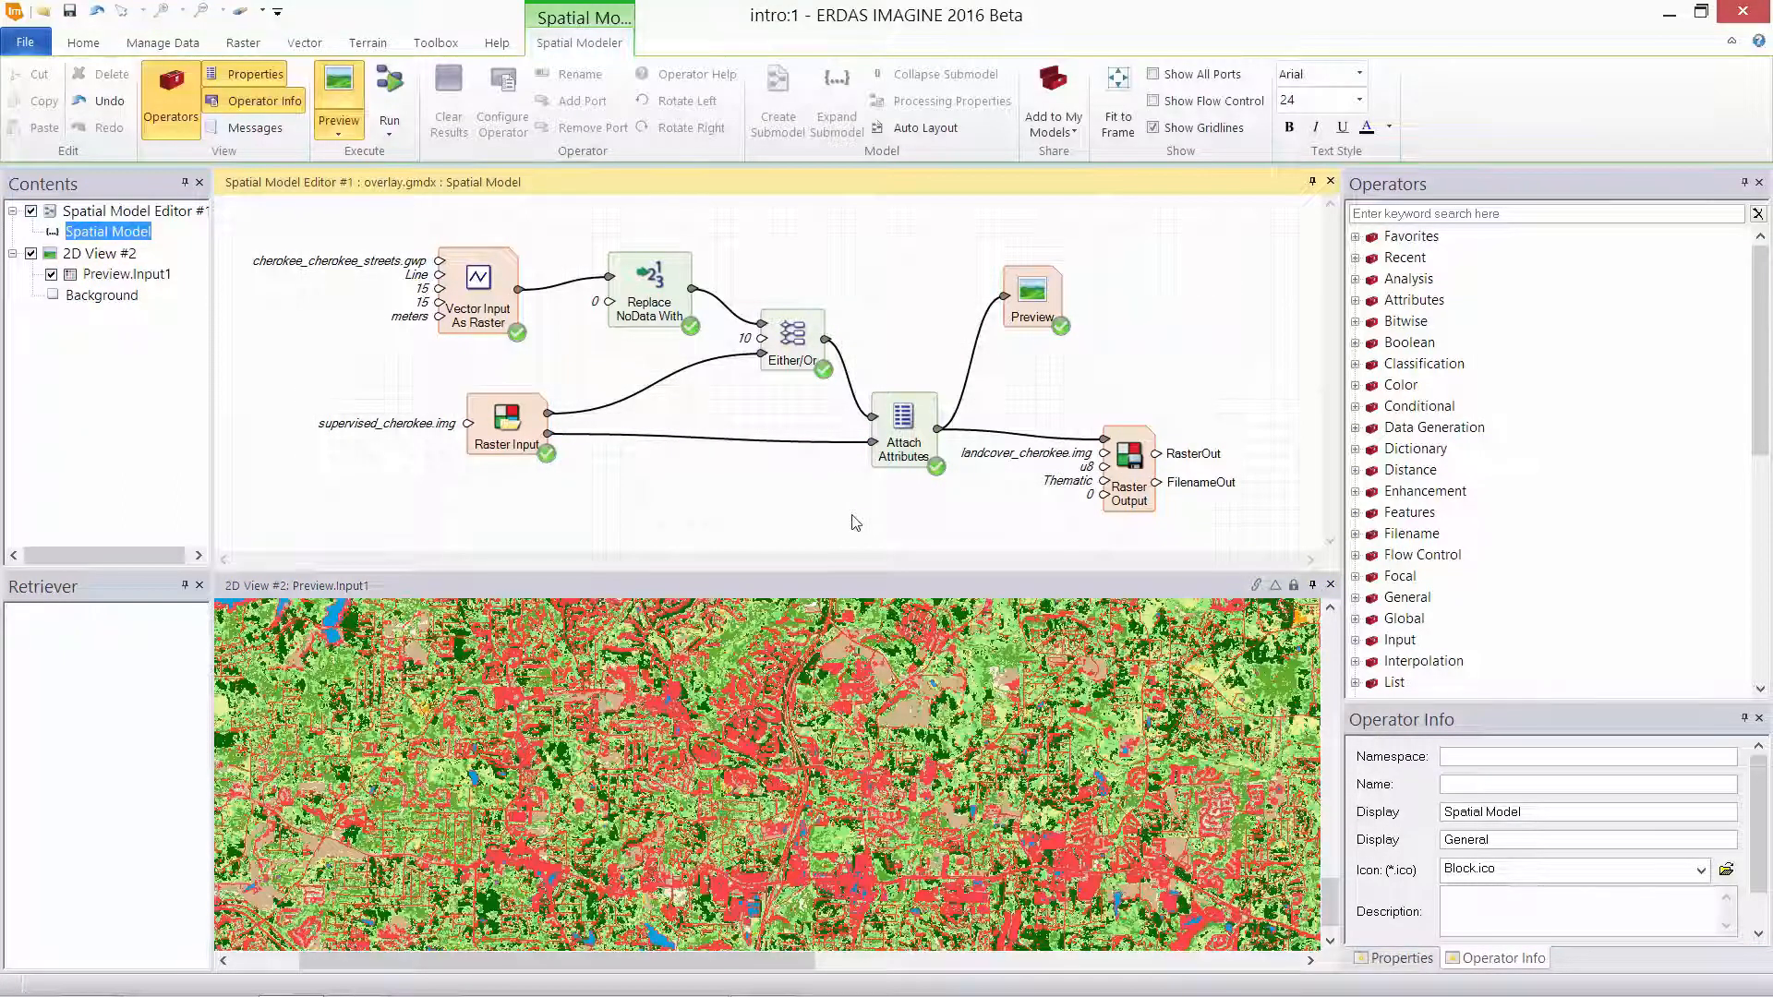
Step: Run the full overlay model to produce landcover_cherokee.img, then reopen the Run options
left_click(388, 96)
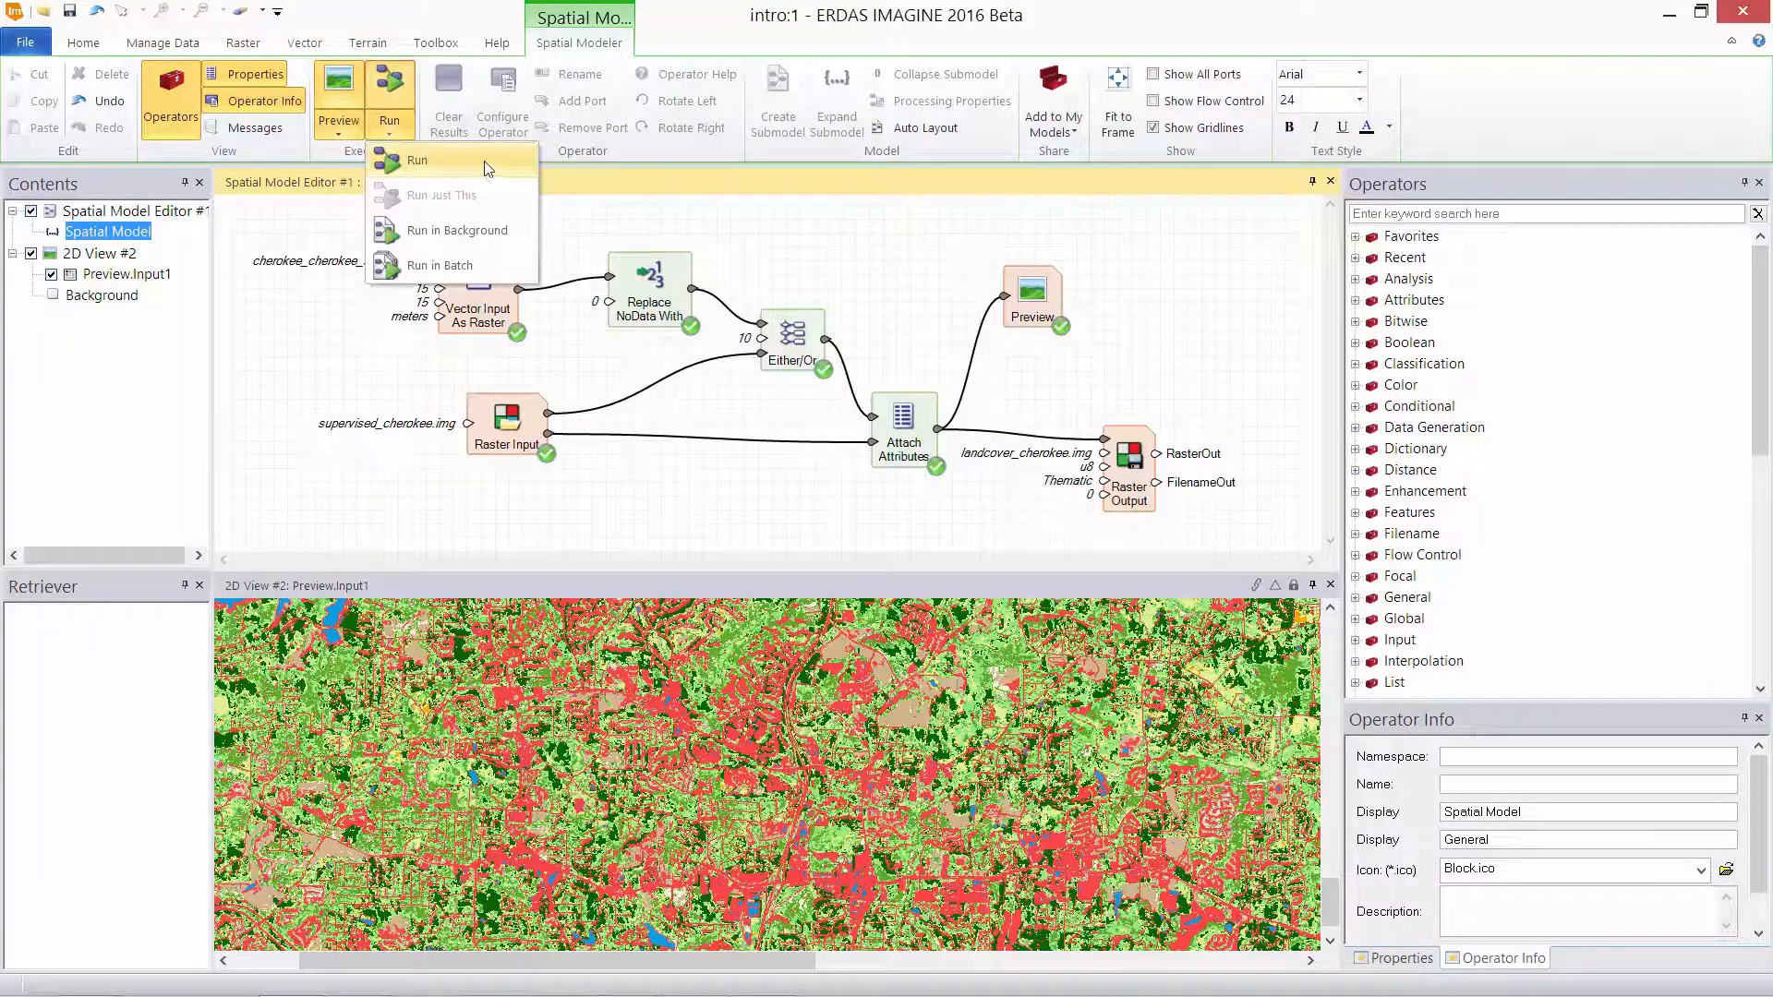
left_click(416, 159)
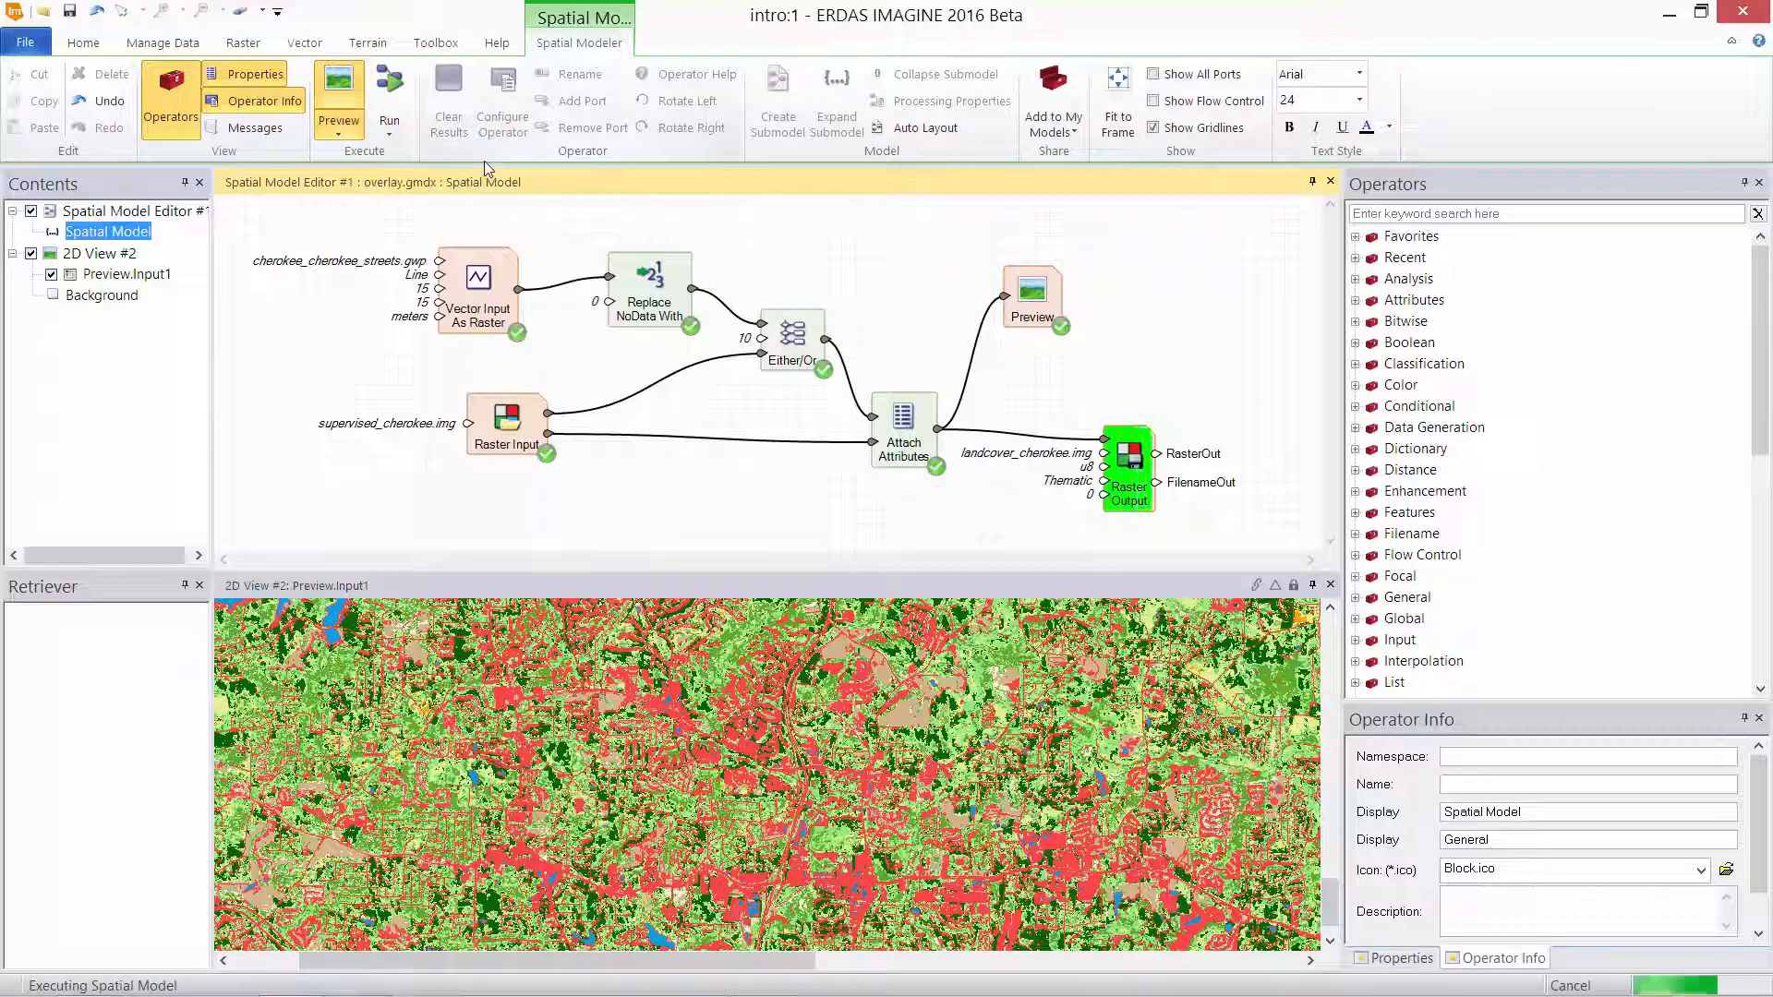
left_click(388, 89)
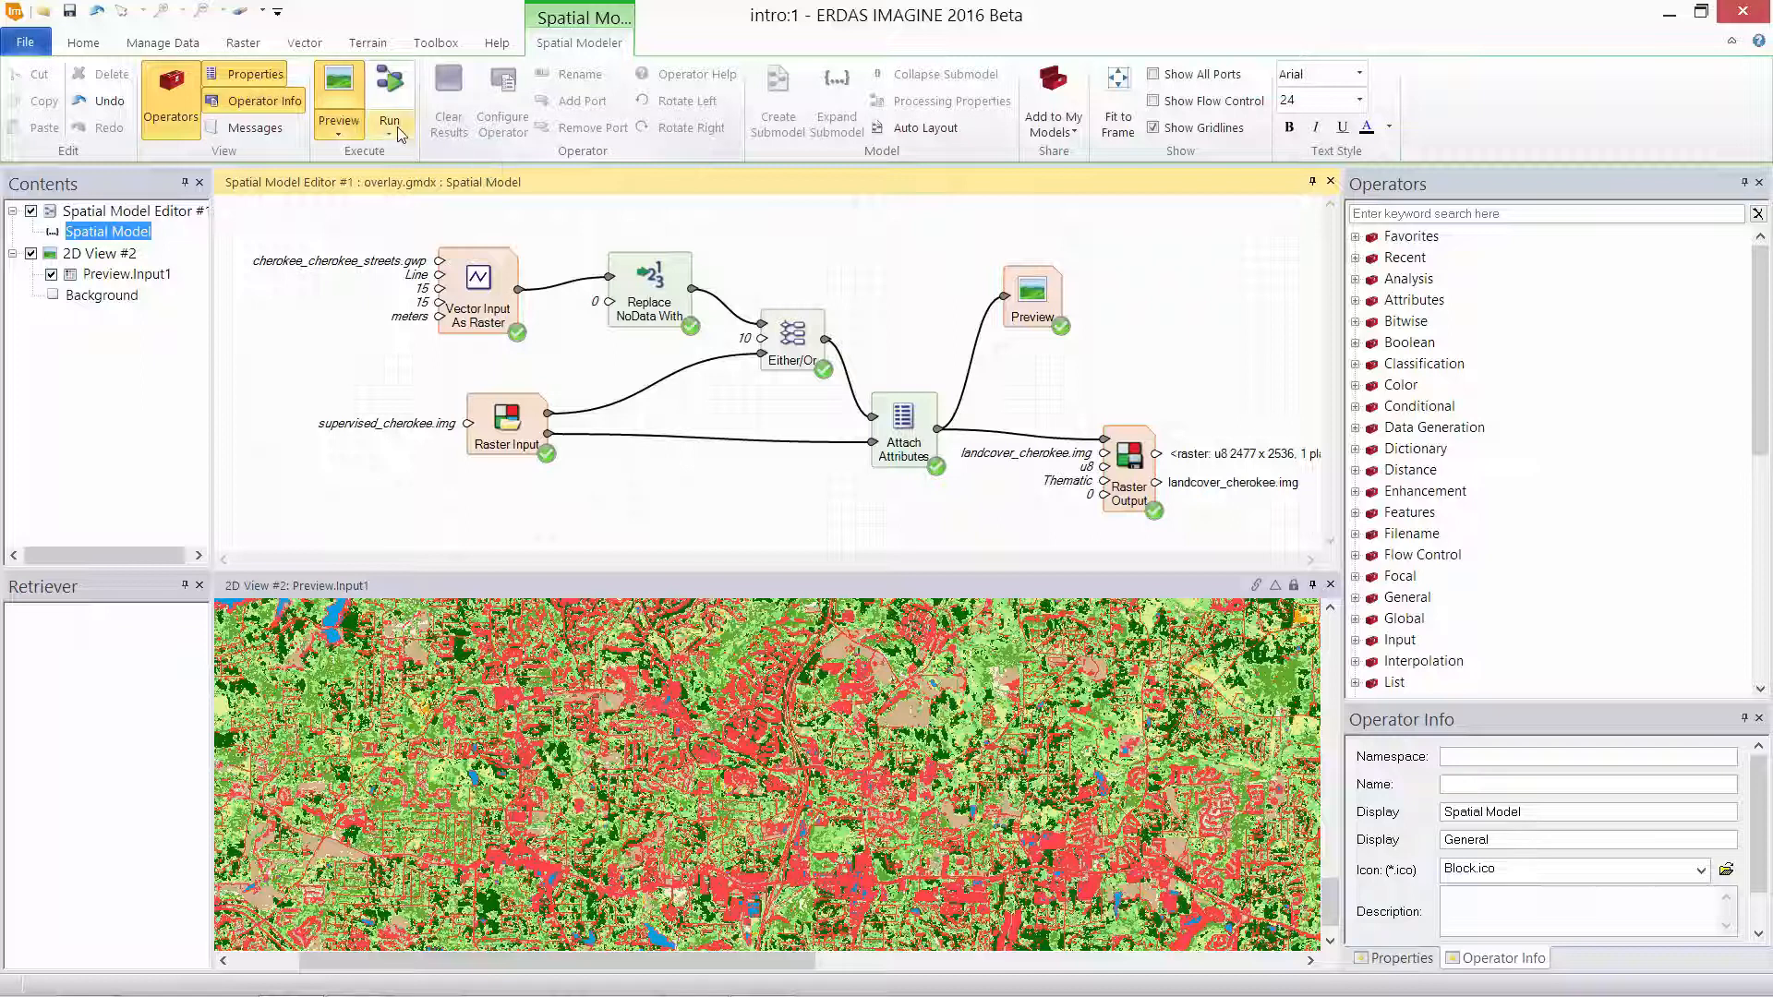
left_click(388, 102)
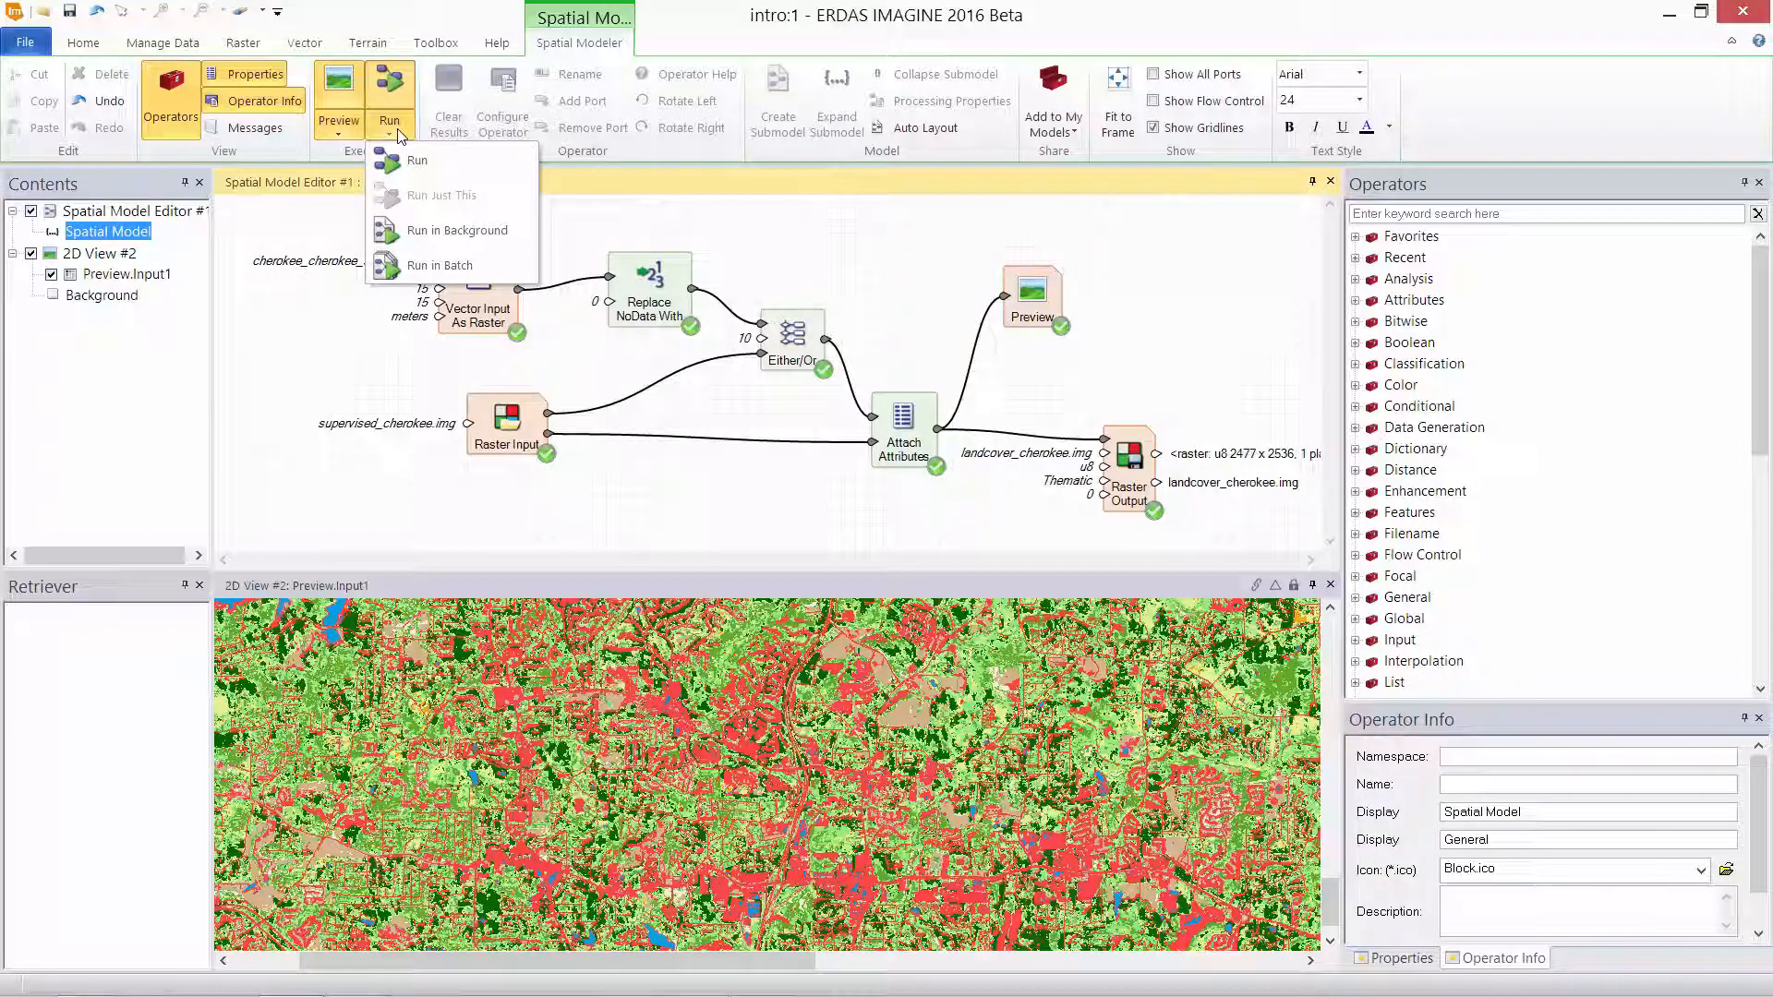
mouse_move(524, 202)
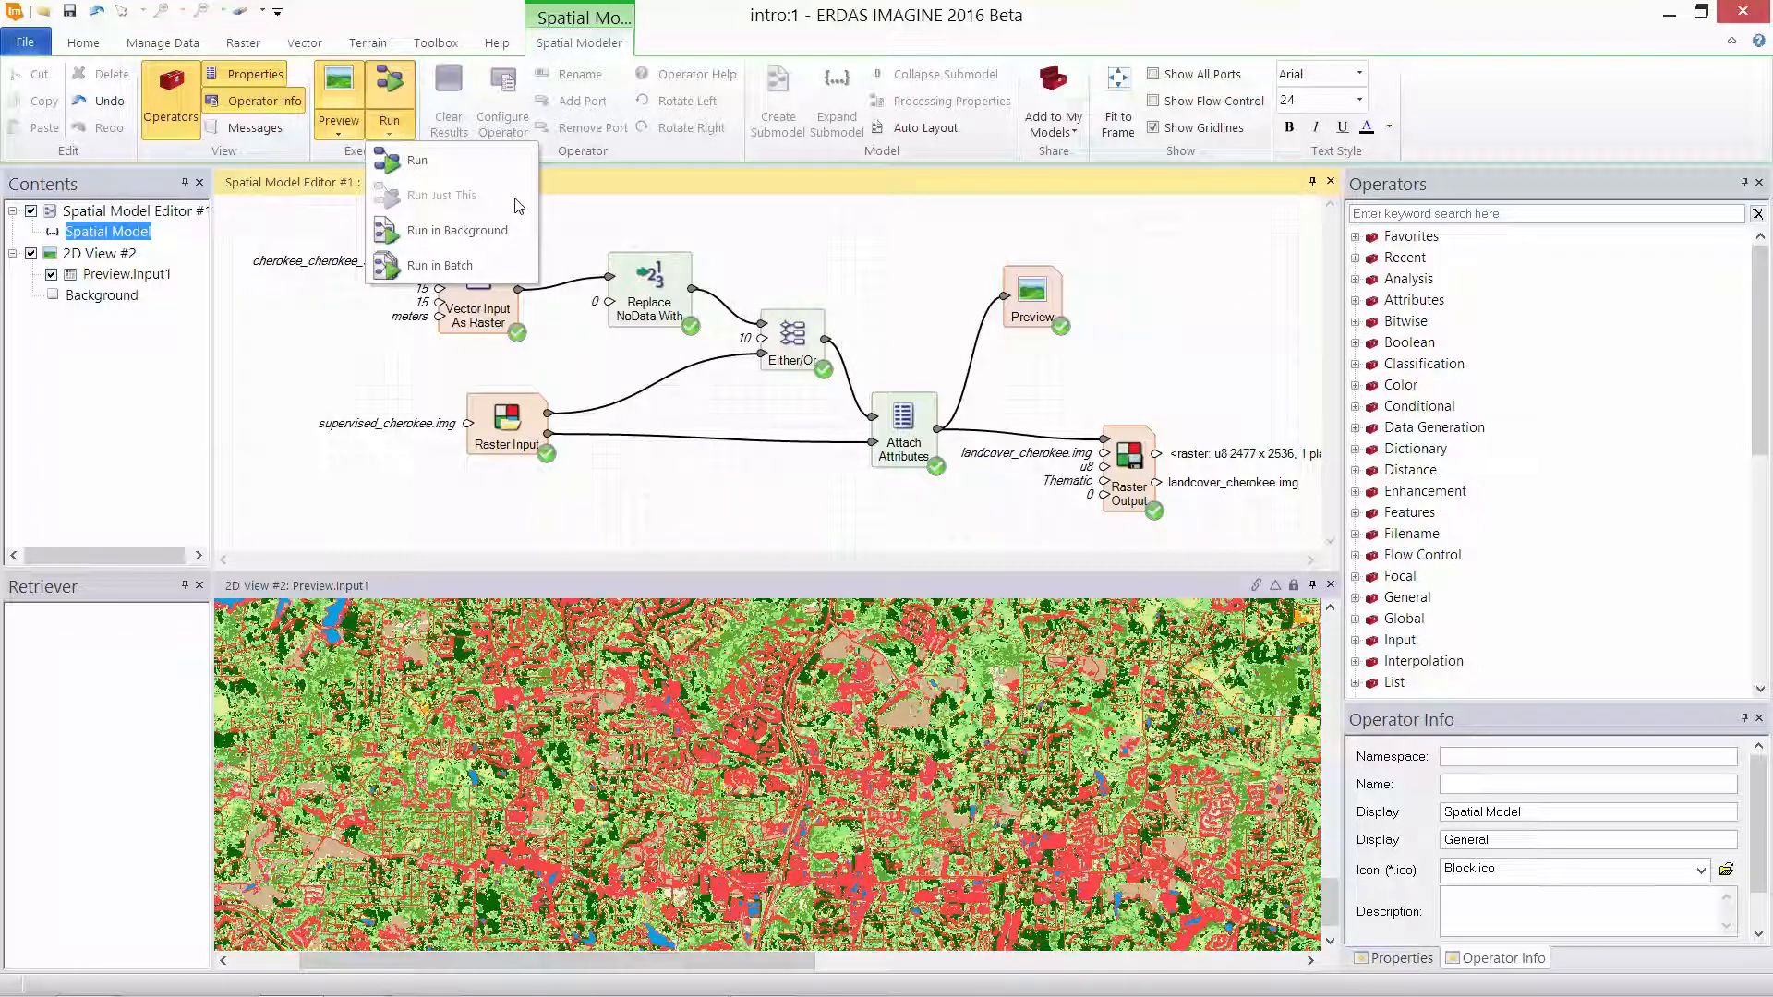
mouse_move(452, 231)
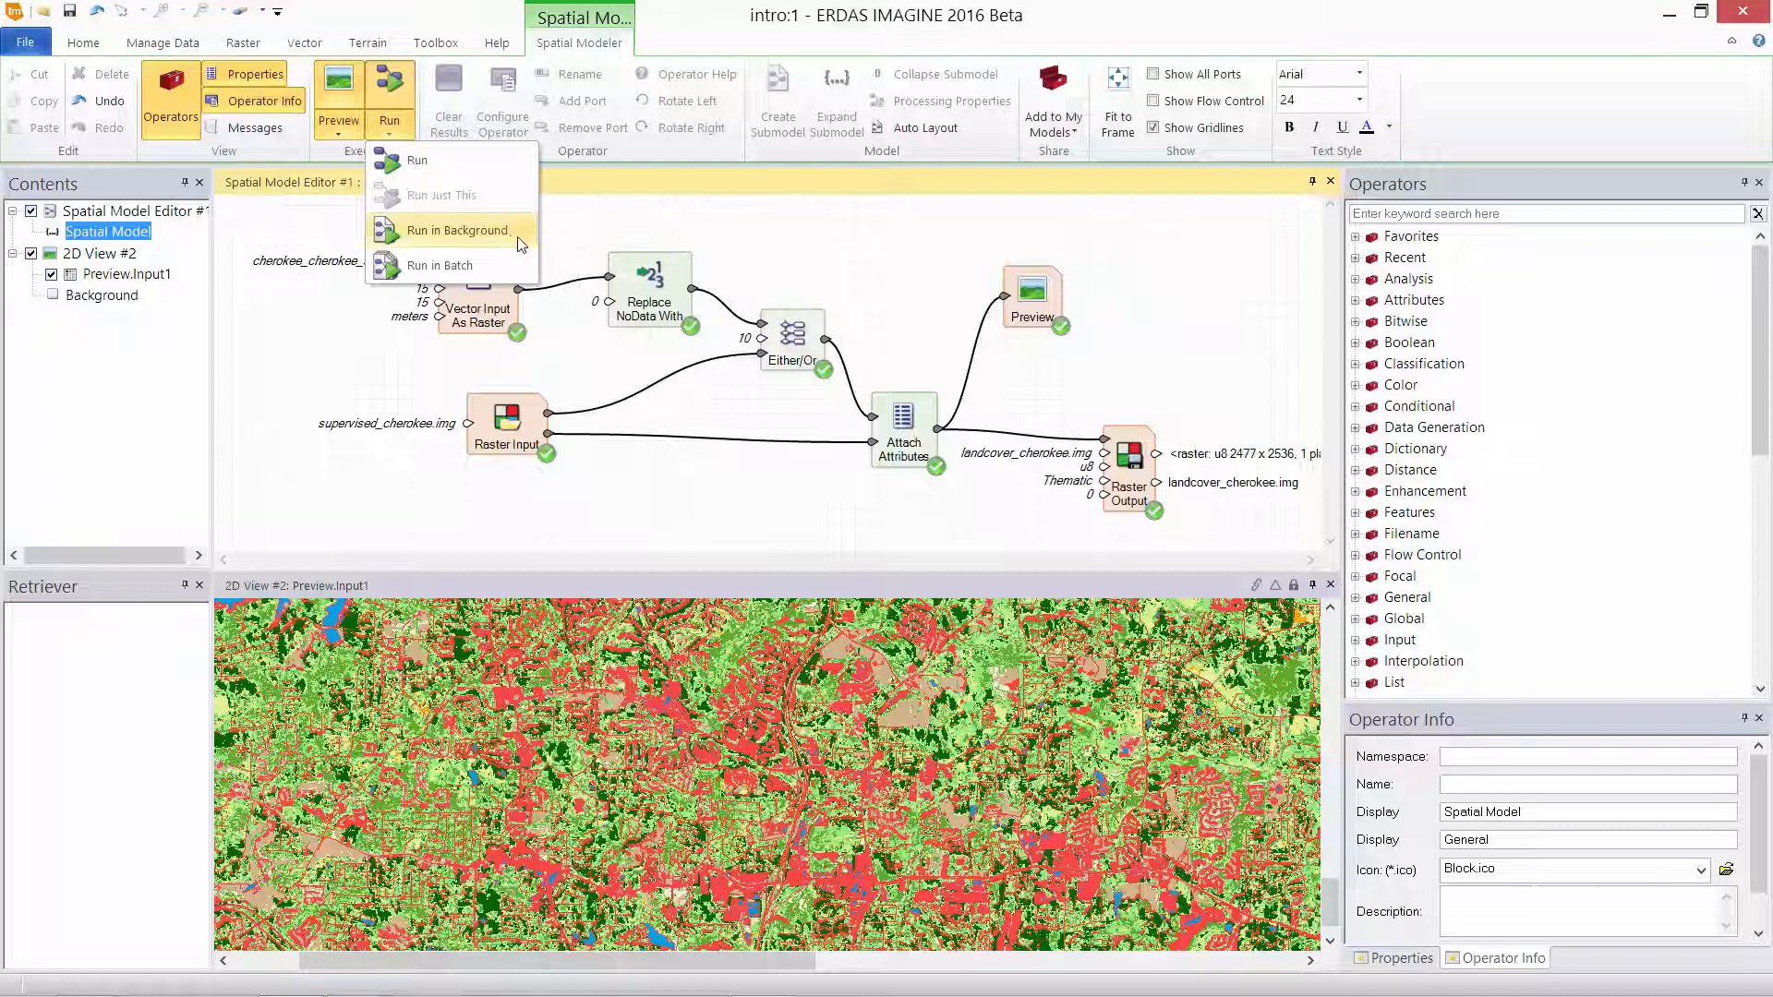